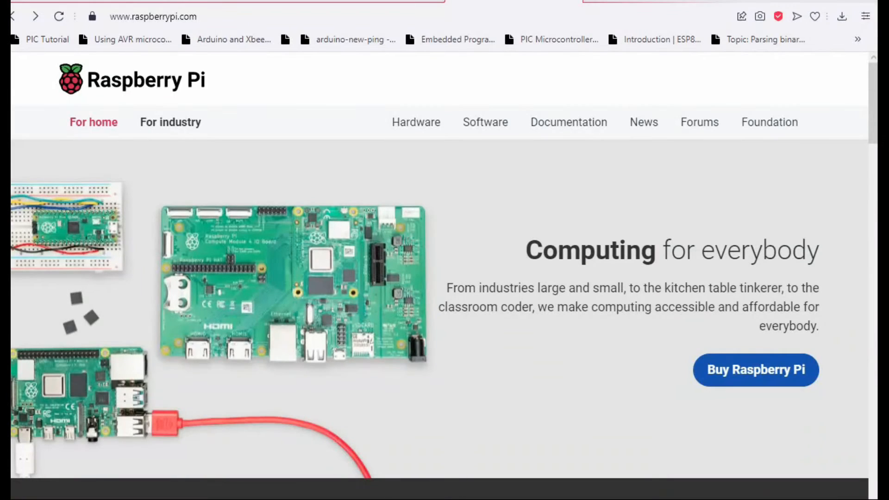
{"action": "mouse_move", "coordinate": [666, 375]}
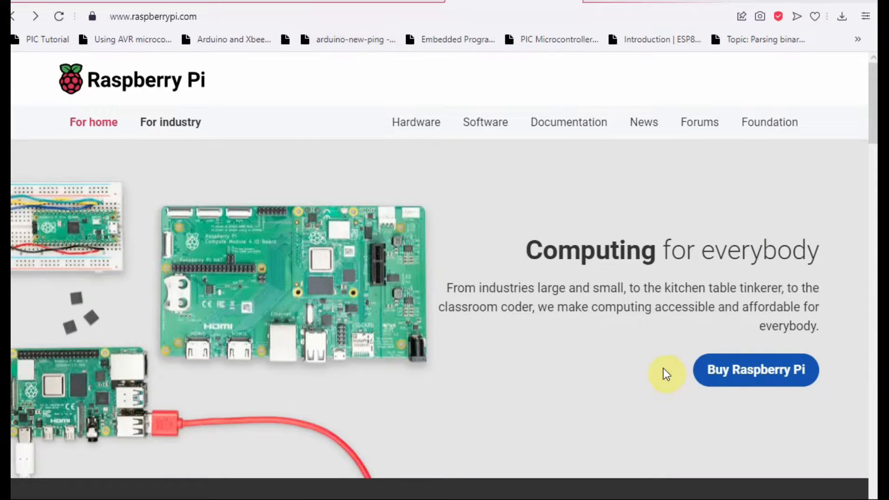
Open the Raspberry Pi datasheets listing and scroll to soft/micropython-firmware-pico-w-290622.uf2.
{"action": "left_click", "coordinate": [152, 17]}
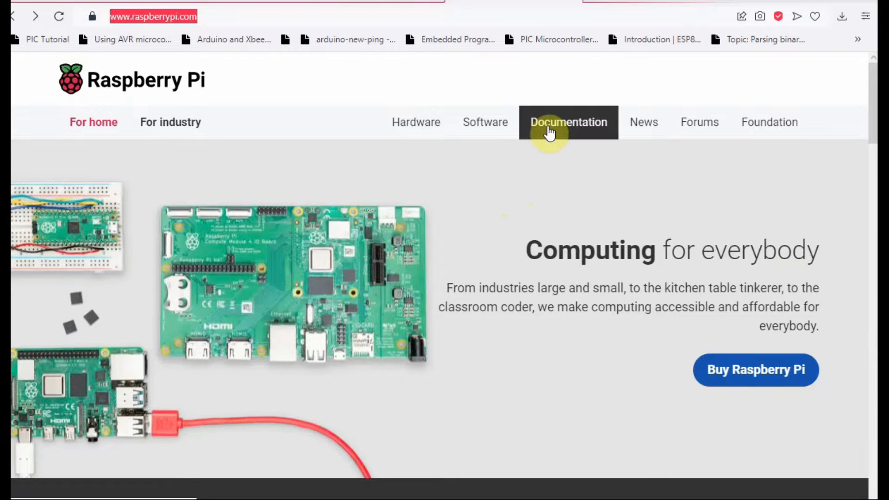
{"action": "left_click", "coordinate": [568, 122]}
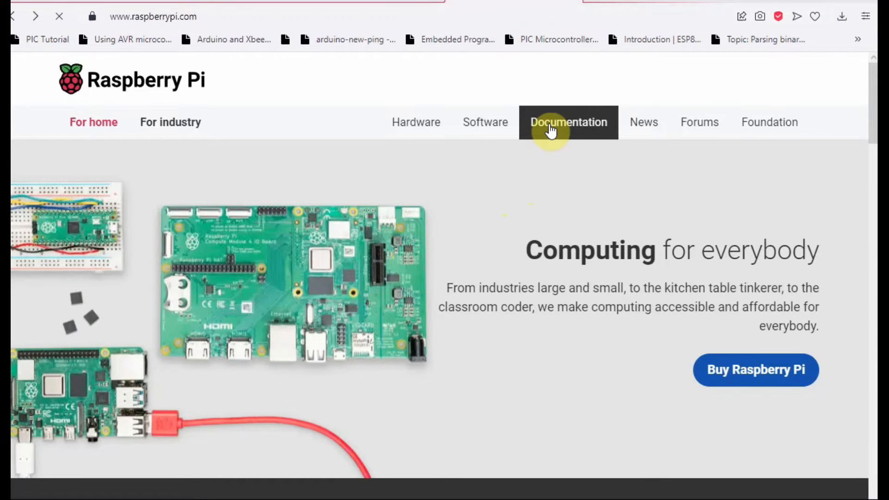
{"action": "left_click", "coordinate": [567, 123]}
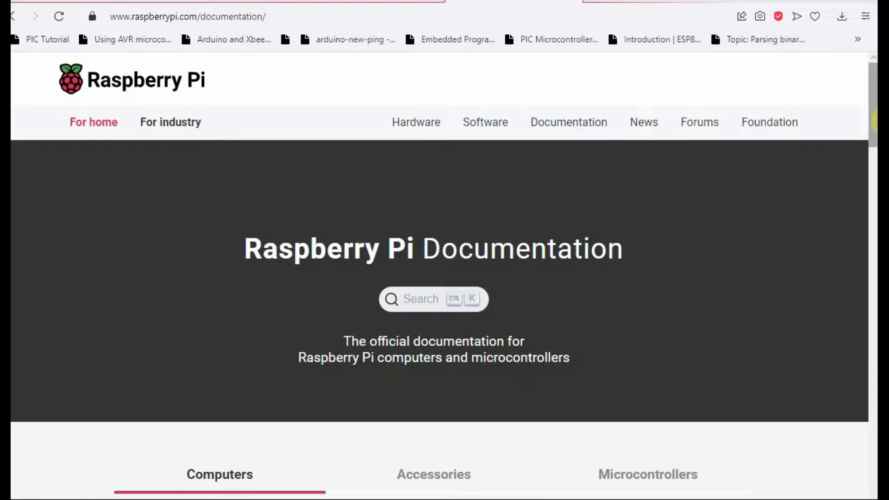
{"action": "scroll", "scroll_direction": "down", "scroll_amount": 3}
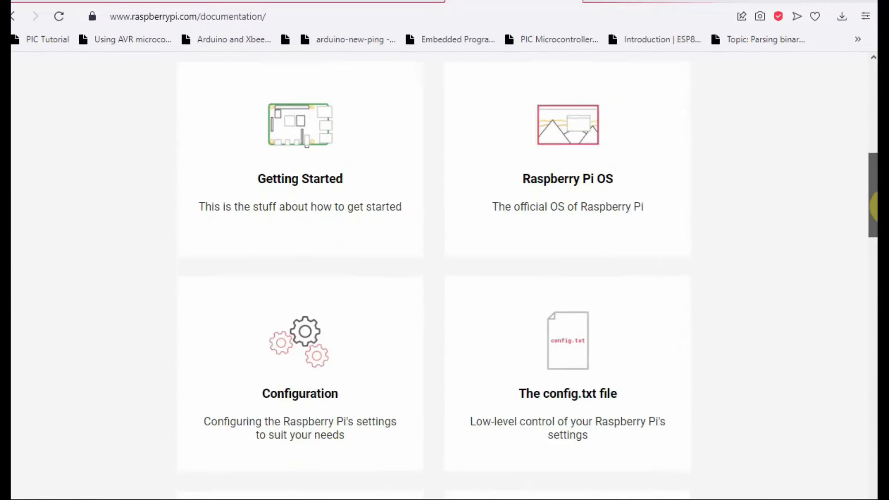
{"action": "scroll", "scroll_direction": "down", "scroll_amount": 3}
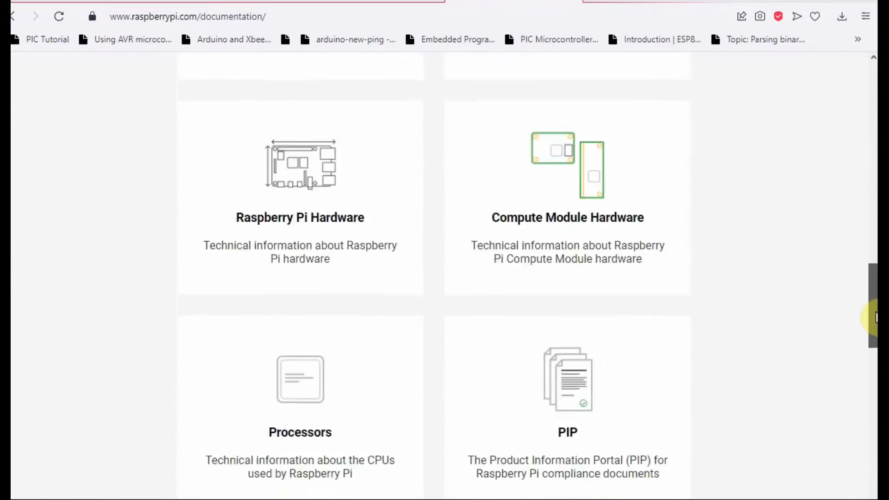
{"action": "scroll", "scroll_direction": "down", "scroll_amount": 3}
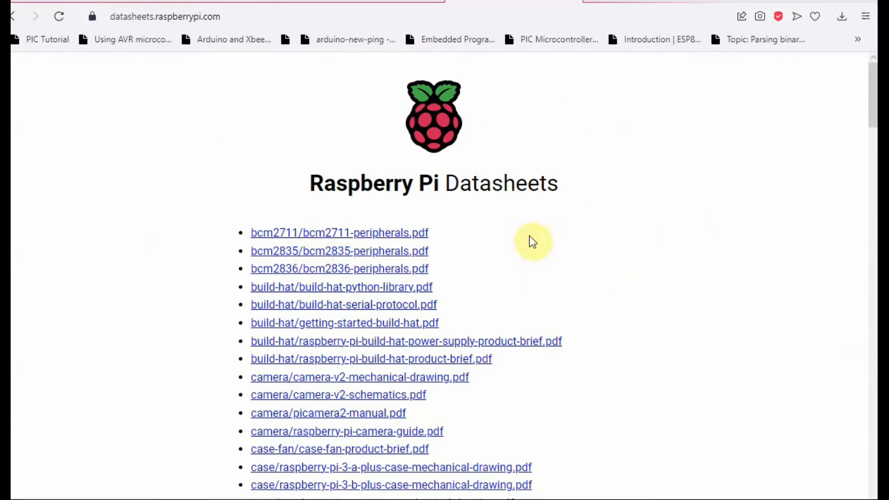
{"action": "scroll", "scroll_direction": "down", "scroll_amount": 3}
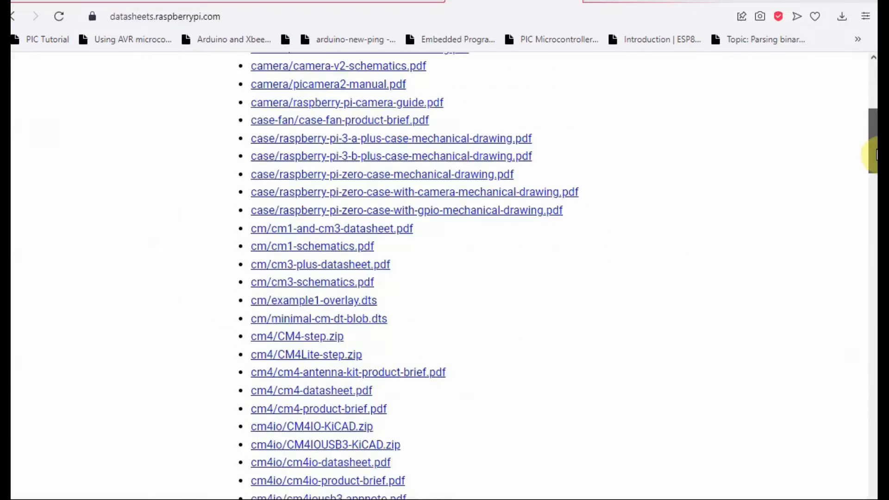
{"action": "scroll", "scroll_direction": "down", "scroll_amount": 3}
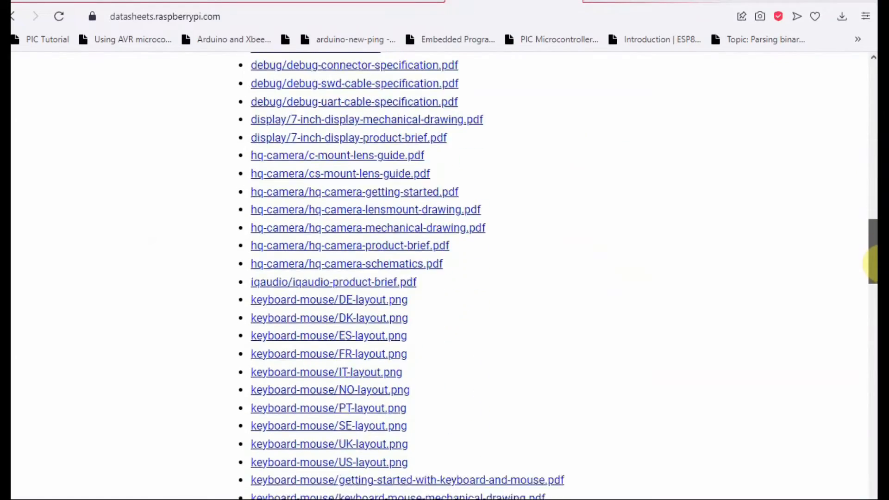
{"action": "scroll", "scroll_direction": "down", "scroll_amount": 3}
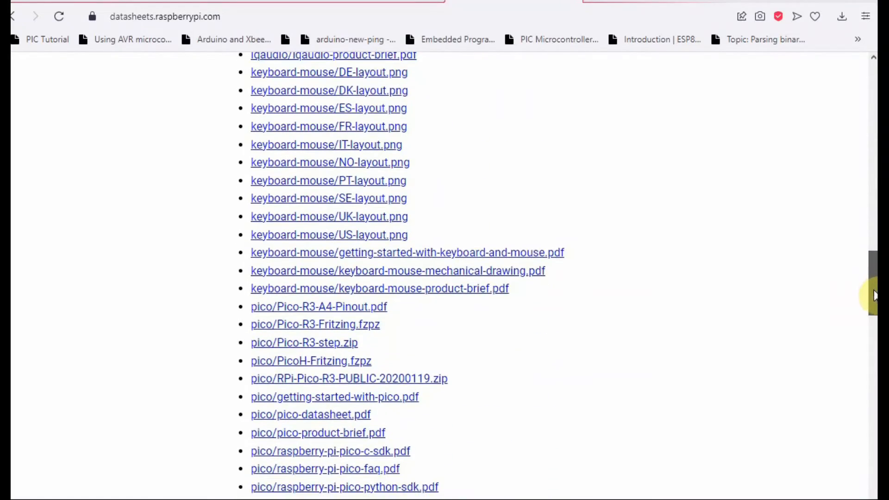
{"action": "scroll", "scroll_direction": "down", "scroll_amount": 3}
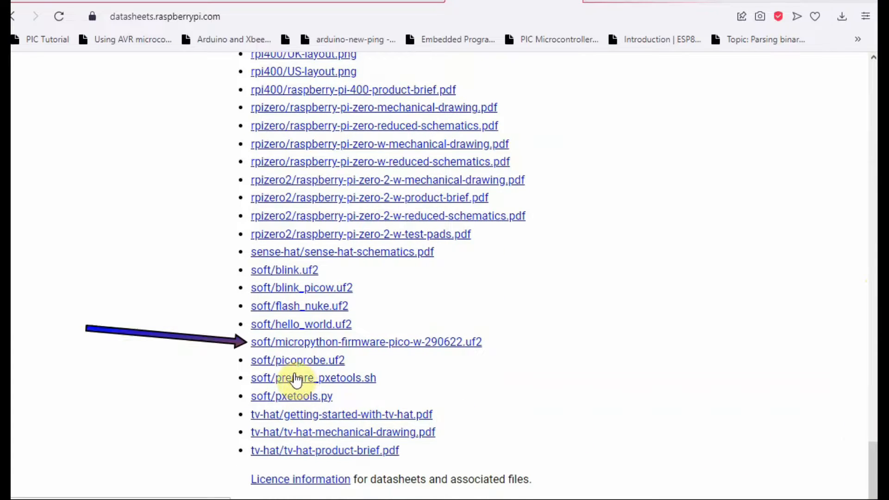
{"action": "mouse_move", "coordinate": [414, 352]}
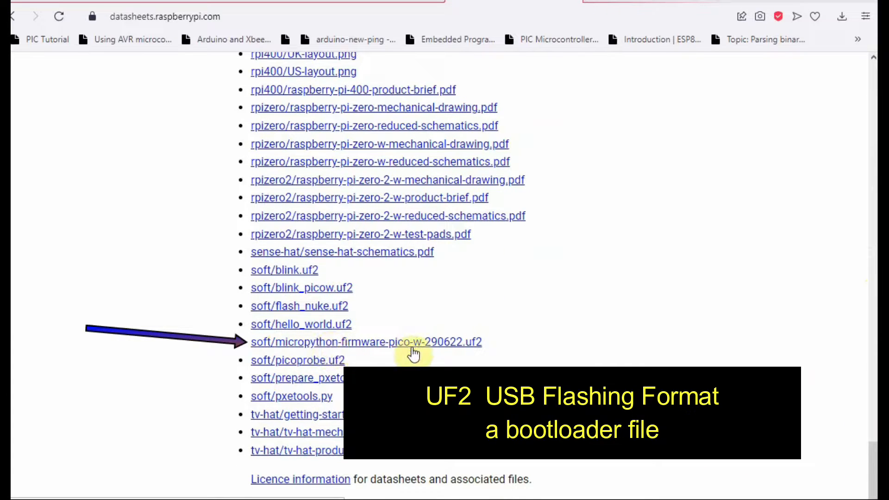
{"action": "mouse_move", "coordinate": [316, 345]}
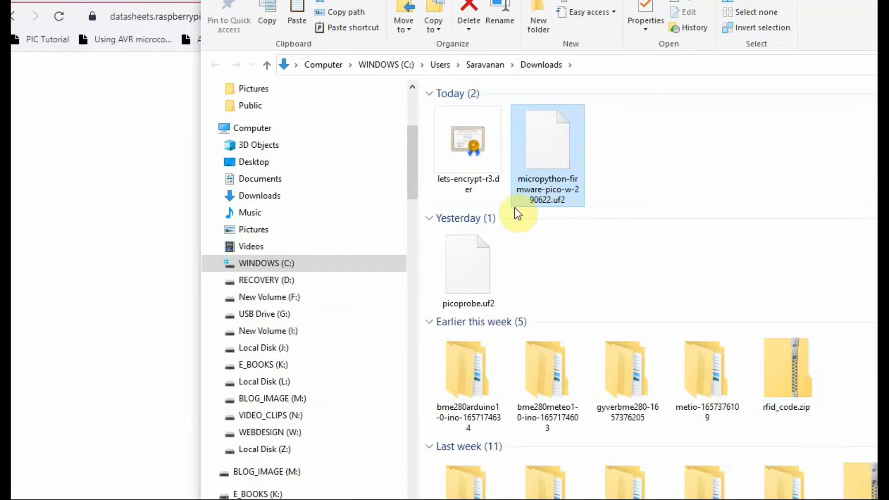
Open the RPI-RP2 (O:) drive from Computer and view its INFO_UF2.TXT file.
{"action": "left_click", "coordinate": [252, 128]}
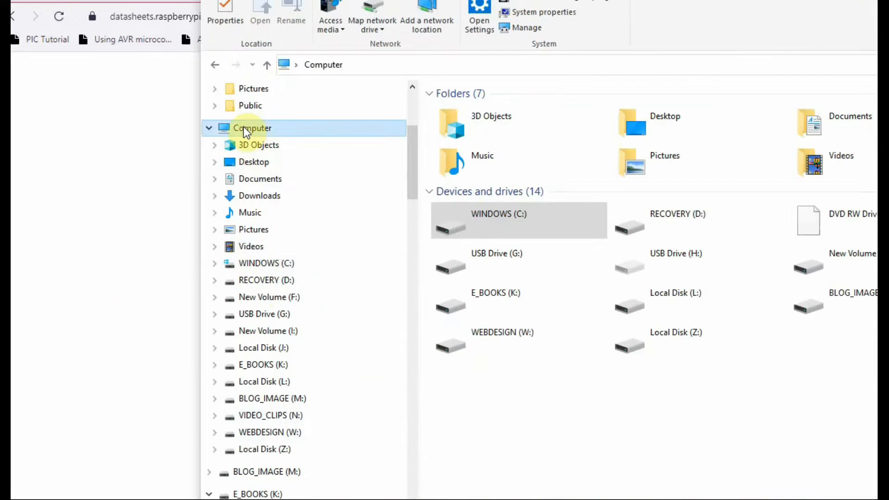
{"action": "left_click", "coordinate": [252, 128]}
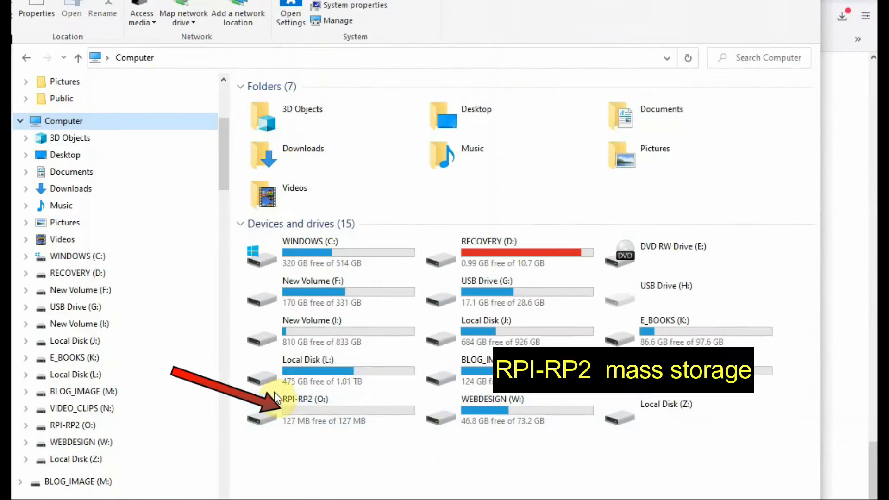
{"action": "mouse_move", "coordinate": [433, 408]}
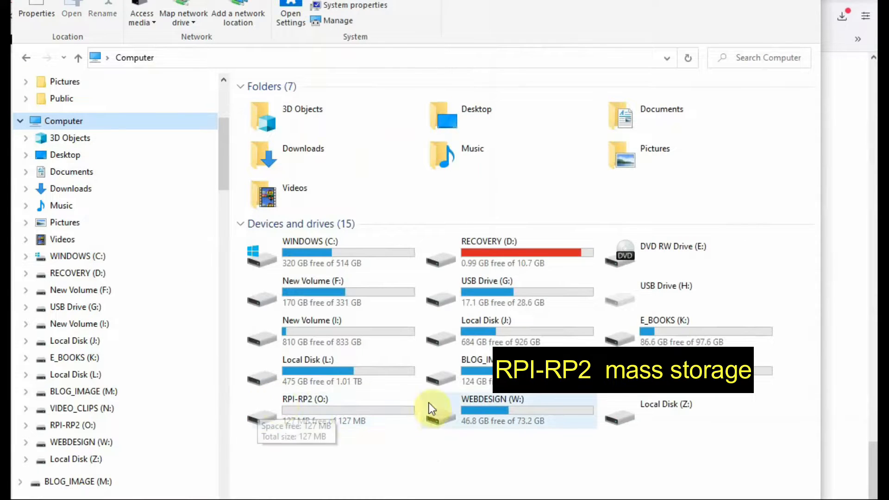
{"action": "double_click", "coordinate": [305, 398]}
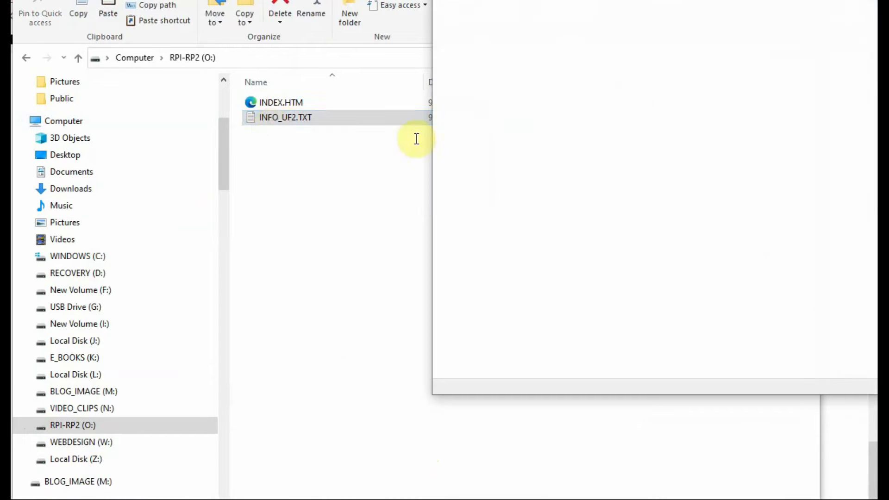
{"action": "double_click", "coordinate": [285, 118]}
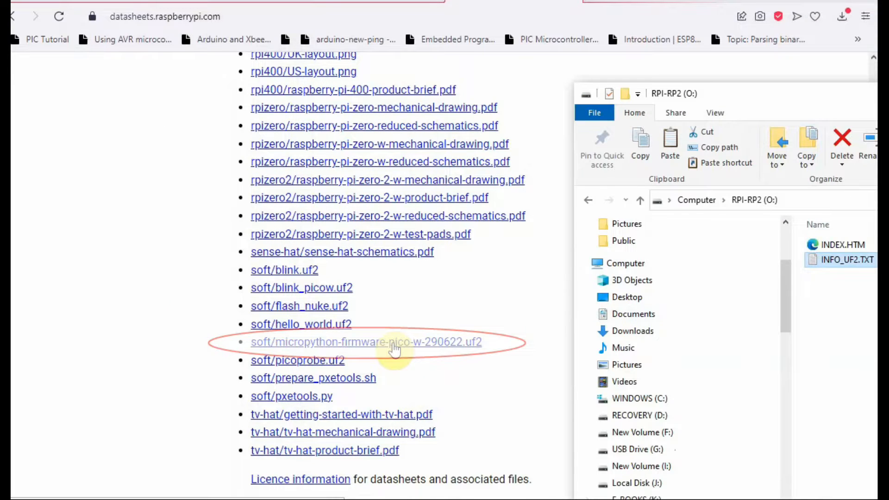
Download micropython-firmware-pico-w-290622.uf2 and show it in the Downloads folder.
{"action": "left_click", "coordinate": [366, 342]}
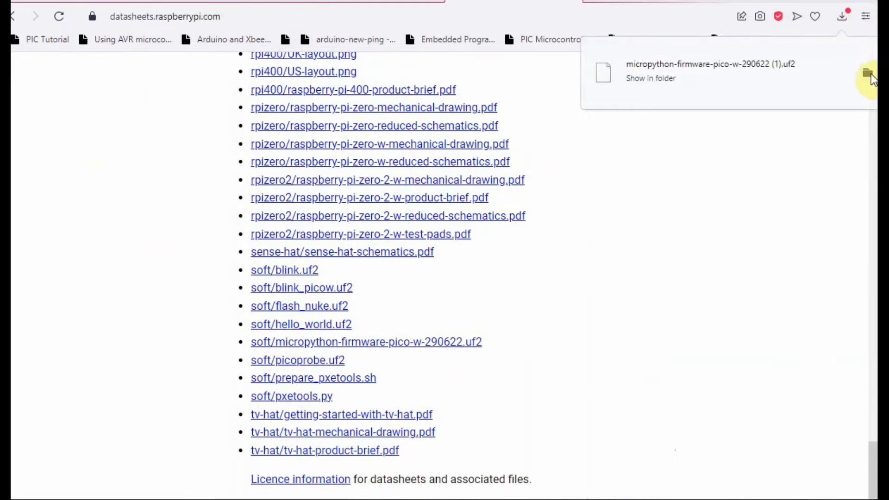
{"action": "left_click", "coordinate": [650, 78]}
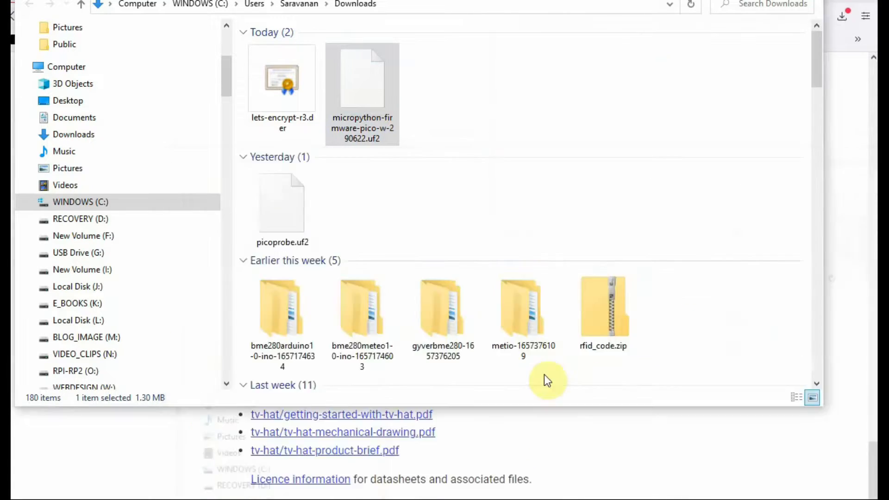
{"action": "left_click", "coordinate": [362, 80]}
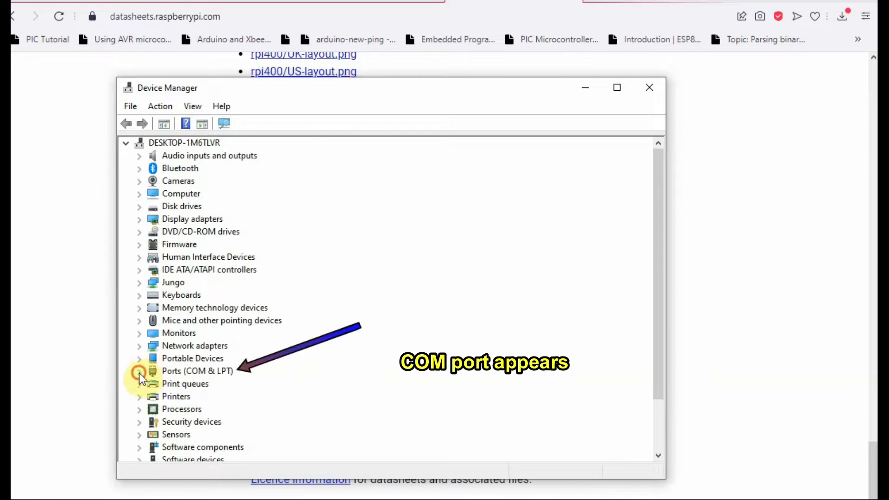
Expand Ports (COM & LPT) to reveal USB Serial Device (COM3).
{"action": "left_click", "coordinate": [140, 371]}
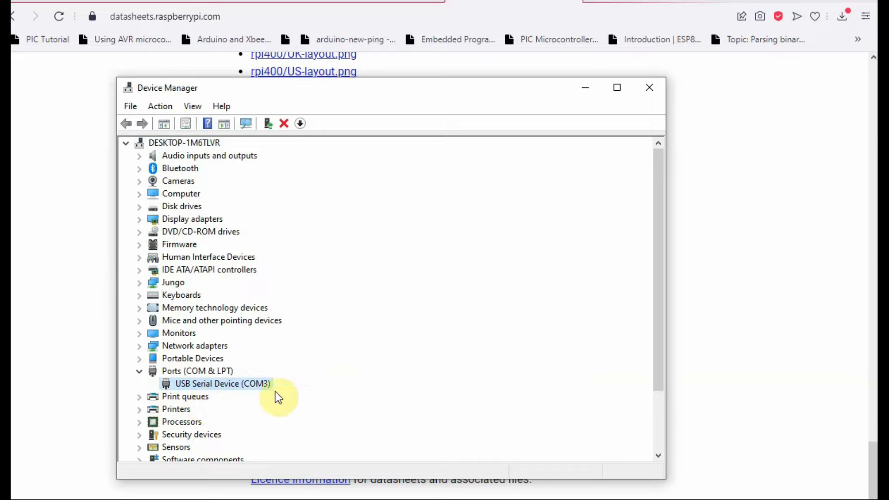
{"action": "mouse_move", "coordinate": [770, 283]}
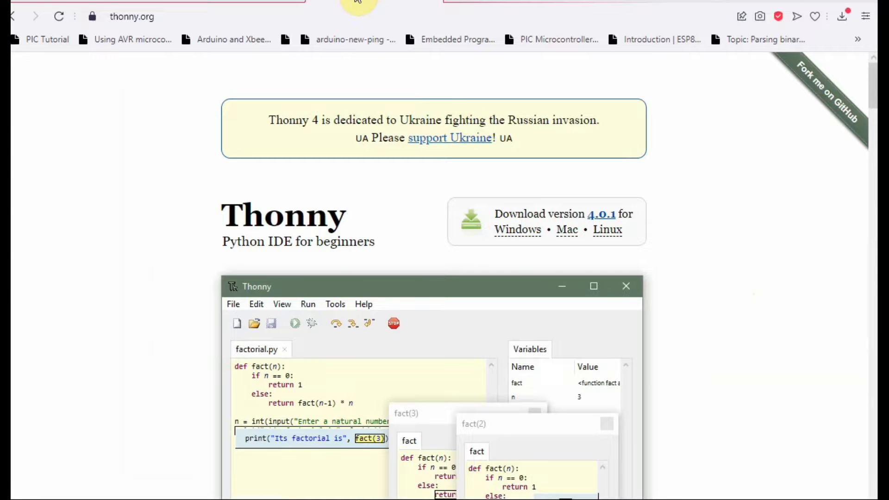
{"action": "mouse_move", "coordinate": [362, 155]}
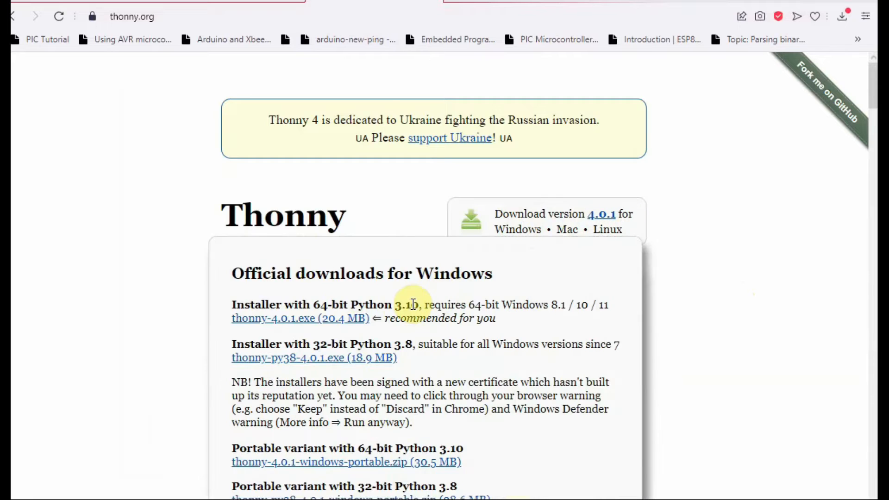
{"action": "mouse_move", "coordinate": [336, 326]}
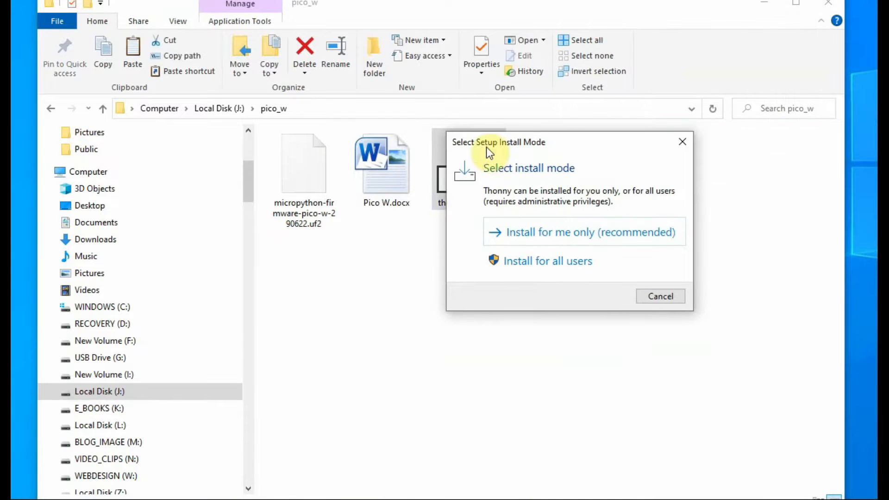
Run the Thonny installer and step through welcome, licence, destination and additional-tasks pages.
{"action": "left_click", "coordinate": [660, 296]}
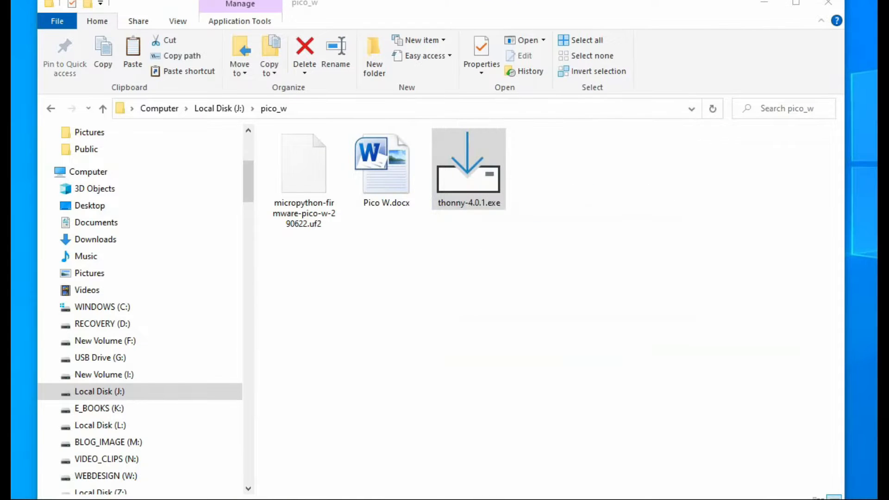
{"action": "double_click", "coordinate": [468, 163]}
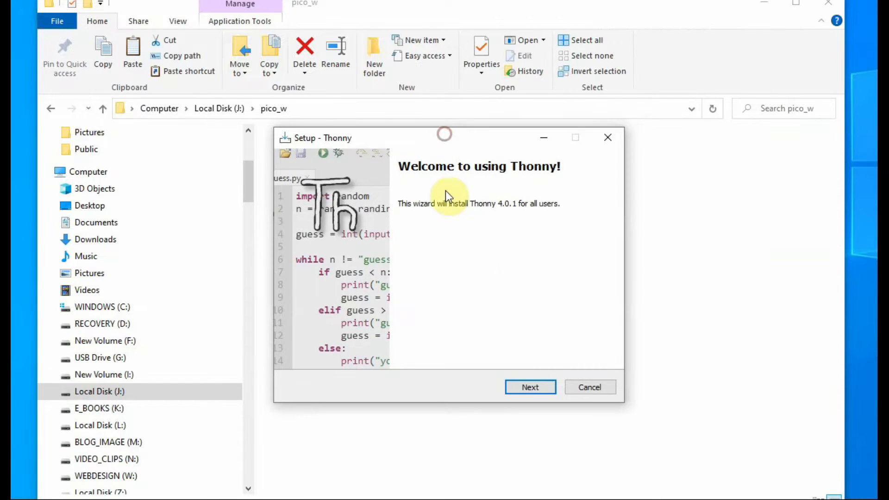
{"action": "left_click", "coordinate": [530, 387]}
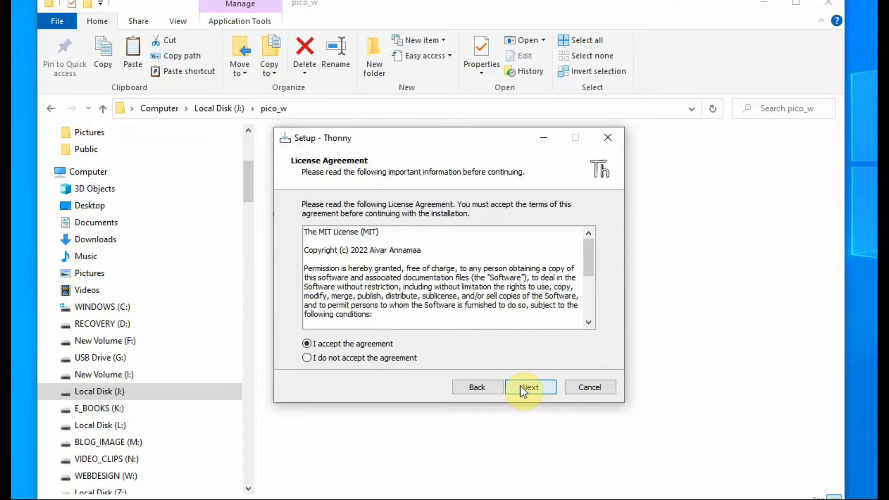
{"action": "left_click", "coordinate": [530, 388]}
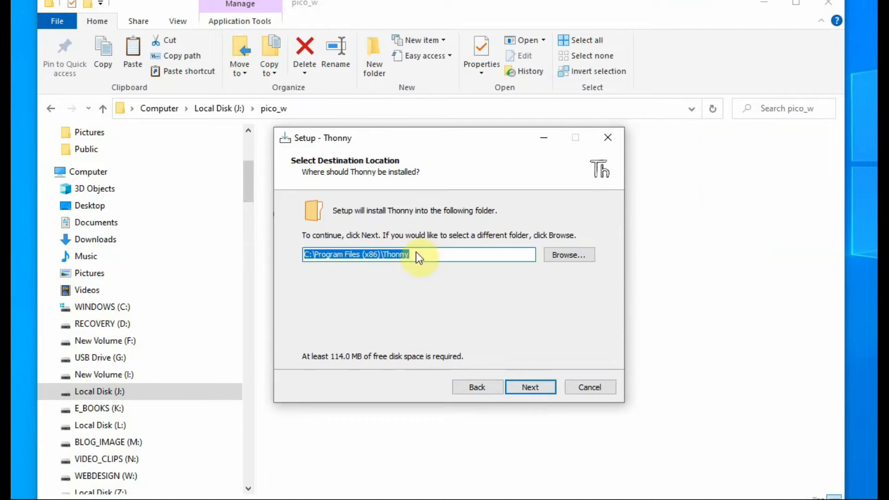
{"action": "left_click", "coordinate": [530, 387]}
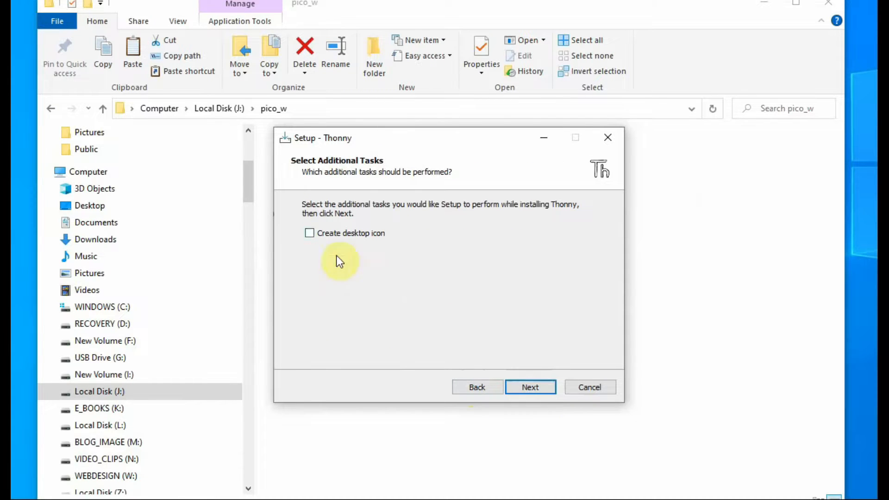
{"action": "left_click", "coordinate": [530, 387]}
{"action": "type", "text": "tho"}
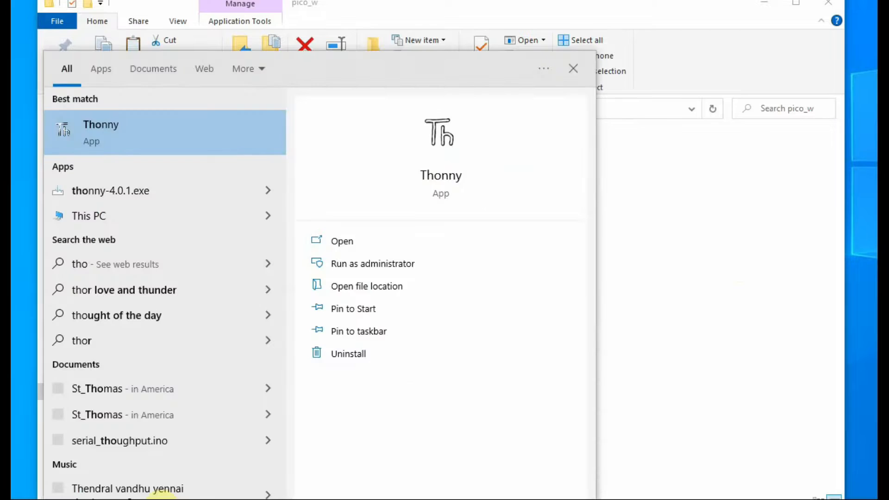
Launch Thonny from search and check version 4.0.1 in Help > About, then dismiss it.
{"action": "left_click", "coordinate": [341, 241]}
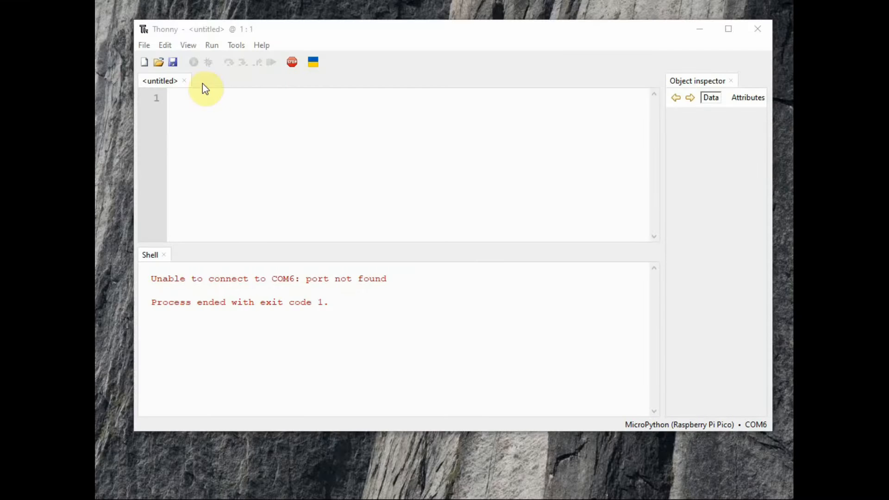
{"action": "mouse_move", "coordinate": [165, 45]}
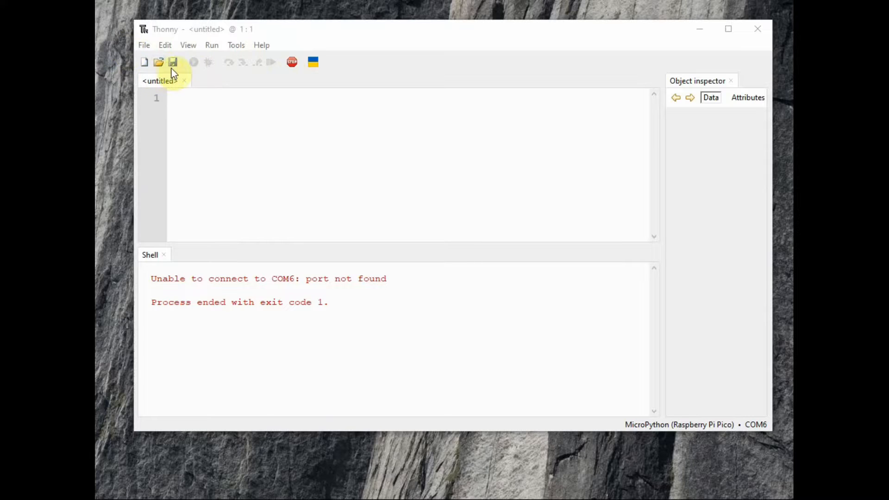
{"action": "mouse_move", "coordinate": [539, 119]}
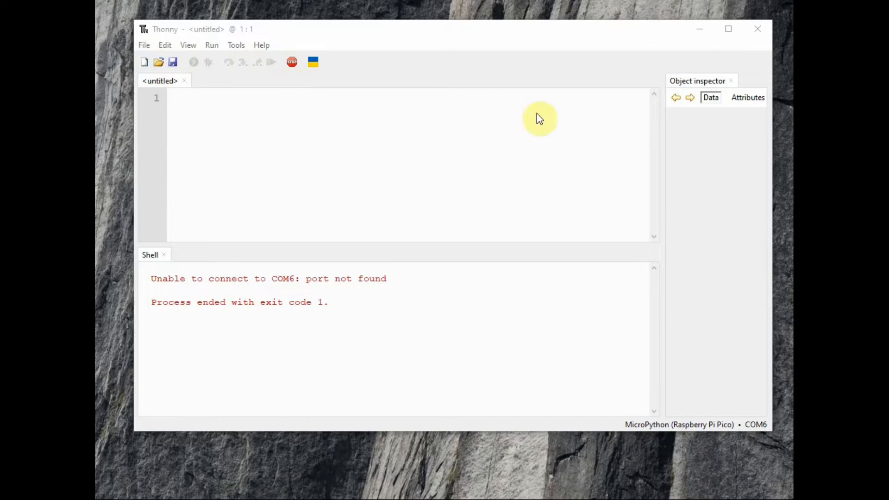
{"action": "mouse_move", "coordinate": [409, 325]}
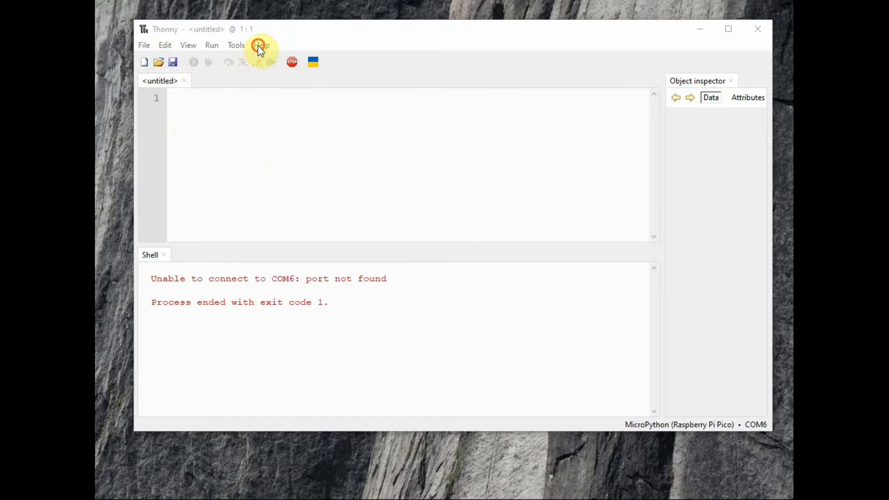
{"action": "left_click", "coordinate": [262, 44]}
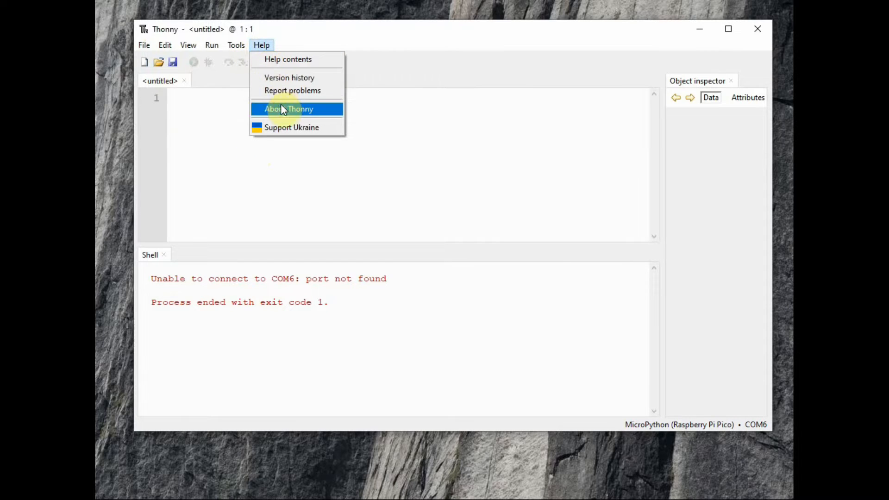
{"action": "left_click", "coordinate": [289, 109]}
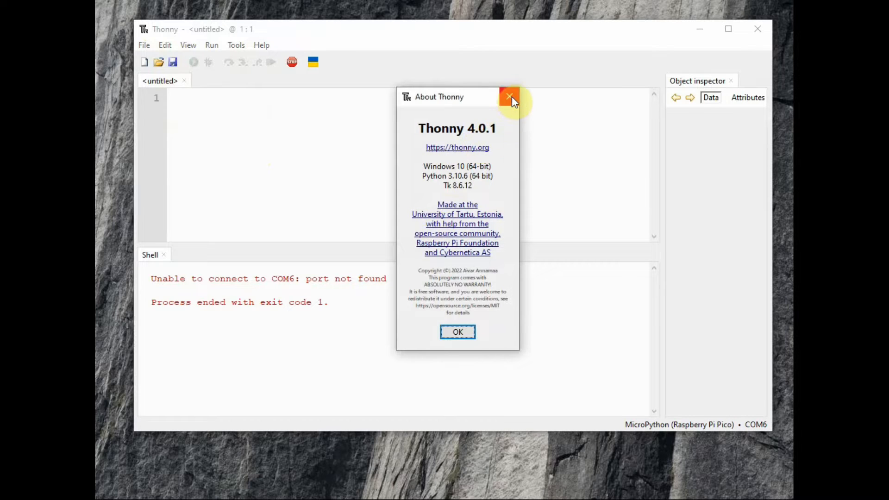
{"action": "left_click", "coordinate": [510, 98]}
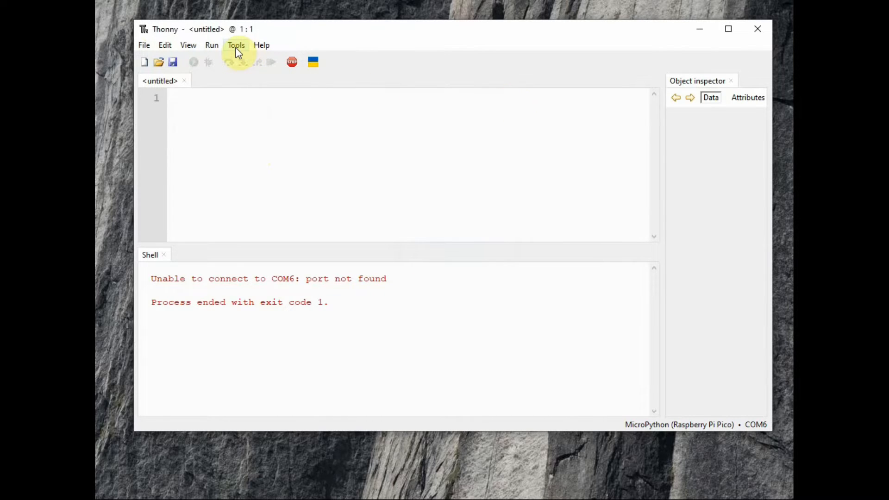
{"action": "mouse_move", "coordinate": [639, 433]}
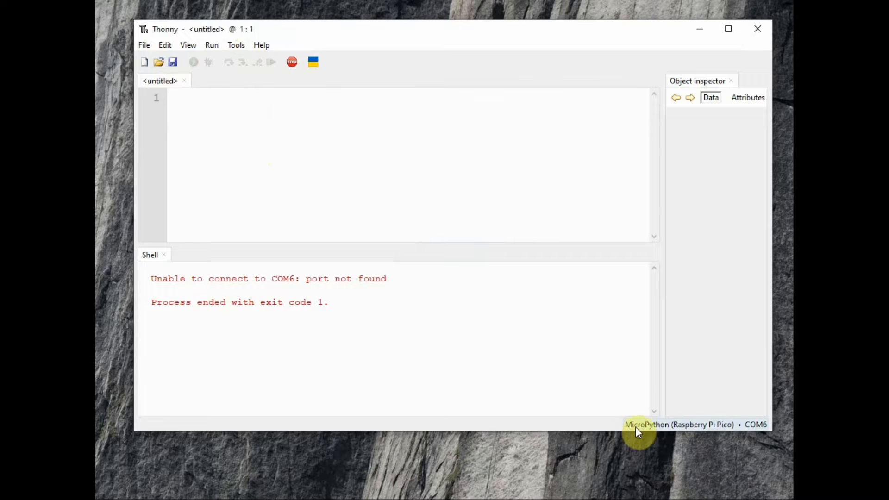
{"action": "mouse_move", "coordinate": [735, 433]}
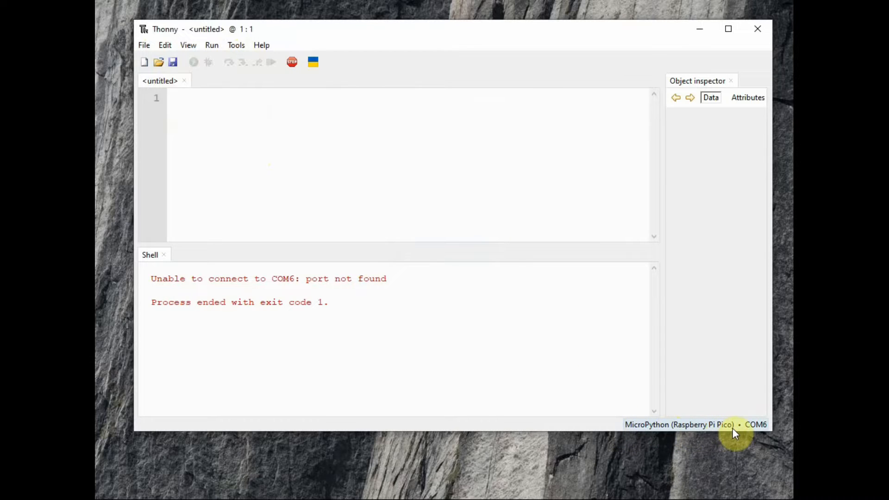
{"action": "mouse_move", "coordinate": [243, 62]}
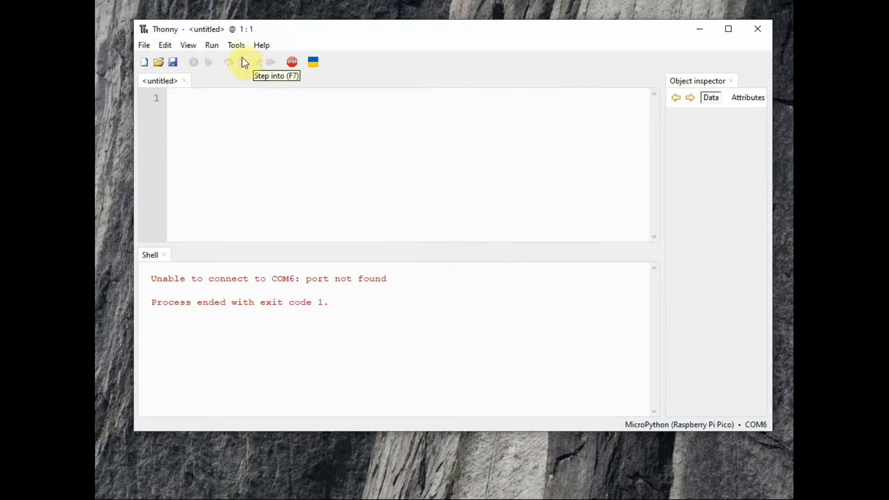
{"action": "left_click", "coordinate": [236, 44]}
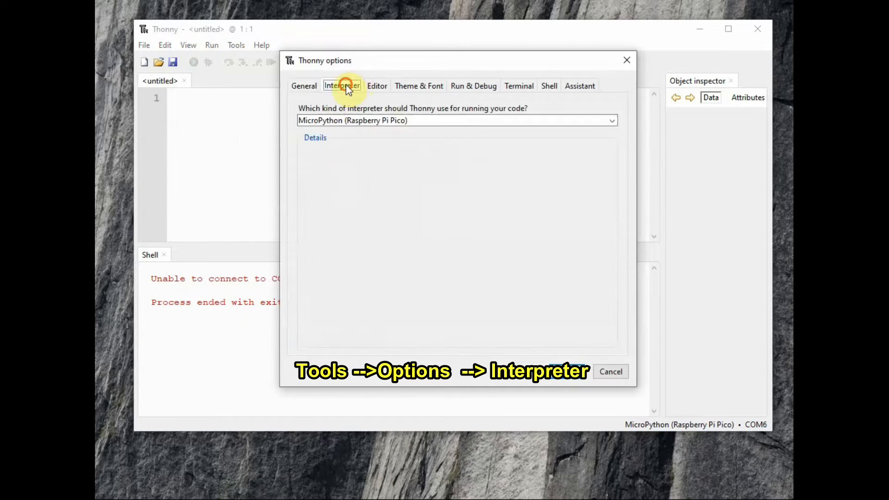
Set the interpreter to MicroPython (Raspberry Pi Pico) on USB Serial Device (COM6) and apply.
{"action": "left_click", "coordinate": [342, 85]}
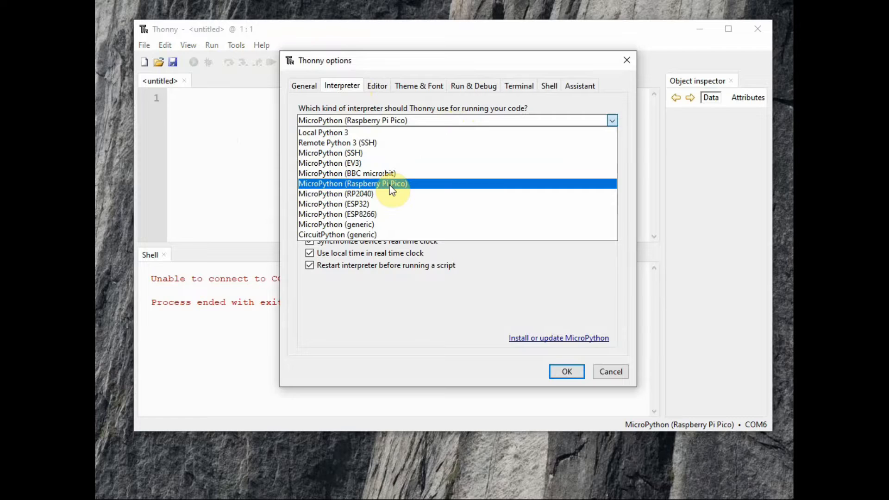
{"action": "left_click", "coordinate": [353, 183]}
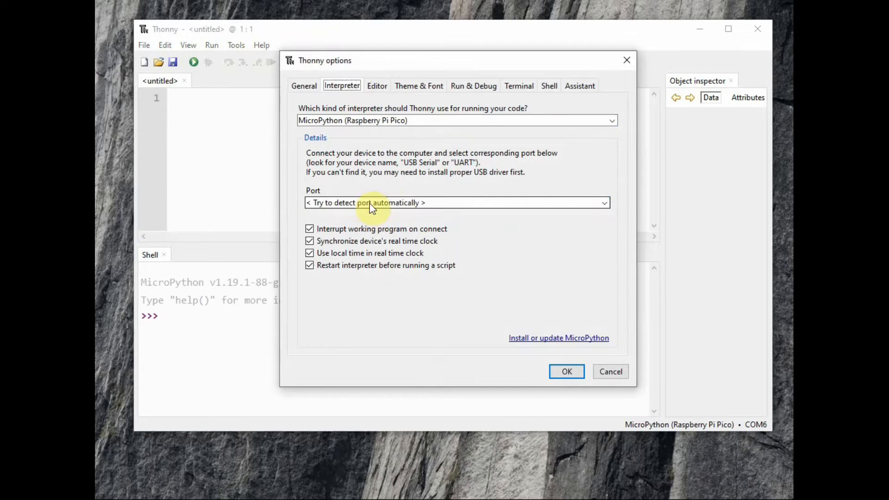
{"action": "left_click", "coordinate": [604, 203]}
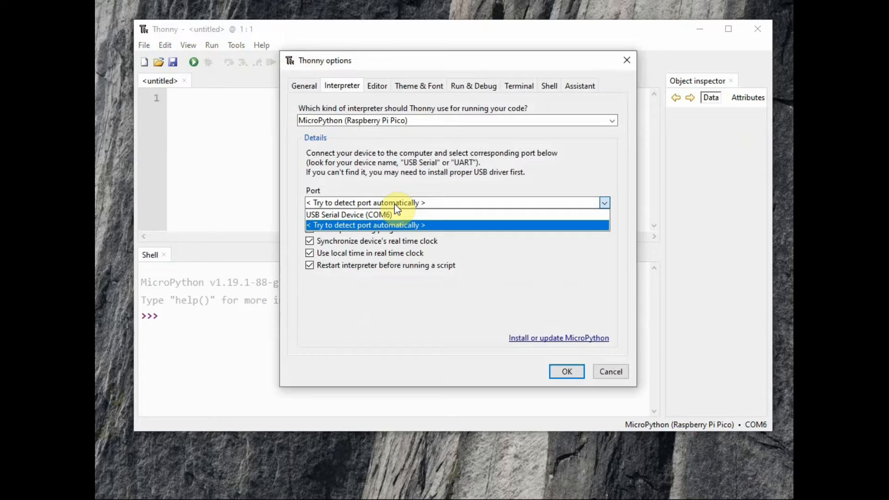
{"action": "left_click", "coordinate": [349, 214]}
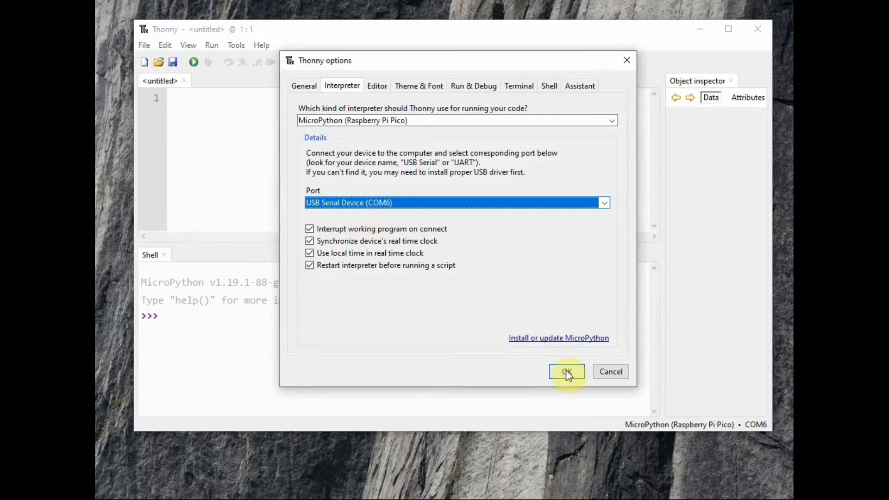
{"action": "left_click", "coordinate": [566, 372]}
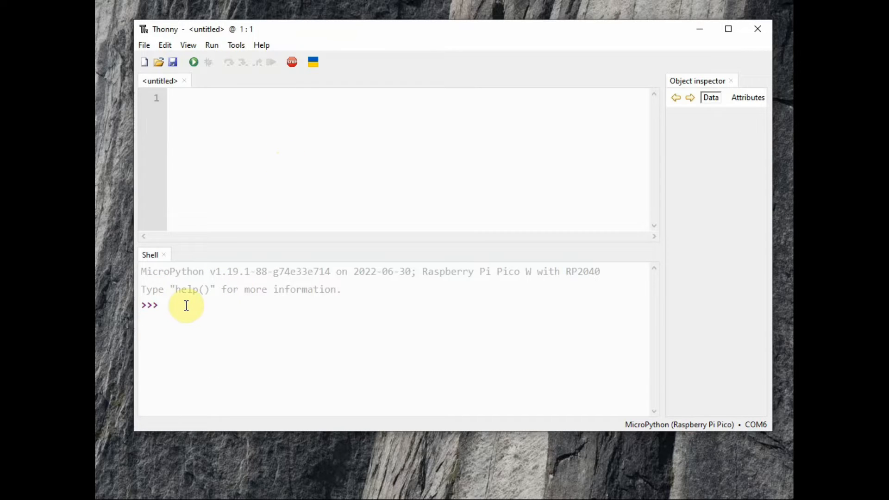
Run print("Hello World") in the MicroPython shell.
{"action": "type", "text": "pri"}
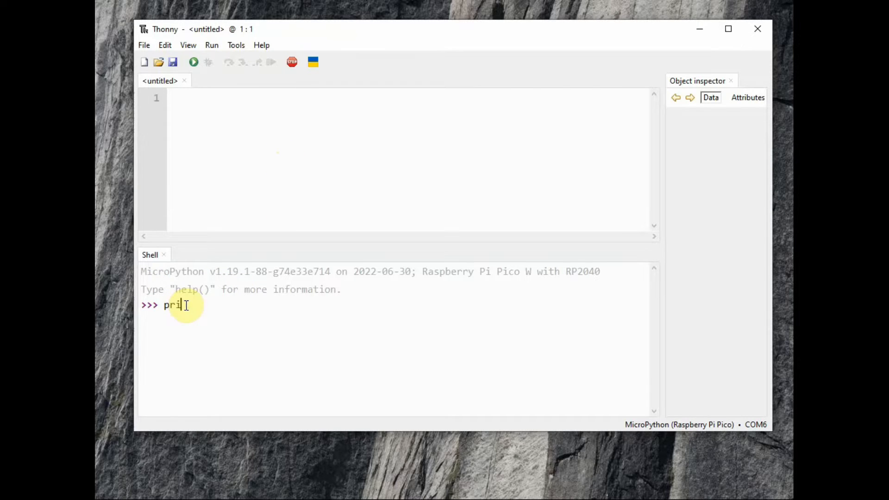
{"action": "type", "text": "nt"}
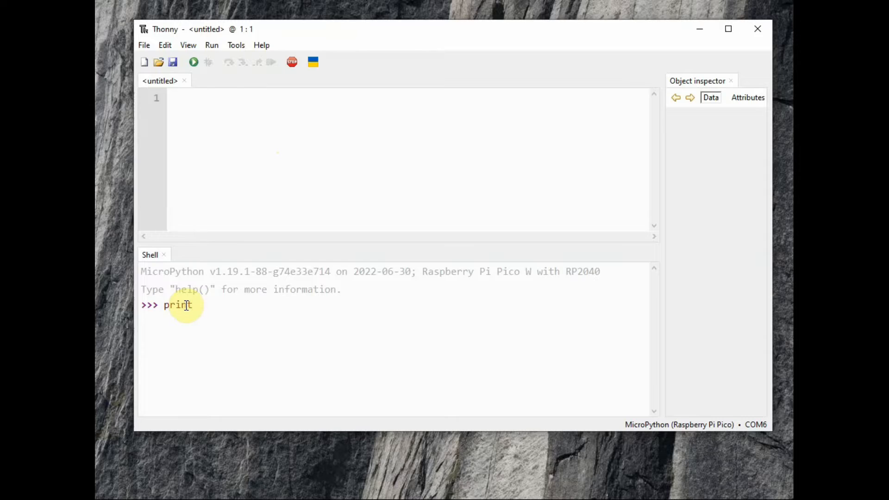
{"action": "type", "text": "(\"He"}
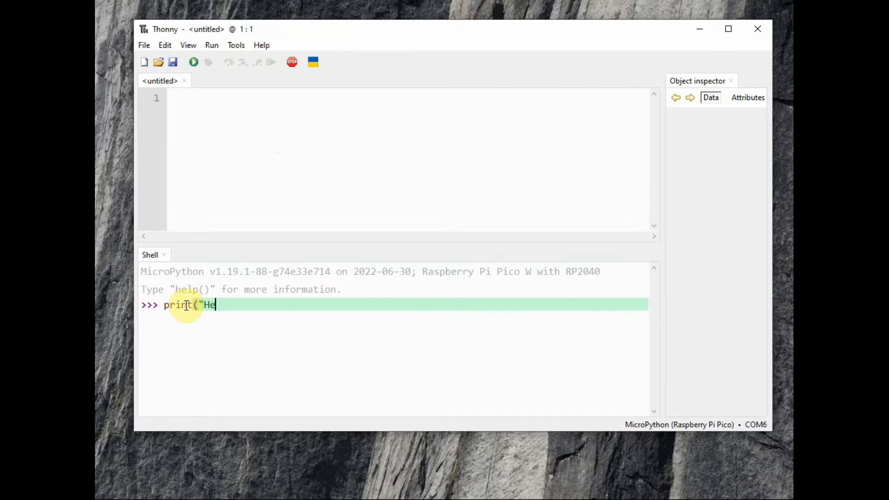
{"action": "type", "text": "llo W"}
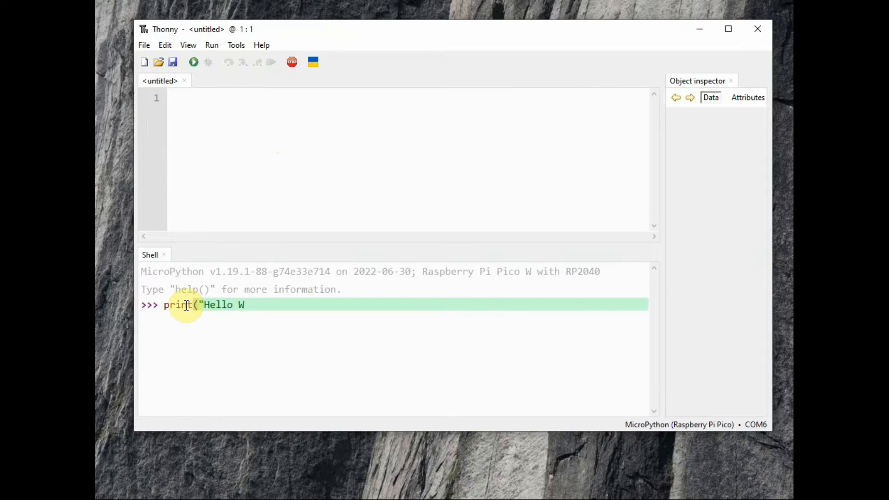
{"action": "type", "text": "orld\""}
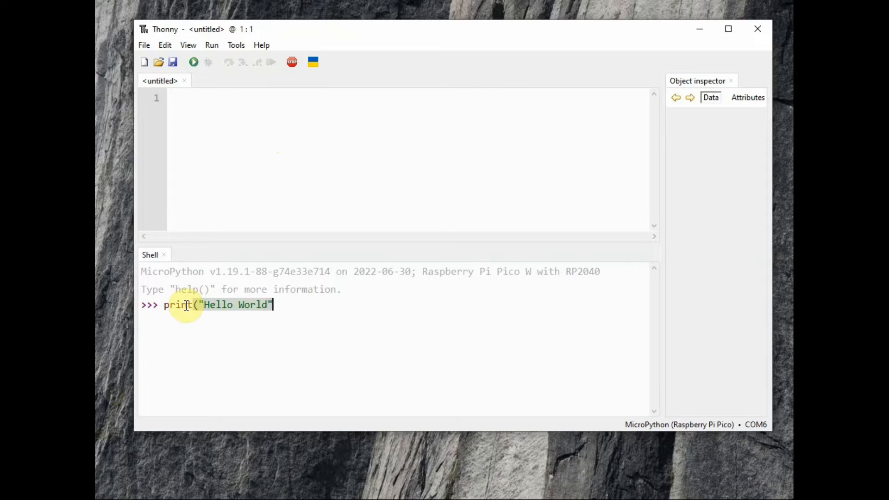
{"action": "key", "text": "Return"}
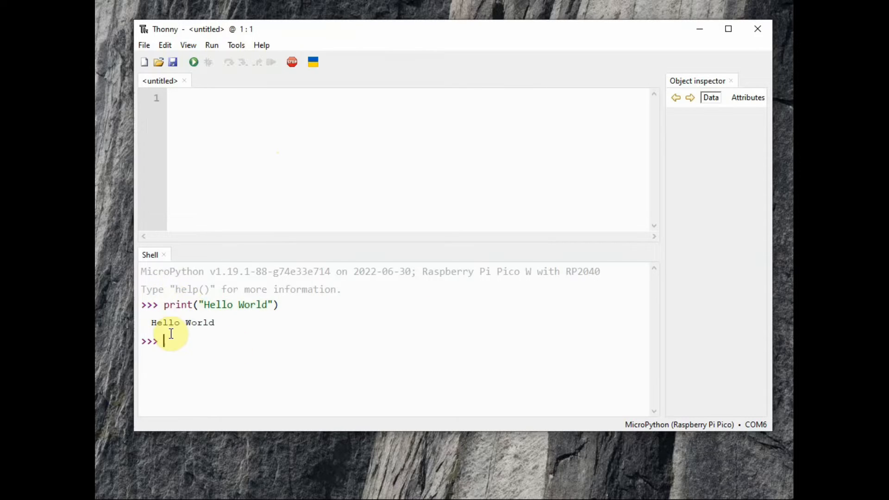
{"action": "mouse_move", "coordinate": [176, 340]}
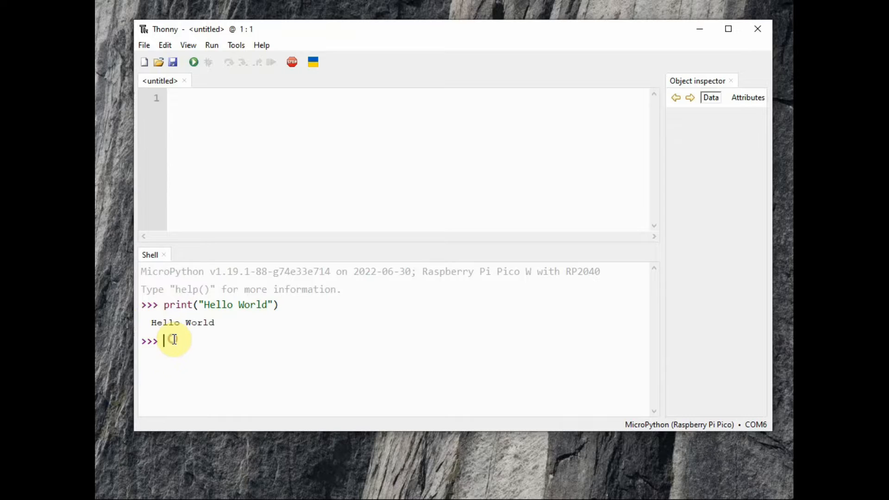
Import sys and query sys.implementation to confirm the Pico W board.
{"action": "type", "text": "import"}
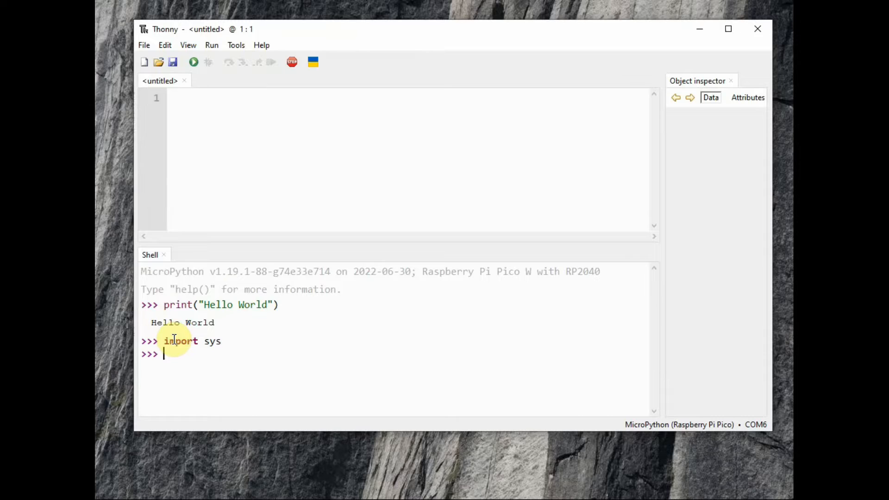
{"action": "type", "text": "sys.imp"}
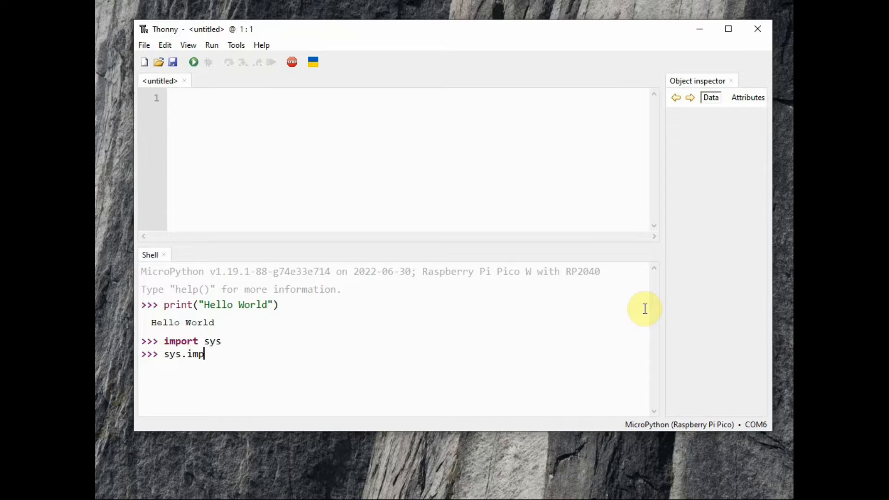
{"action": "type", "text": "lementat"}
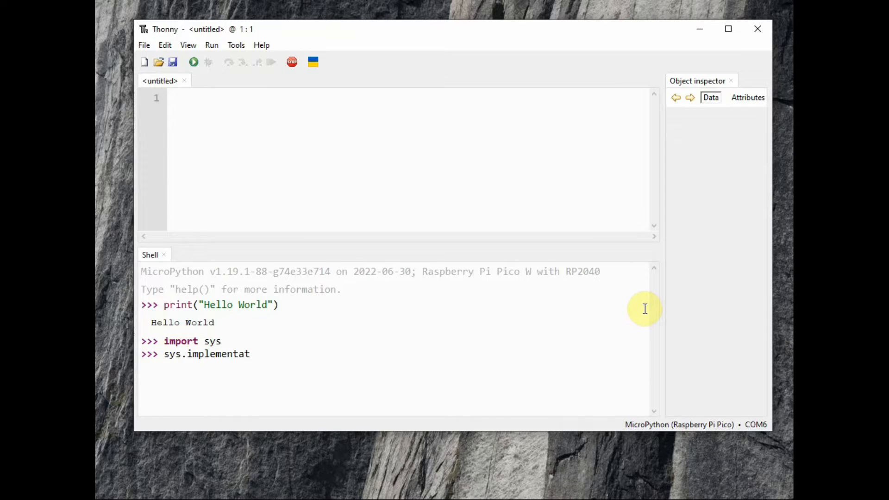
{"action": "type", "text": "ion"}
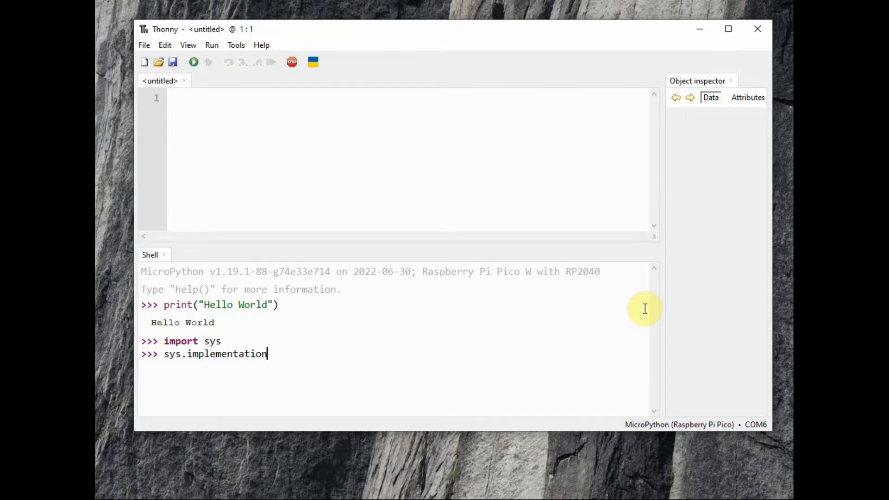
{"action": "key", "text": "Return"}
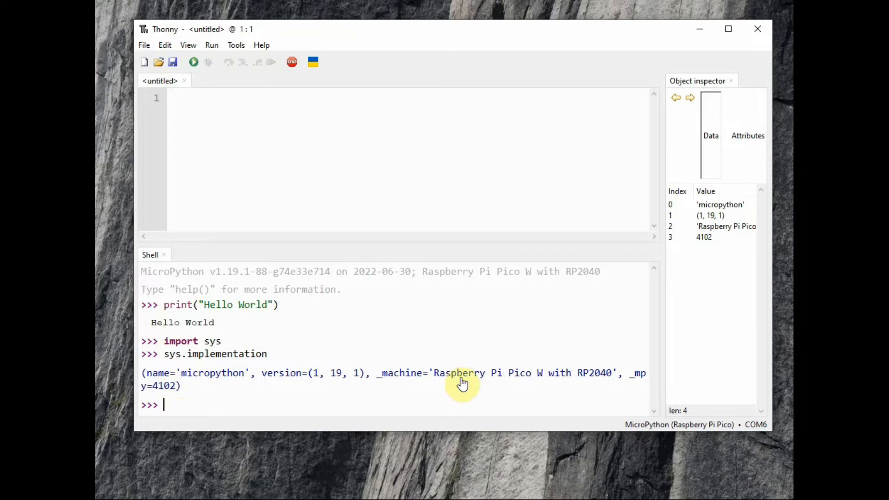
{"action": "mouse_move", "coordinate": [537, 382]}
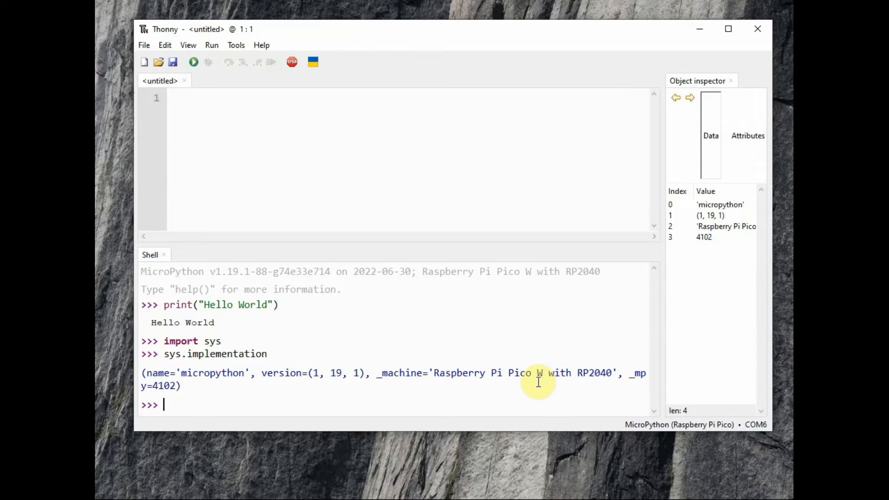
Import uos and run uos.listdir(), returning an empty list.
{"action": "type", "text": "i"}
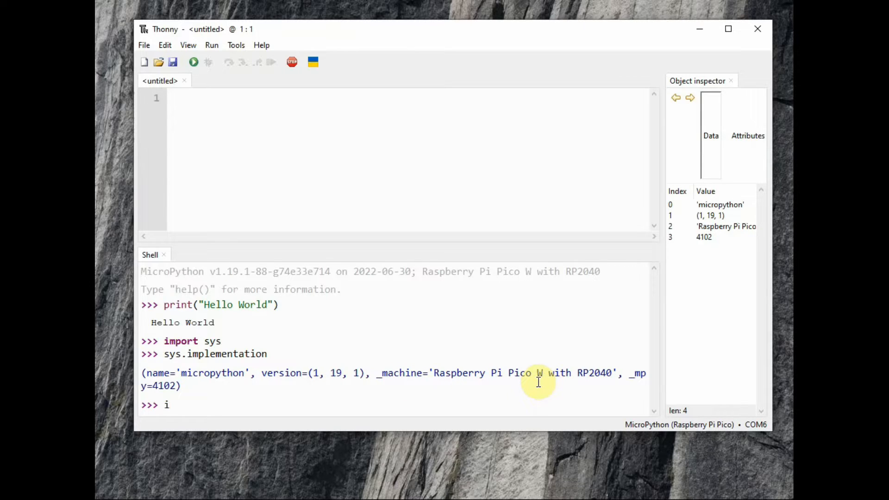
{"action": "type", "text": "mport uo"}
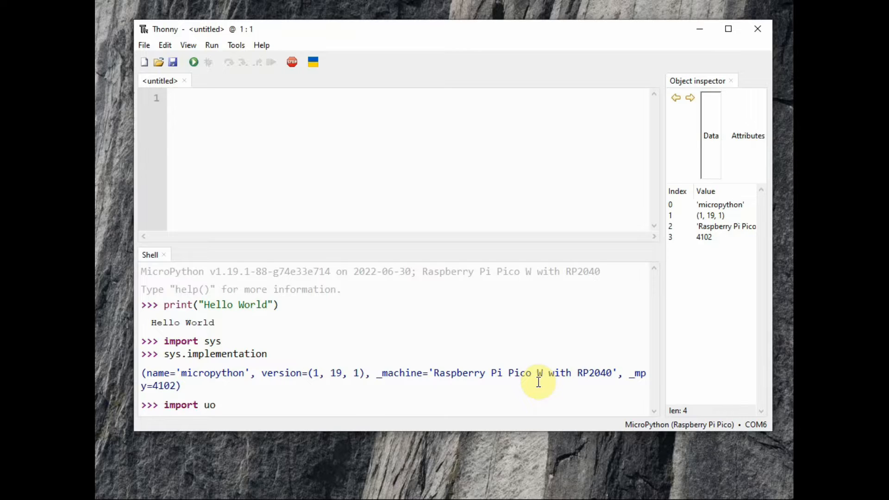
{"action": "type", "text": "s"}
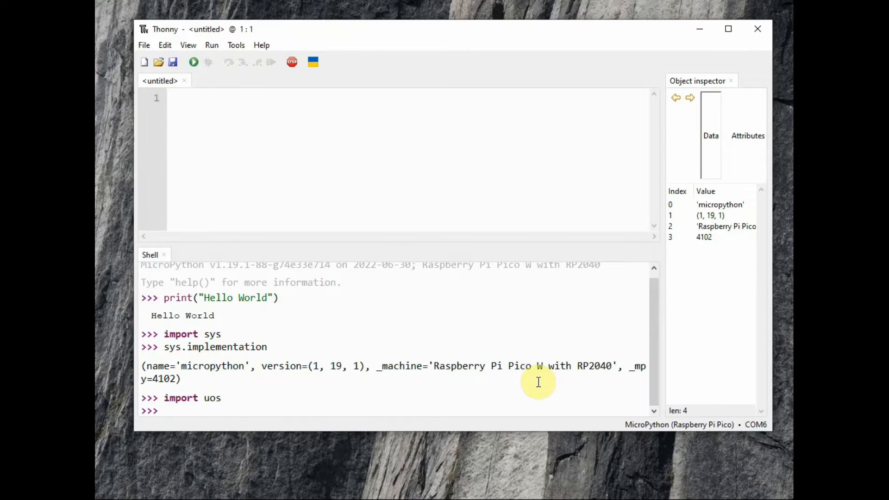
{"action": "type", "text": "uos.list"}
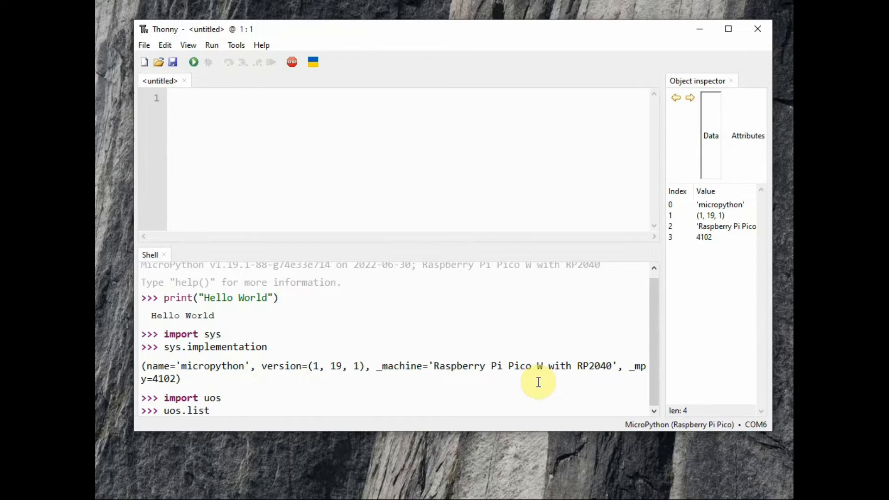
{"action": "key", "text": "Return"}
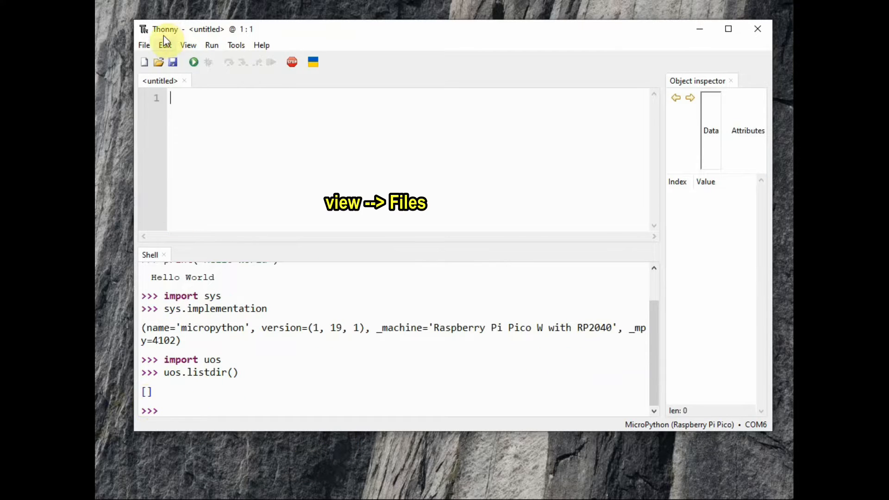
Show the Files panel from the View menu, then clear the shell with Ctrl+L.
{"action": "left_click", "coordinate": [188, 45]}
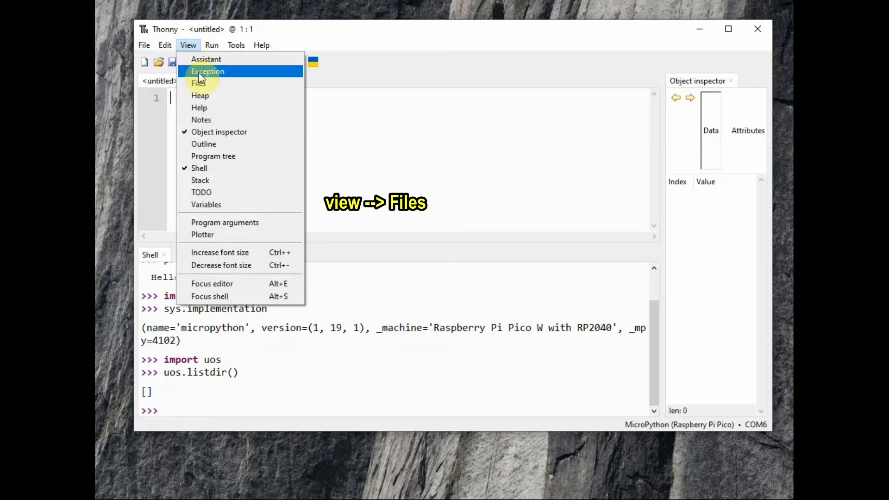
{"action": "left_click", "coordinate": [198, 83]}
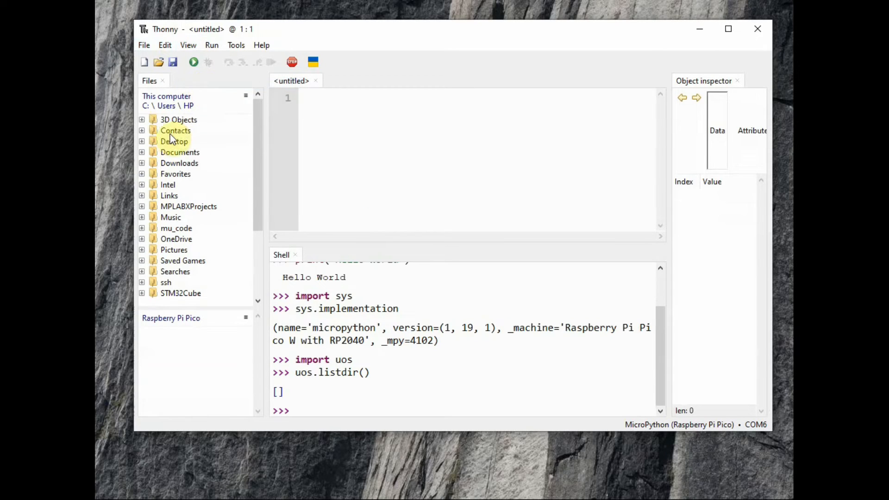
{"action": "mouse_move", "coordinate": [237, 278]}
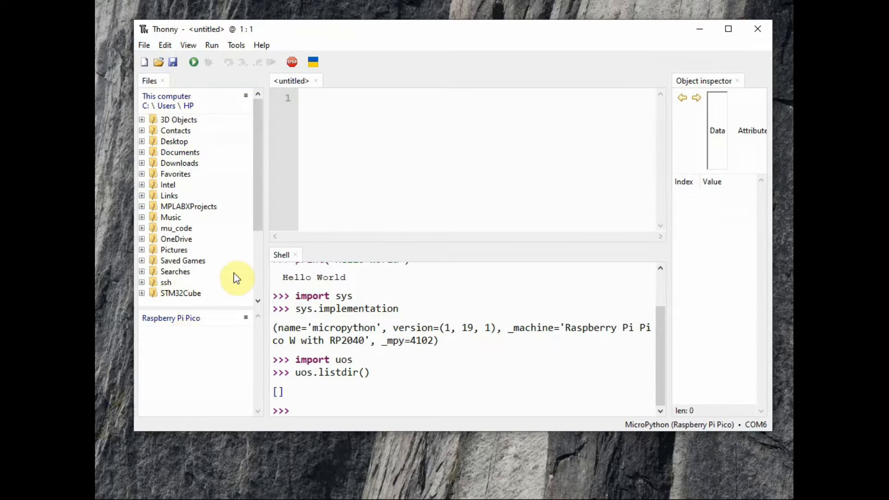
{"action": "type", "text": "cle"}
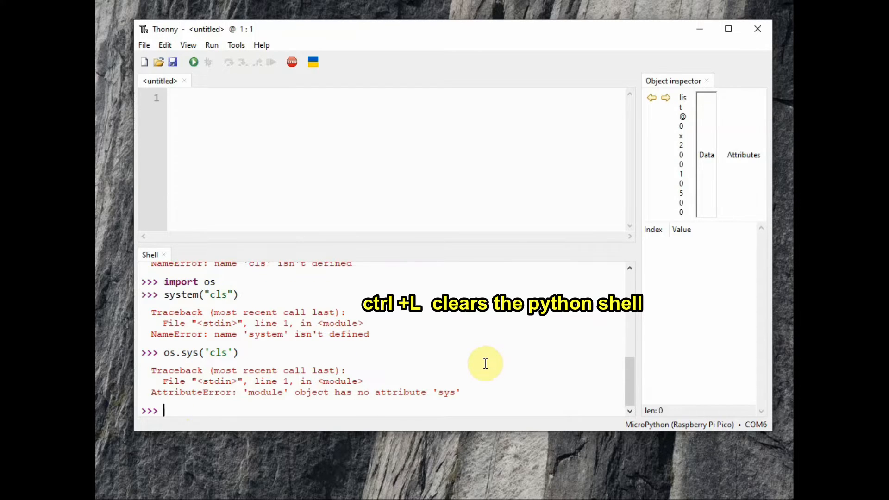
{"action": "key", "text": "ctrl+l"}
{"action": "type", "text": "import"}
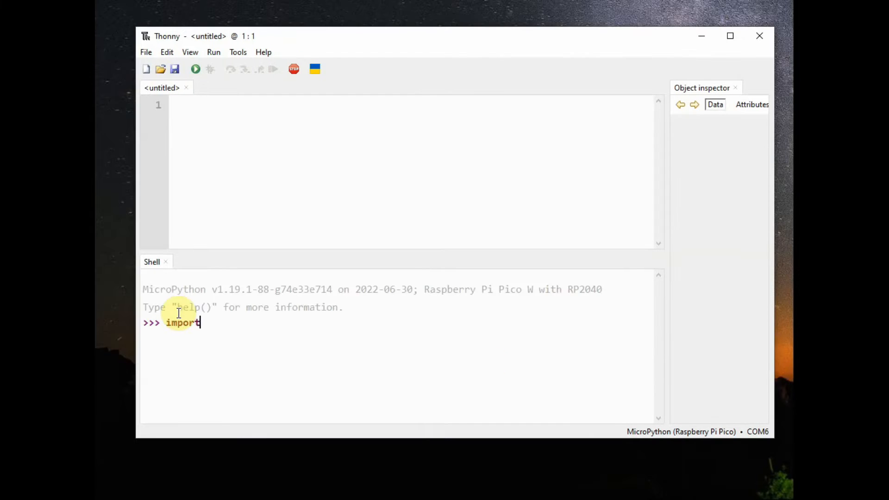
Import machine and create led = machine.Pin('LED', machine.Pin.OUT).
{"action": "type", "text": "mac"}
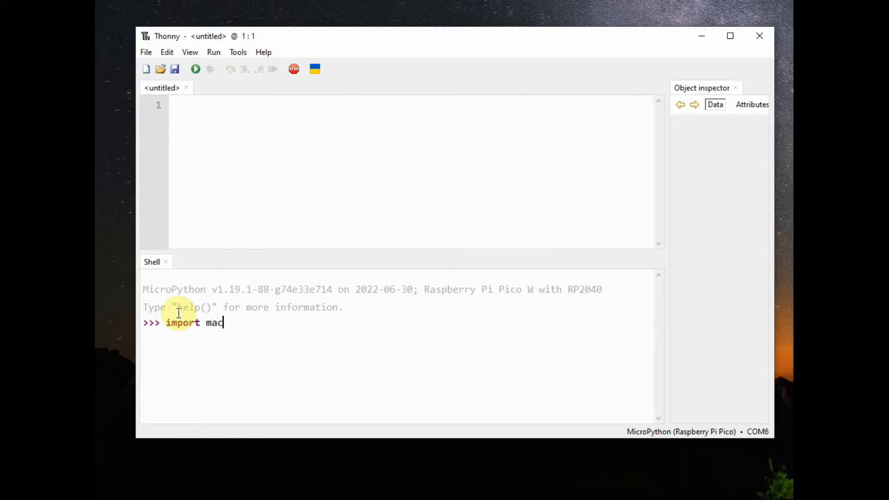
{"action": "type", "text": "hine"}
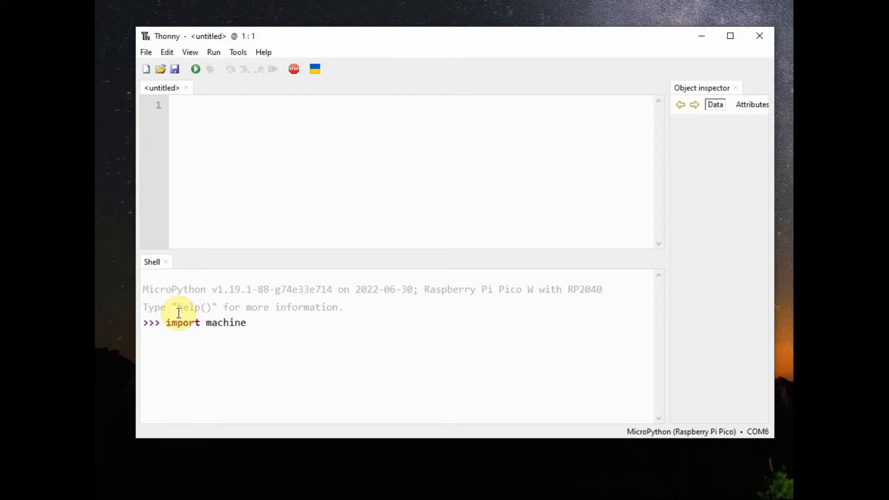
{"action": "type", "text": "led"}
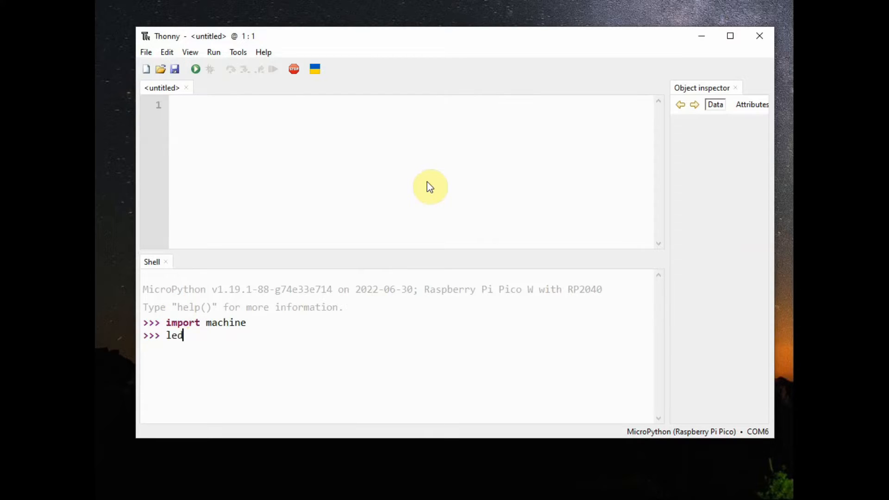
{"action": "type", "text": "="}
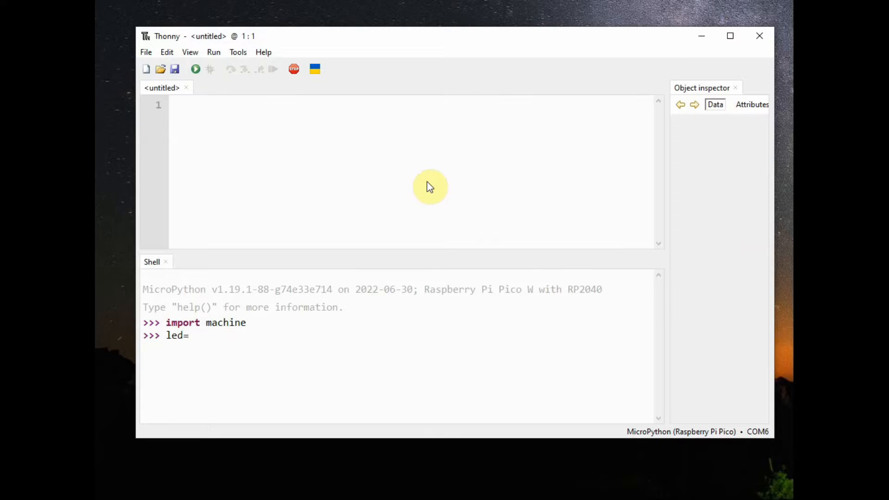
{"action": "type", "text": "machine"}
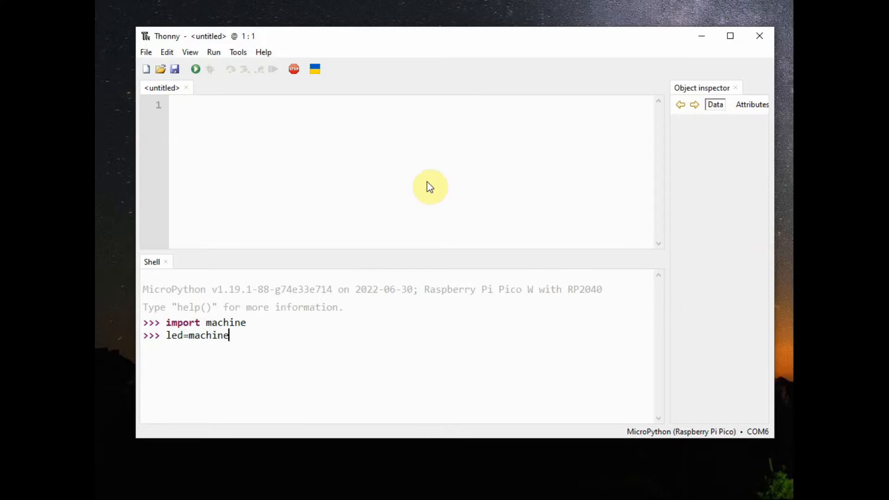
{"action": "type", "text": ".Pin('"}
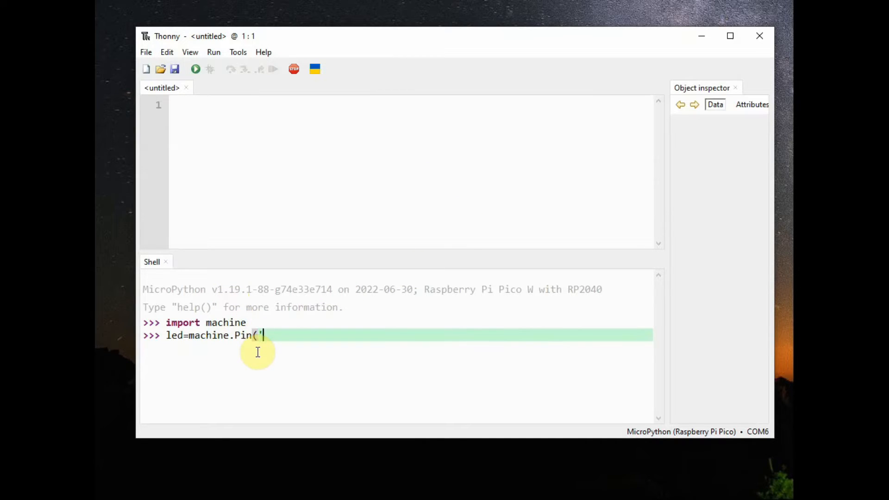
{"action": "type", "text": "LED'"}
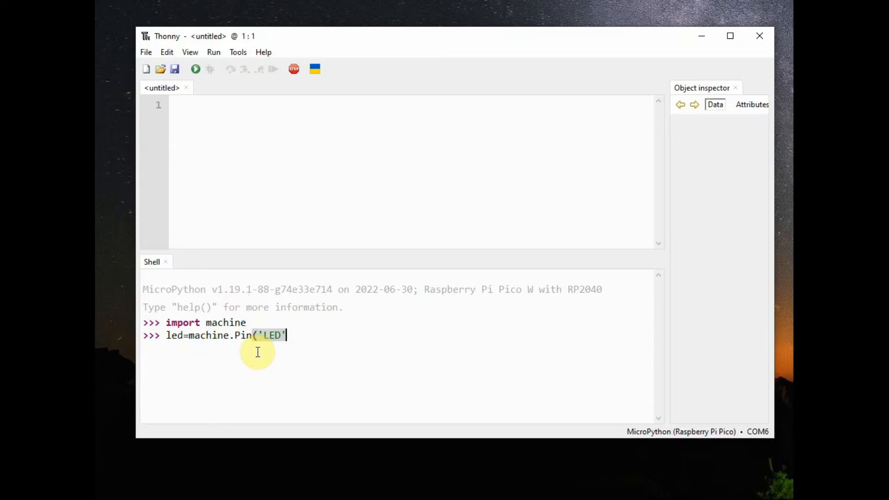
{"action": "double_click", "coordinate": [271, 336]}
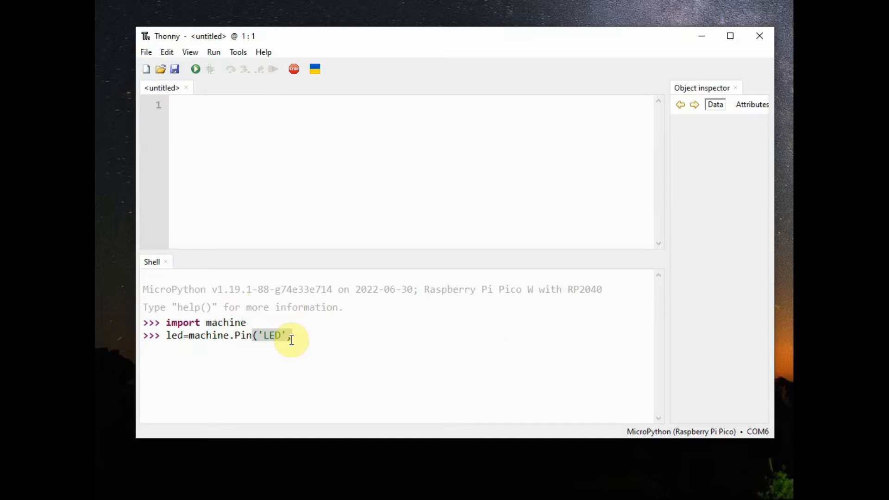
{"action": "type", "text": ",machine.P"}
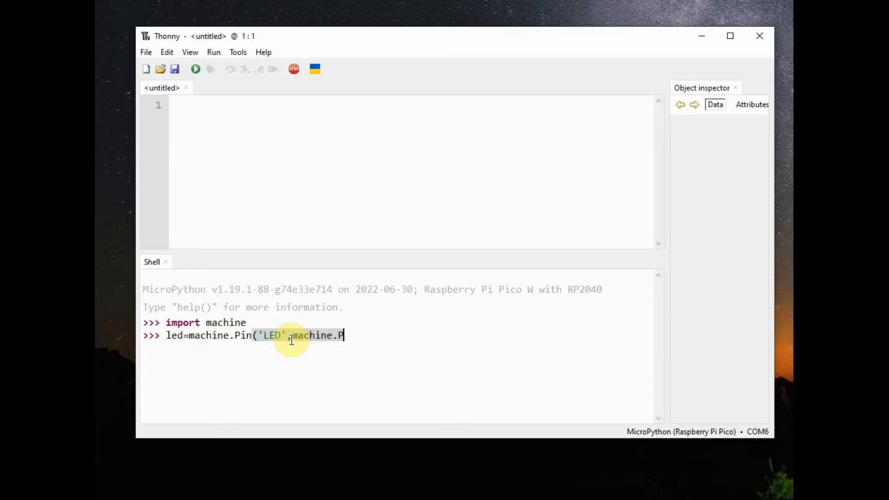
{"action": "type", "text": "in."}
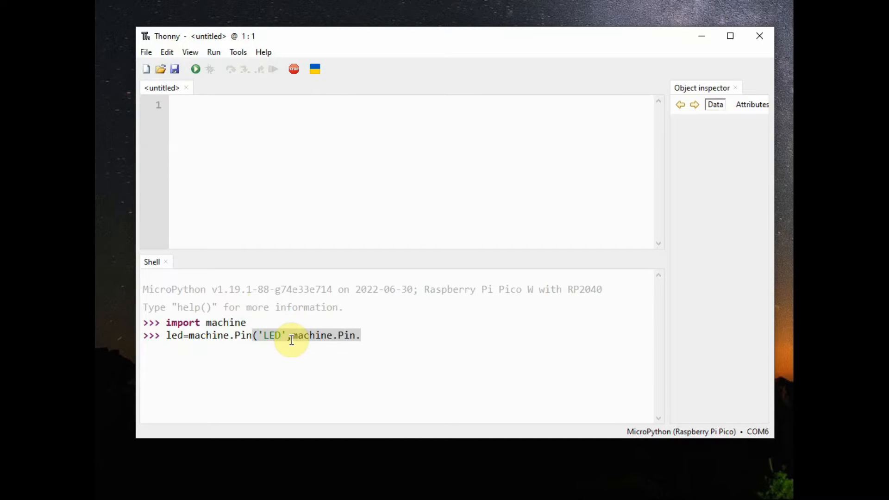
{"action": "type", "text": "OUT)"}
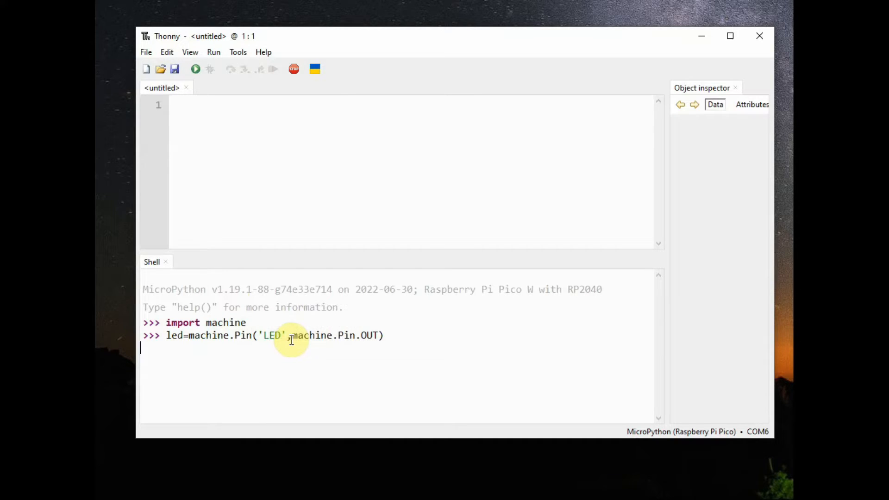
Run led.on() and led.off() to switch the onboard LED, then enter led.on() again.
{"action": "type", "text": "led"}
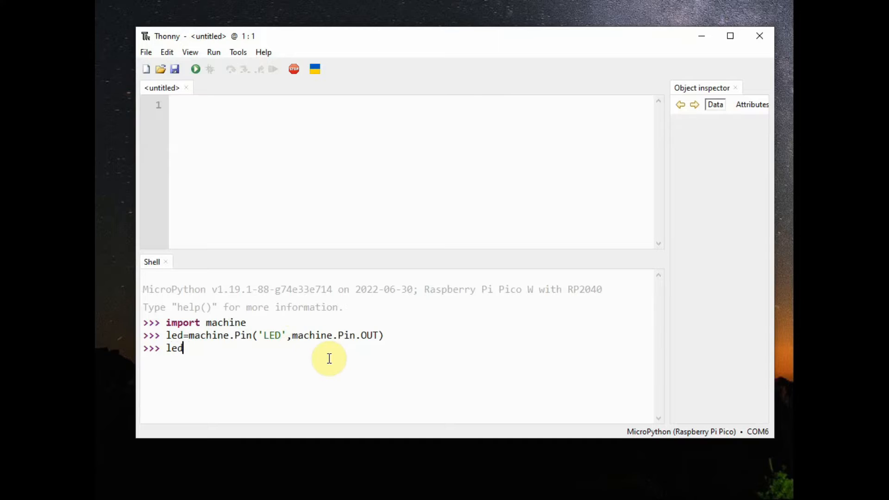
{"action": "type", "text": ".on"}
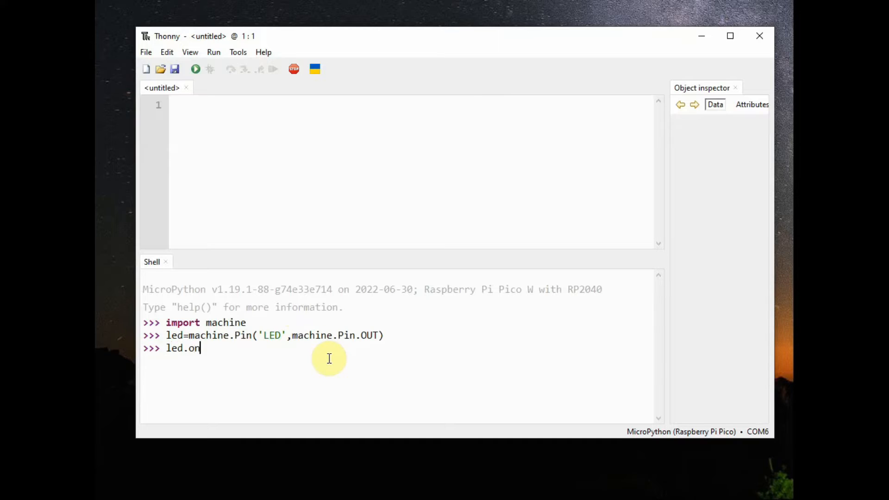
{"action": "type", "text": "()"}
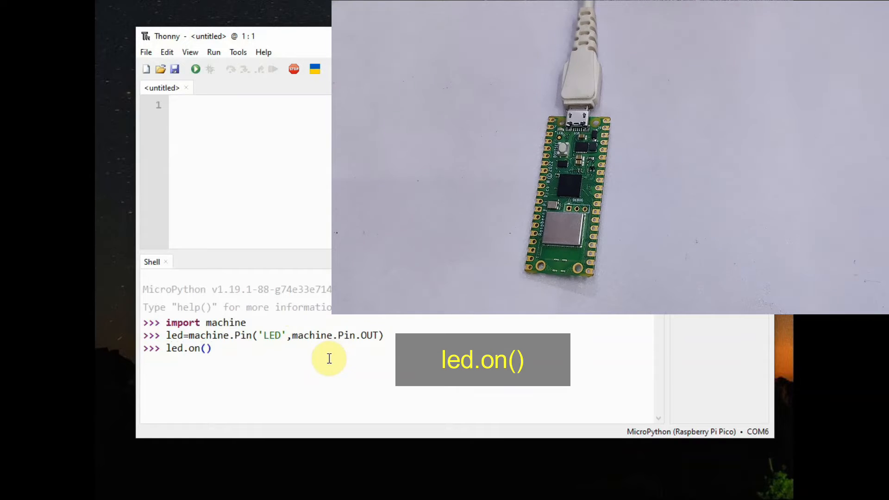
{"action": "key", "text": "Return"}
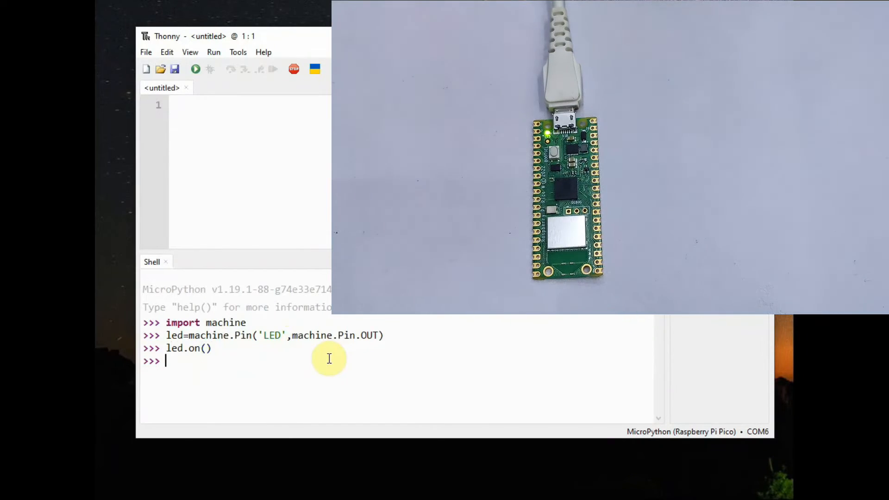
{"action": "type", "text": "led"}
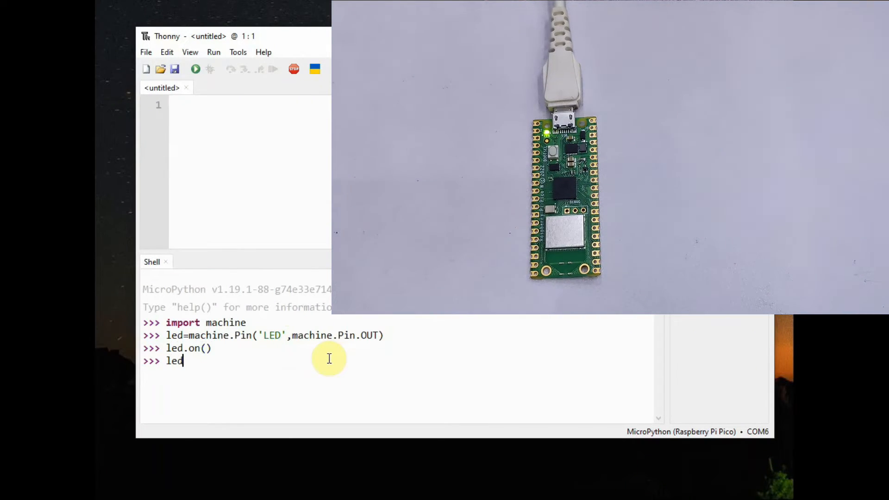
{"action": "type", "text": ".off"}
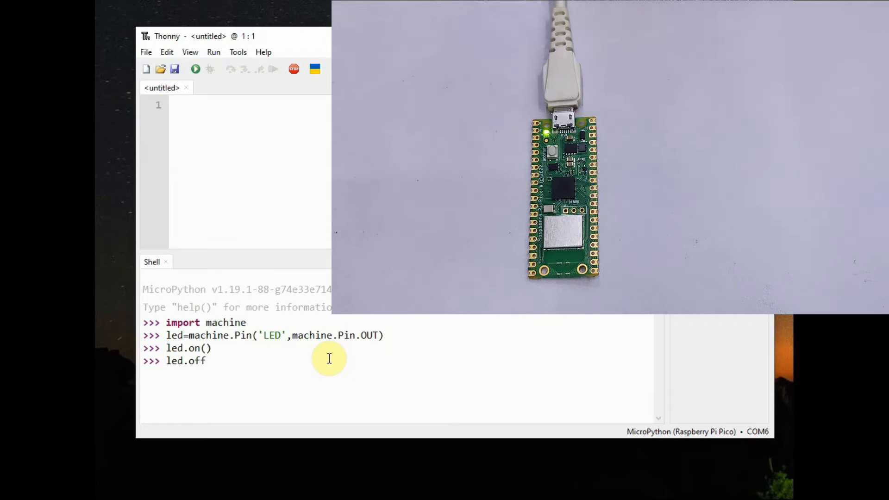
{"action": "type", "text": "()"}
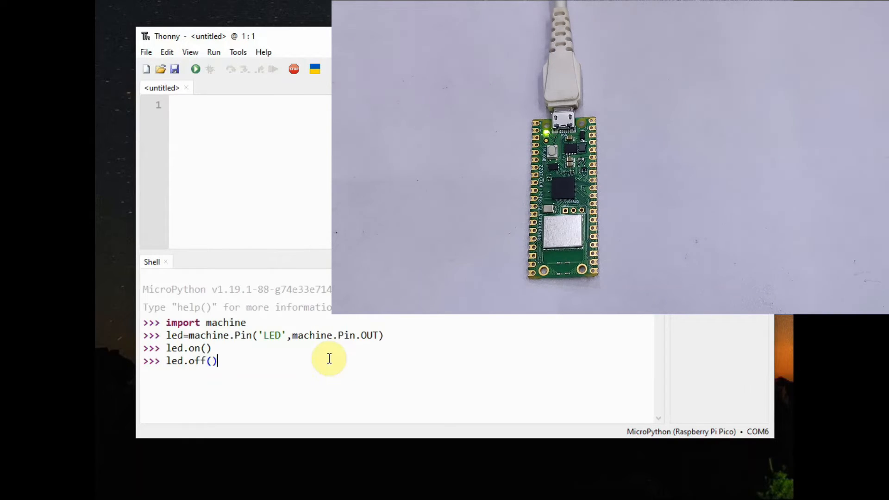
{"action": "key", "text": "Return"}
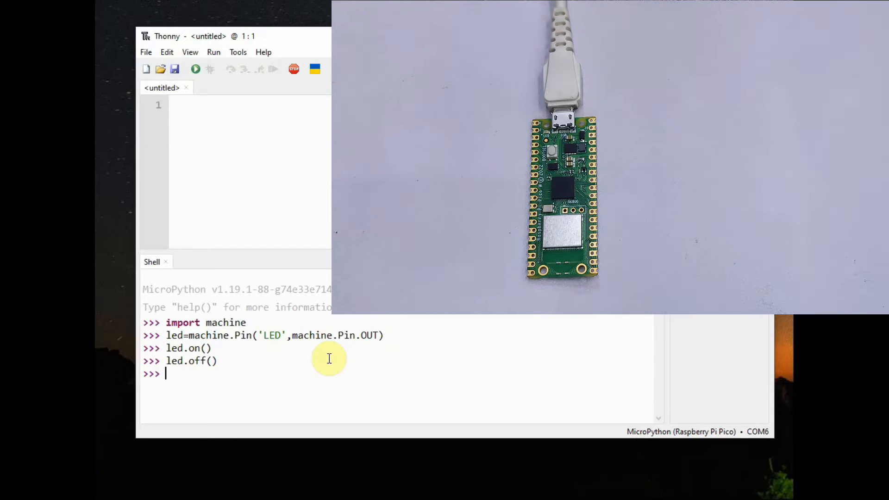
{"action": "type", "text": "led.on()"}
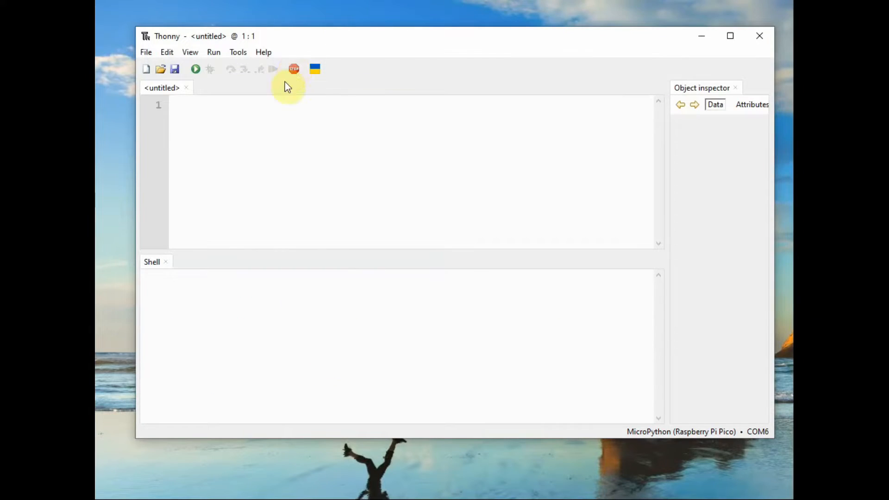
Import machine and time and define led = machine.Pin('LED', machine.Pin.OUT).
{"action": "type", "text": "impo"}
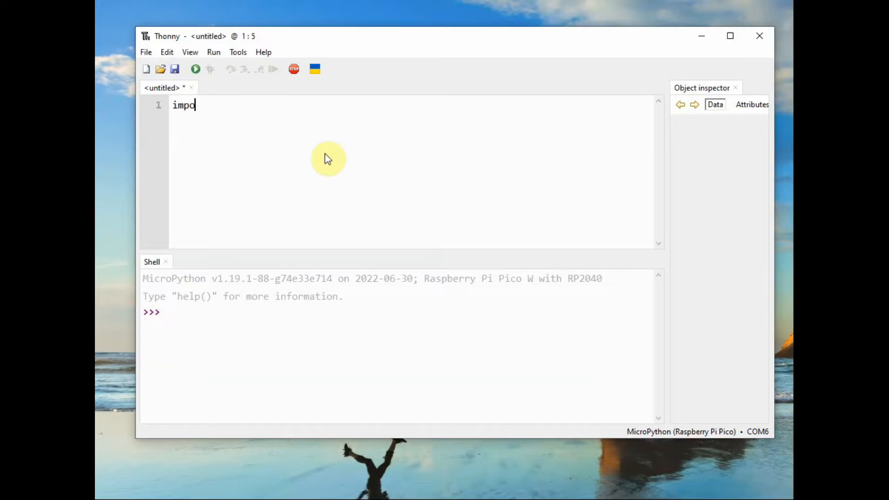
{"action": "type", "text": "rt machine"}
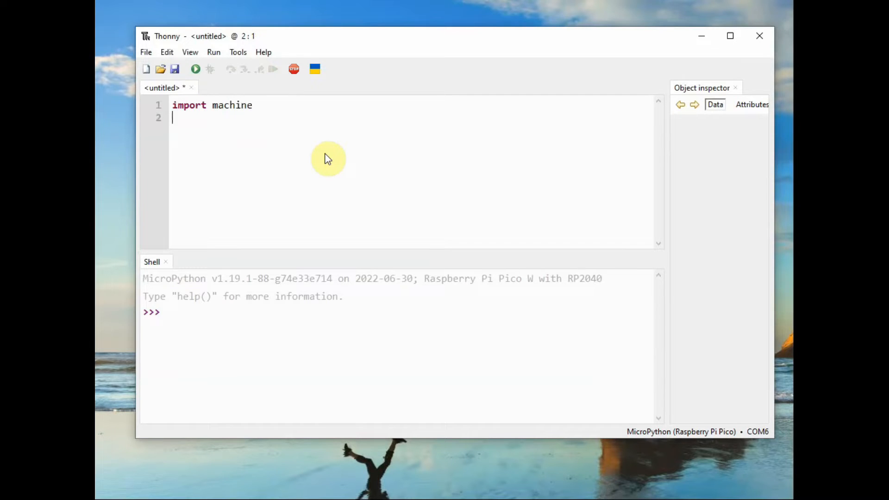
{"action": "type", "text": "import time"}
{"action": "type", "text": "led"}
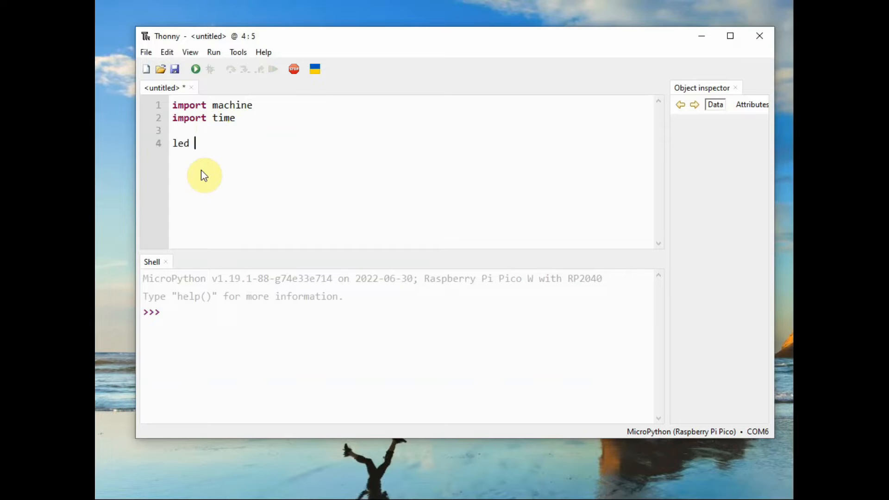
{"action": "type", "text": "= machine.P"}
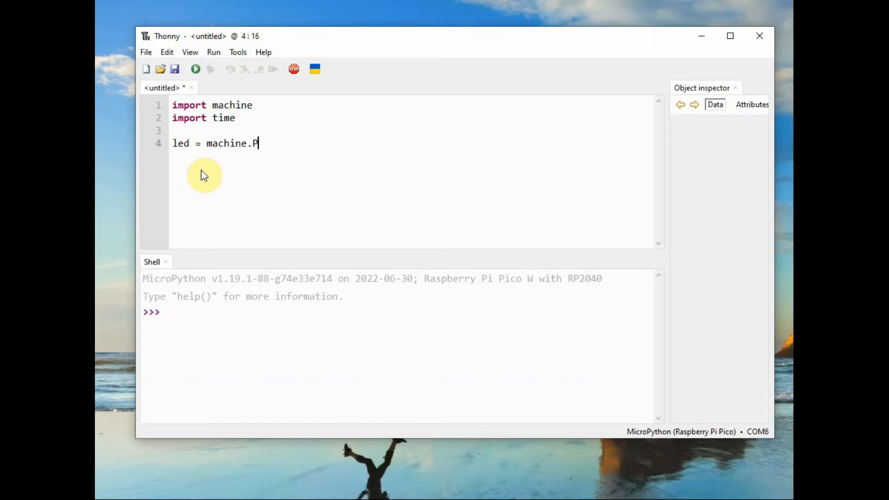
{"action": "type", "text": "in('LED',m"}
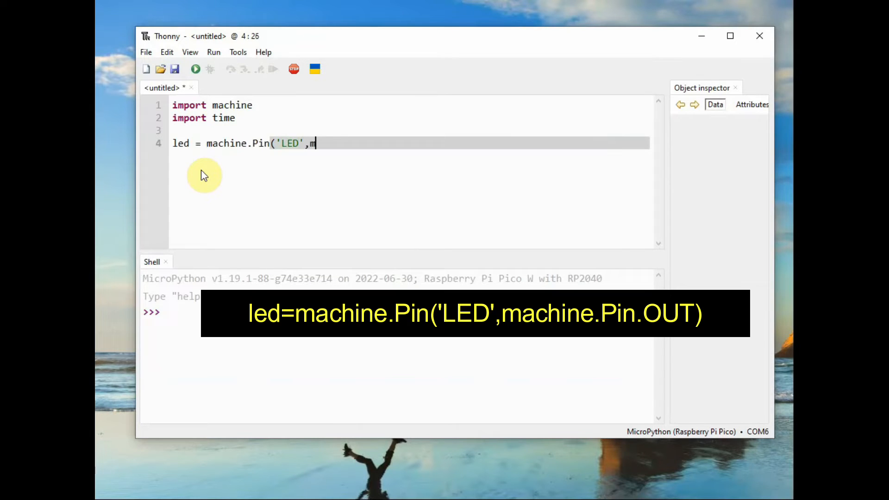
{"action": "type", "text": "achine.Pin.OUT)"}
{"action": "type", "text": "while (T"}
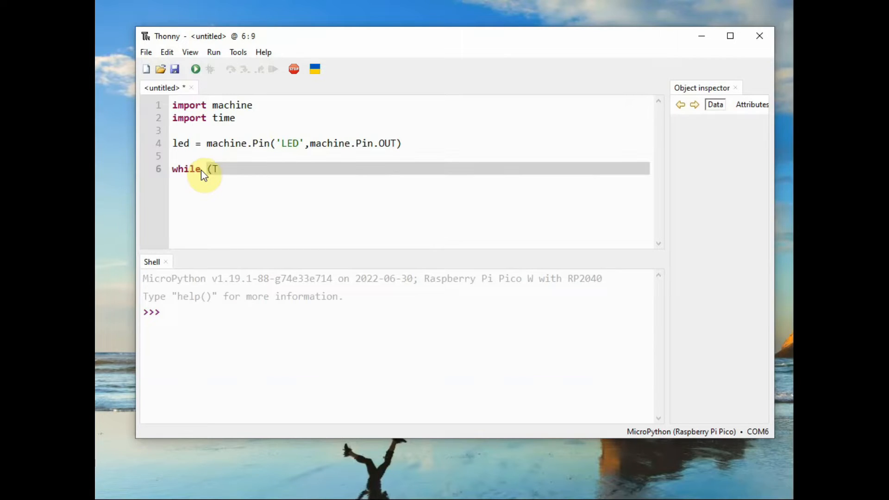
Write a while True loop calling led.on() and led.off() with sleep(0.5) pauses between.
{"action": "type", "text": "rue)"}
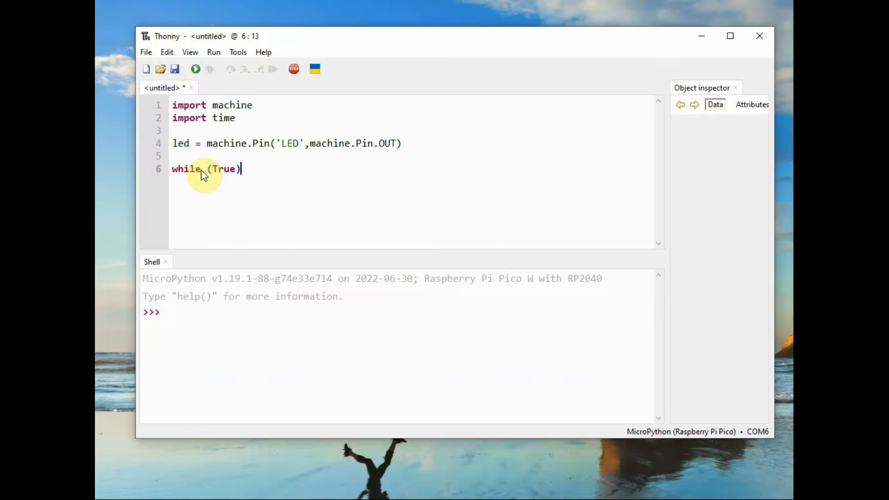
{"action": "type", "text": ":"}
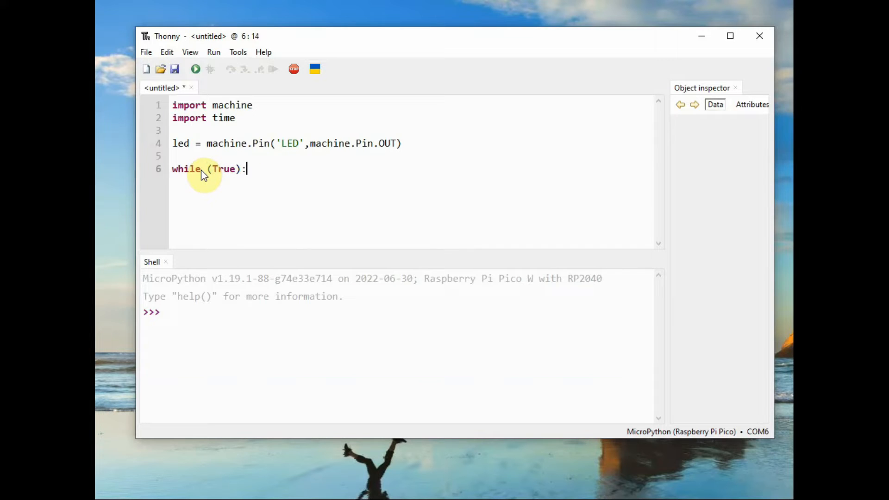
{"action": "key", "text": "Return"}
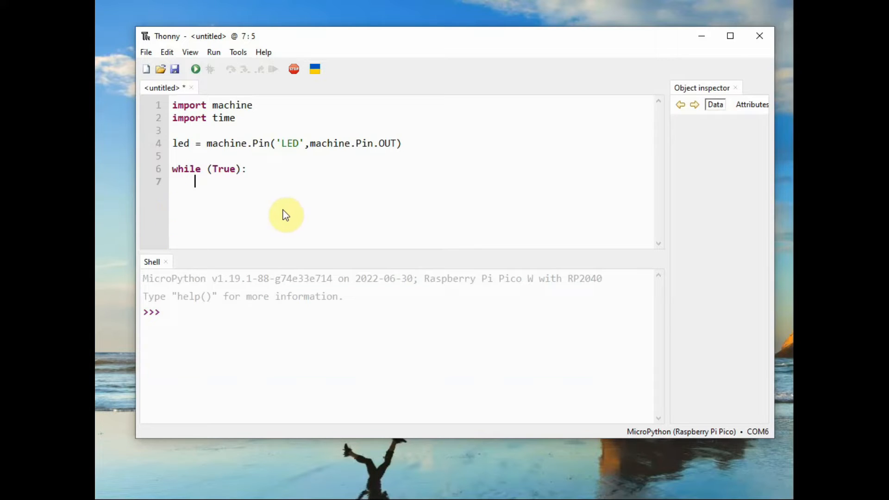
{"action": "type", "text": "led.o"}
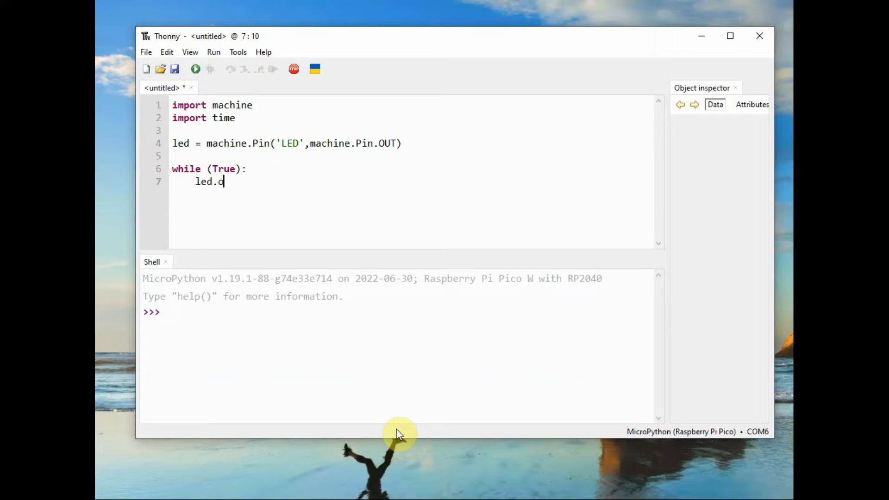
{"action": "type", "text": "n"}
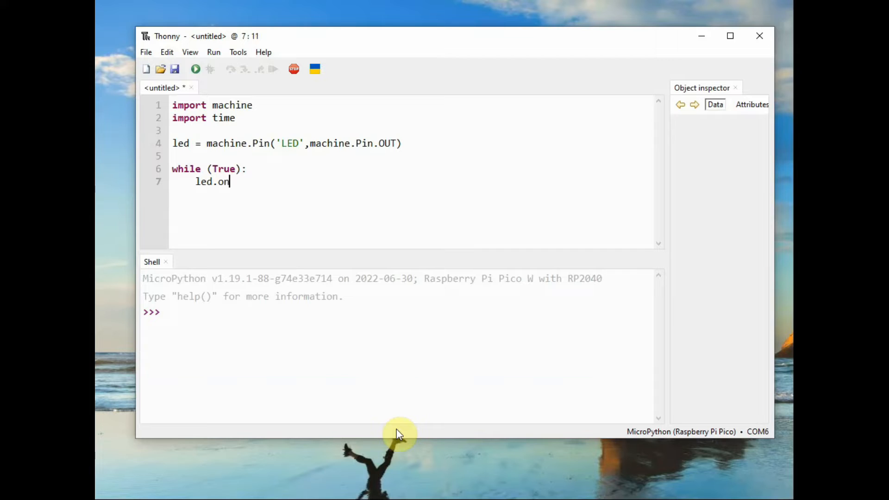
{"action": "type", "text": "()"}
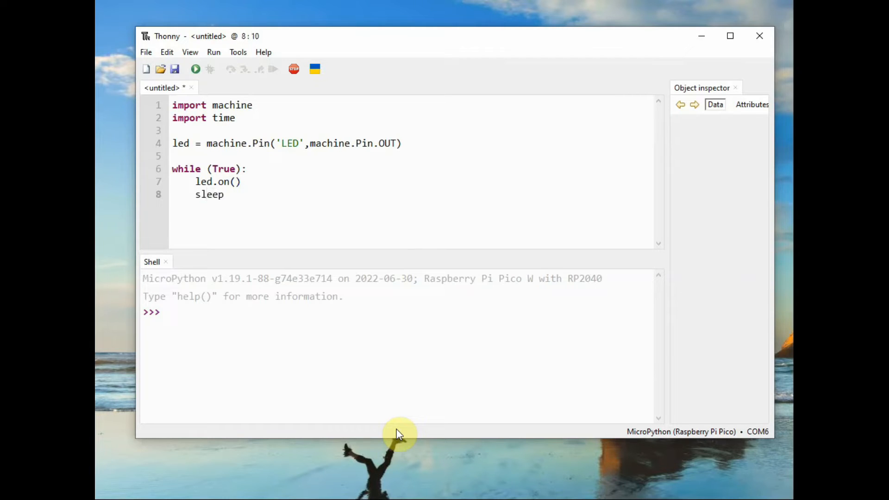
{"action": "type", "text": "(0."}
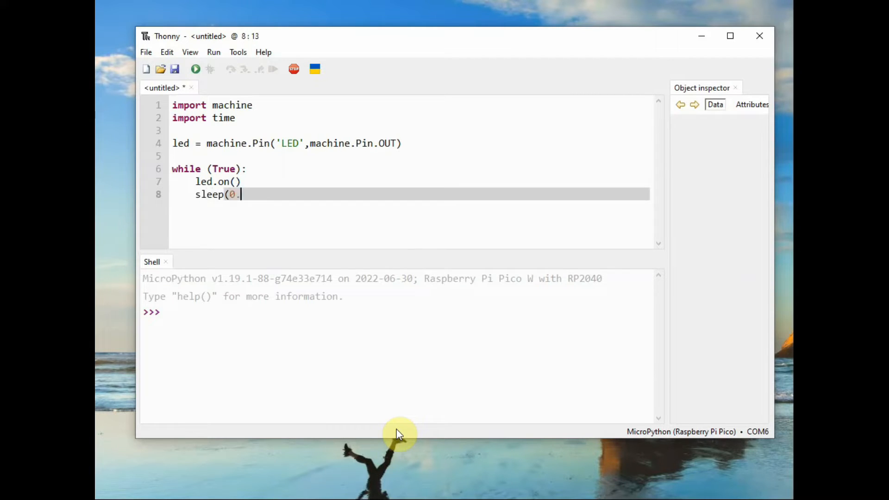
{"action": "type", "text": "5)"}
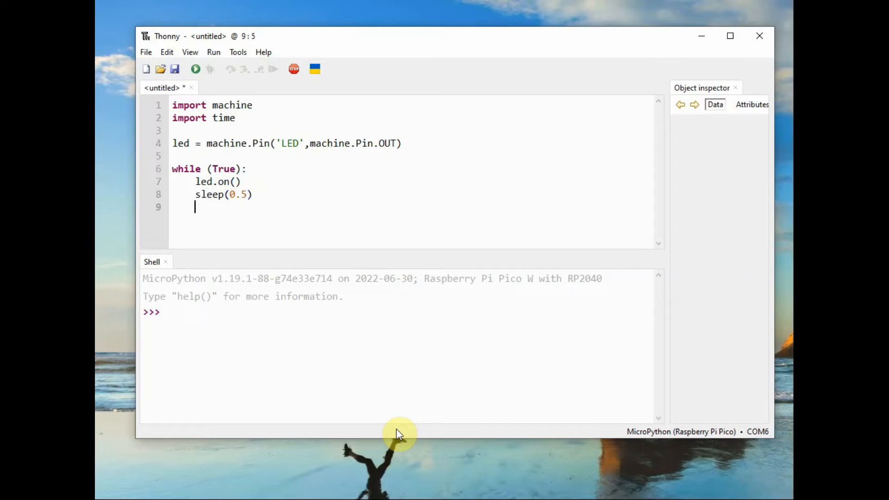
{"action": "type", "text": "led.off"}
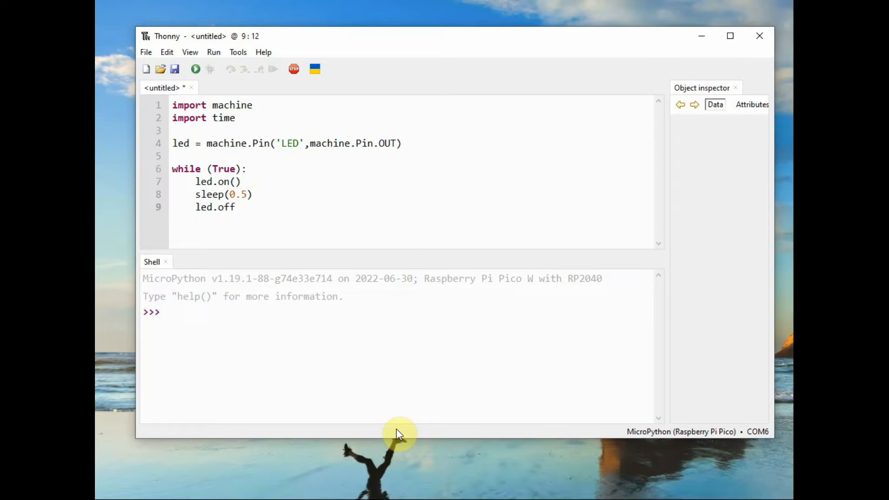
{"action": "type", "text": "()"}
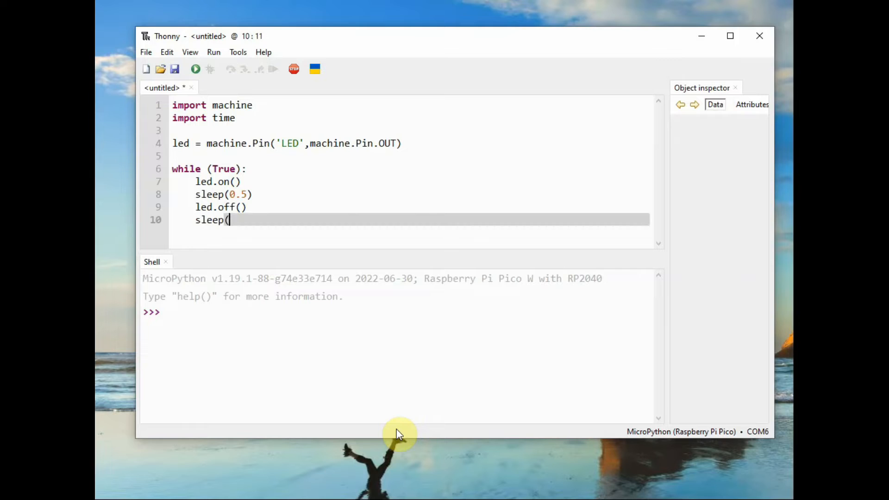
{"action": "type", "text": "0.5)"}
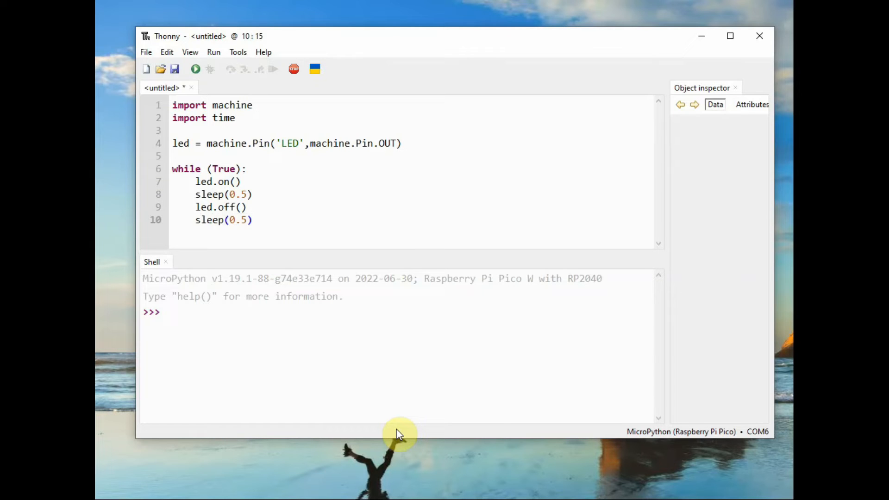
Run the script and, after the NameError, correct both pauses to time.sleep(0.5).
{"action": "left_click", "coordinate": [195, 68]}
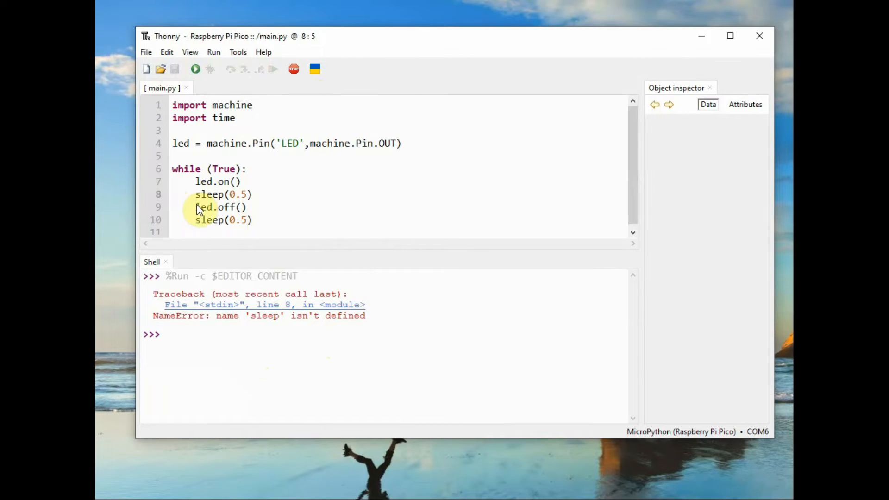
{"action": "type", "text": "time."}
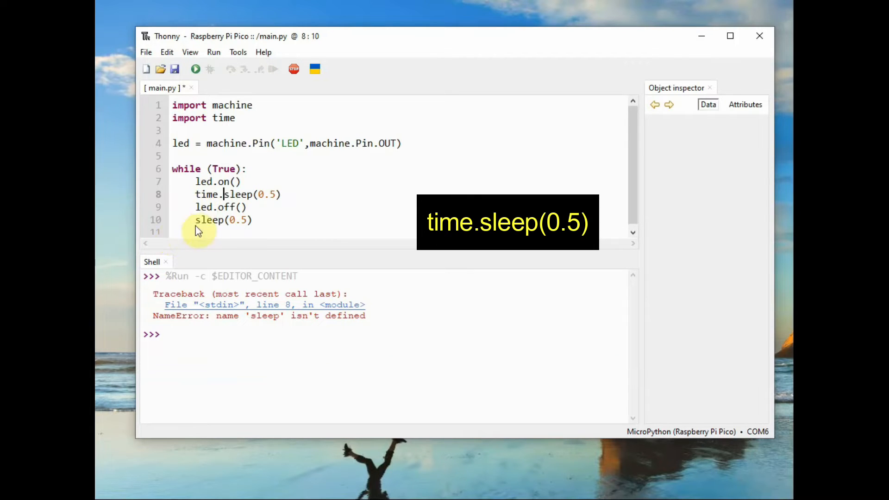
{"action": "type", "text": "time."}
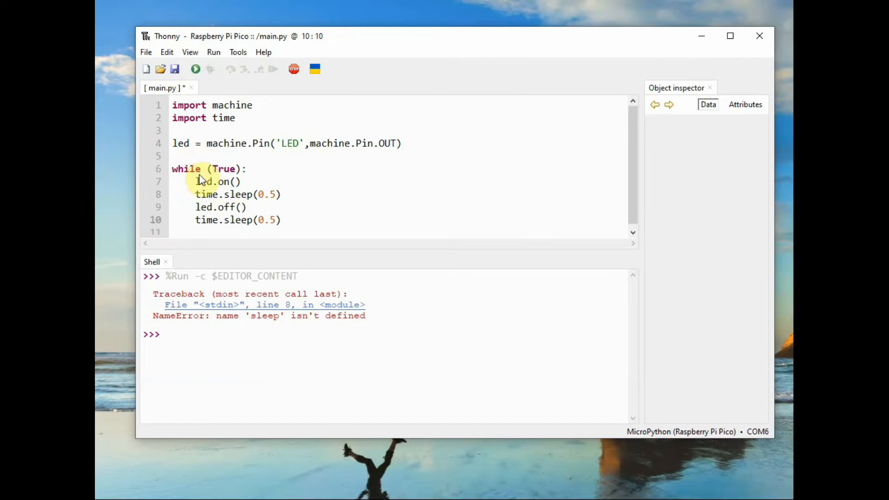
Save the blink script as main.py on the Raspberry Pi Pico and run it.
{"action": "left_click", "coordinate": [146, 52]}
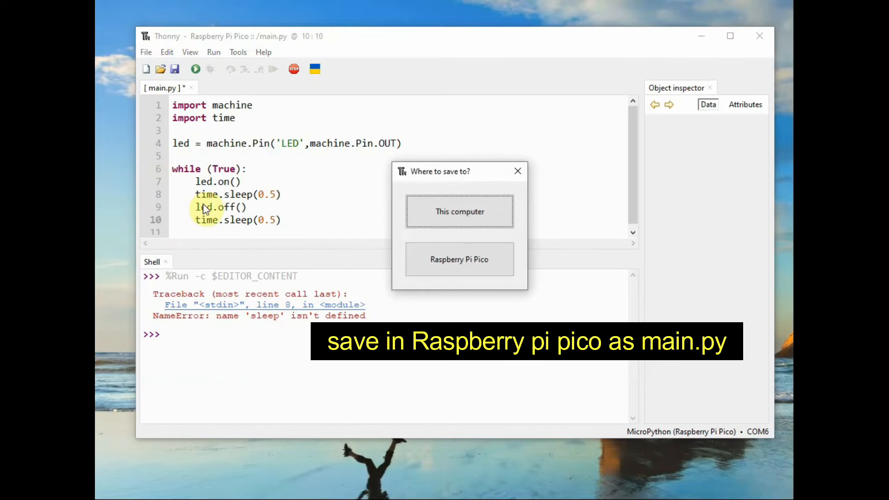
{"action": "left_click", "coordinate": [460, 260]}
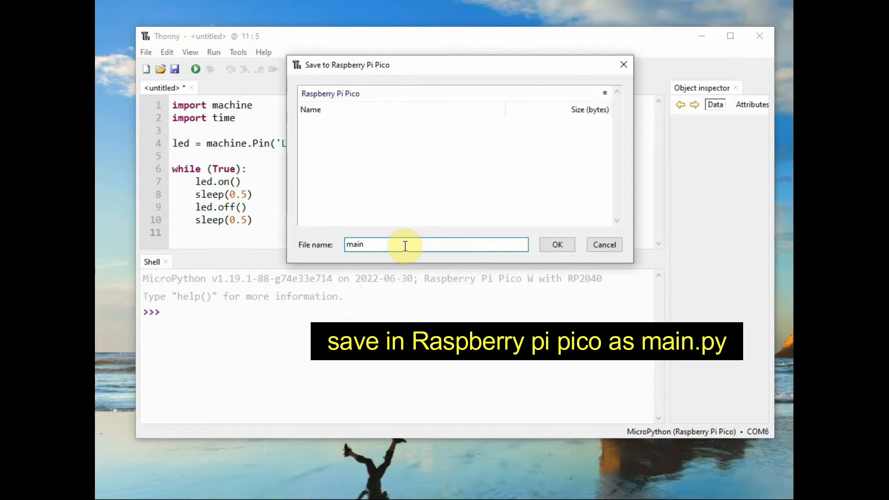
{"action": "type", "text": ".py"}
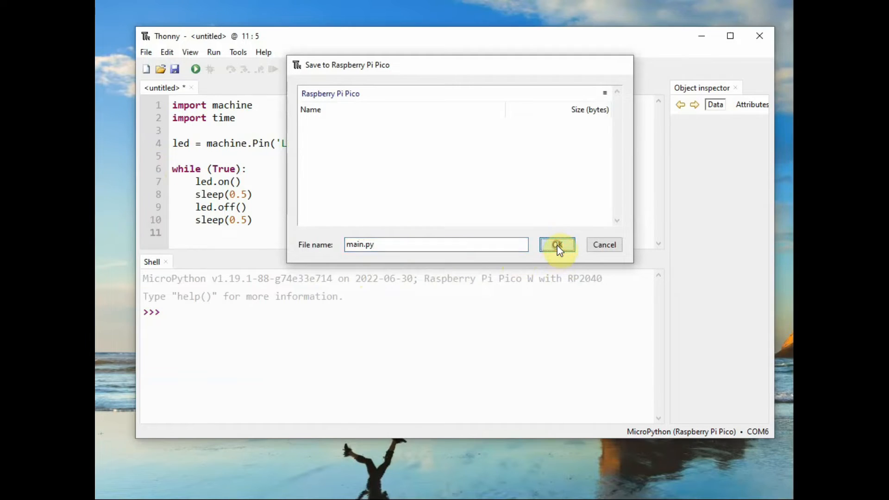
{"action": "left_click", "coordinate": [557, 244]}
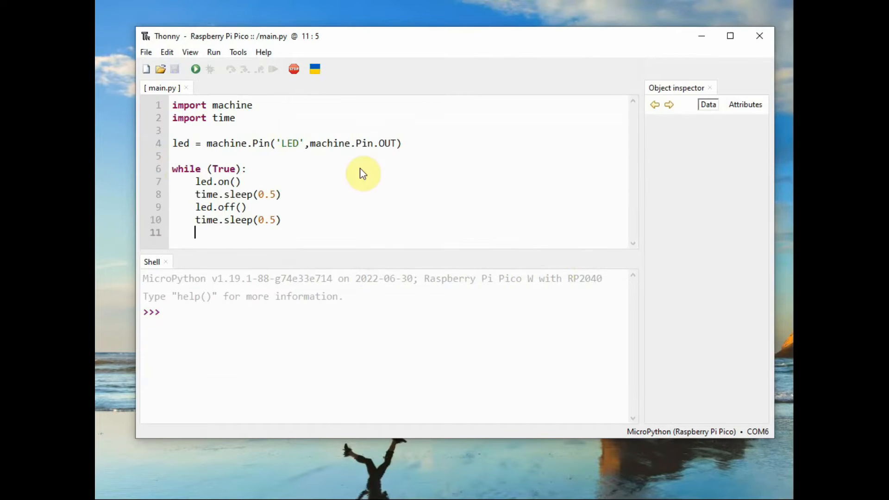
{"action": "mouse_move", "coordinate": [209, 86]}
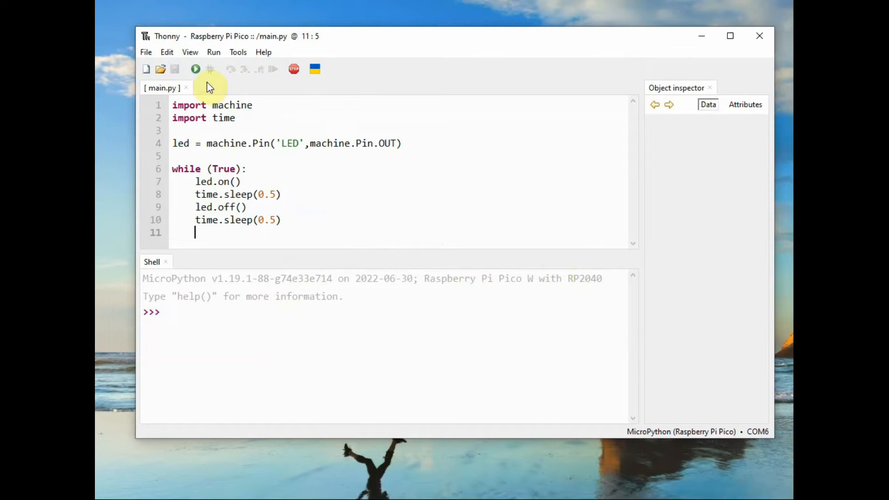
{"action": "mouse_move", "coordinate": [196, 69]}
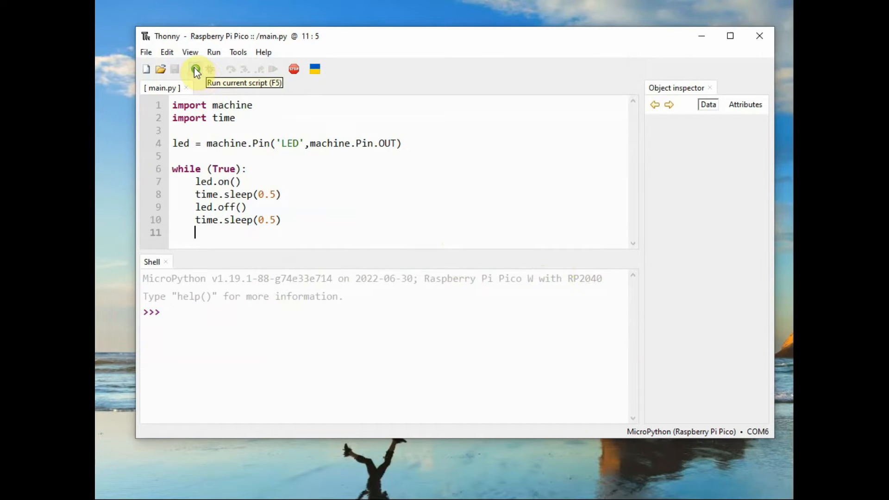
{"action": "left_click", "coordinate": [195, 69]}
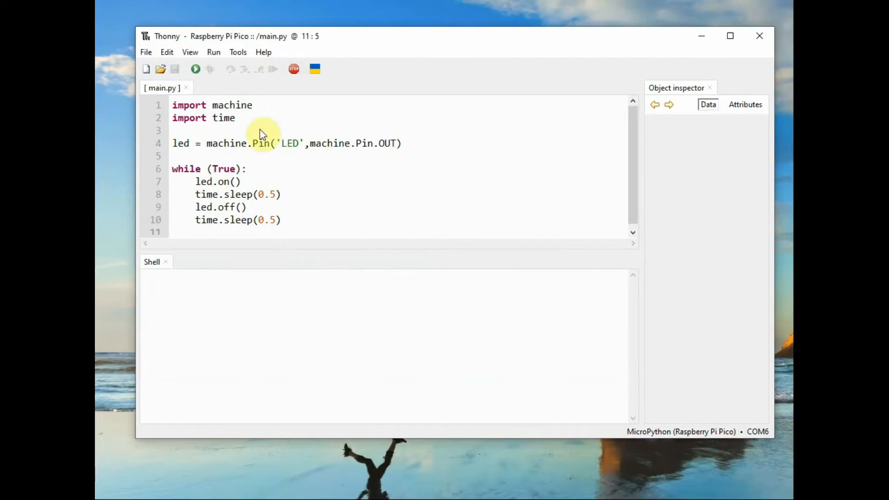
Start a new script with import network and wlan = network.WLAN(network.STA_IF).
{"action": "left_click", "coordinate": [145, 52]}
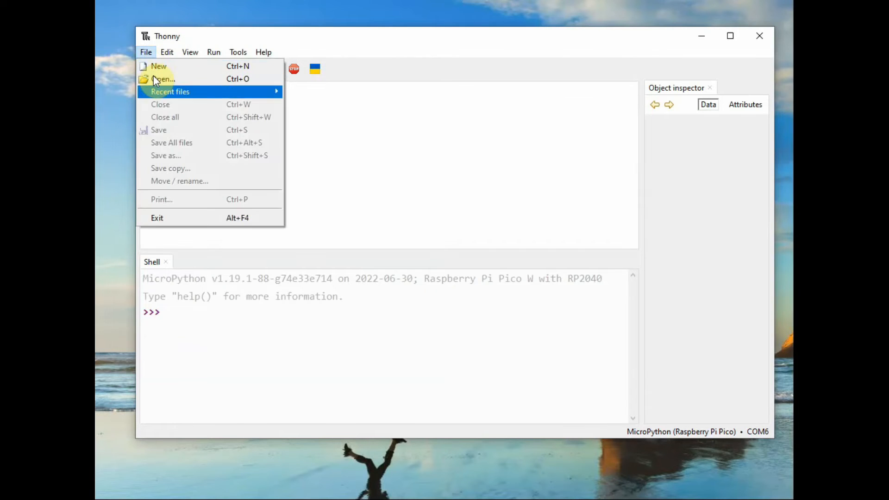
{"action": "left_click", "coordinate": [158, 66]}
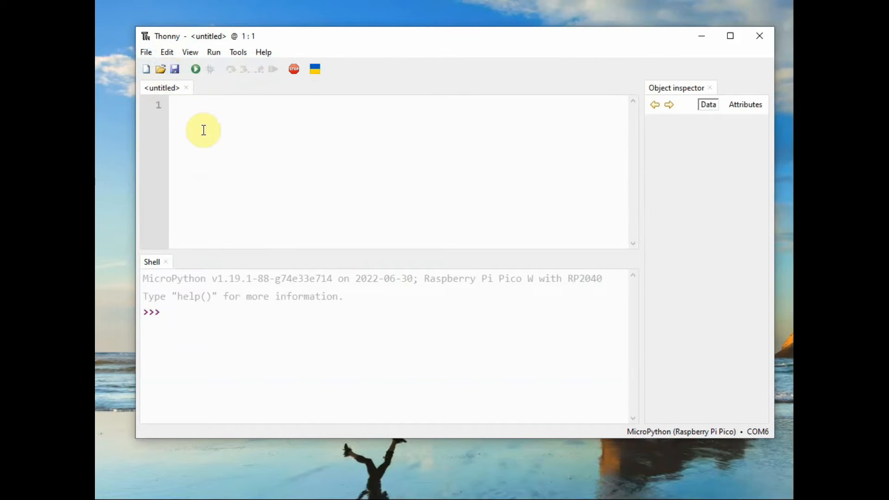
{"action": "type", "text": "import"}
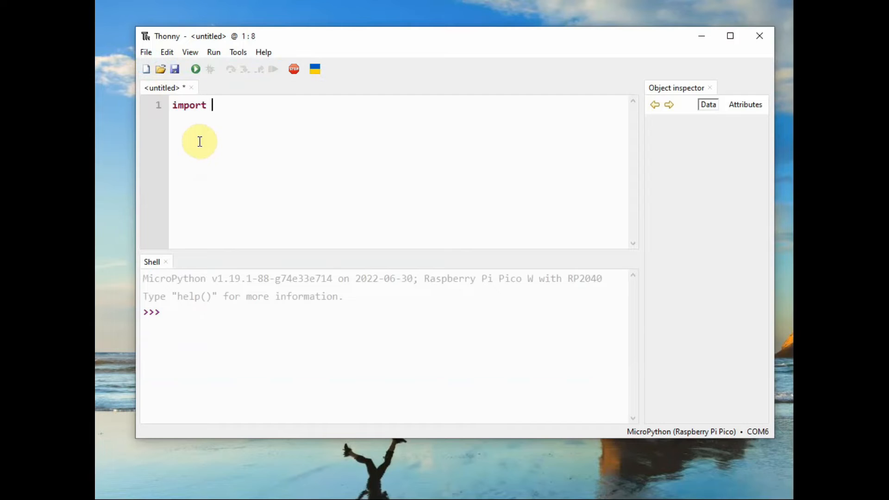
{"action": "type", "text": "network"}
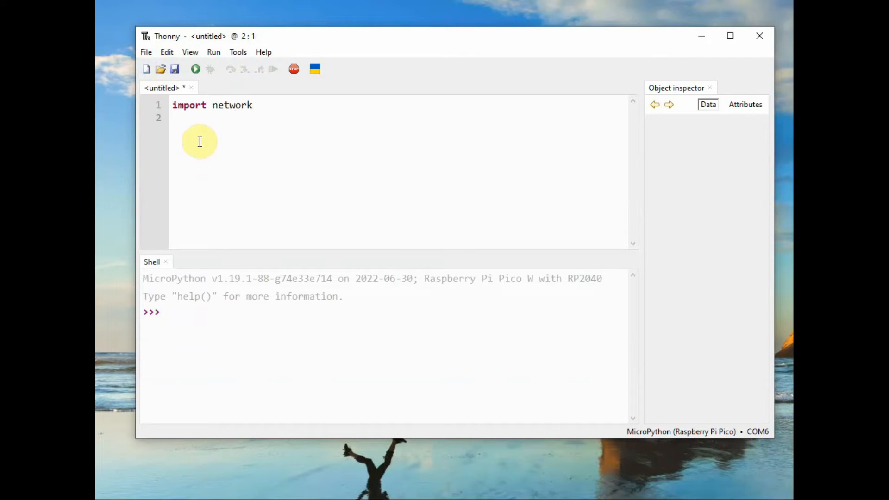
{"action": "type", "text": "wlan=n"}
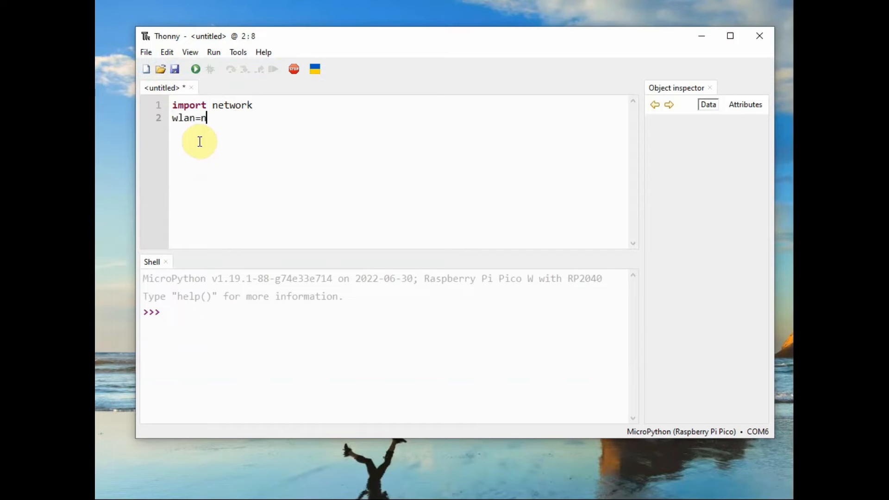
{"action": "type", "text": "etwork."}
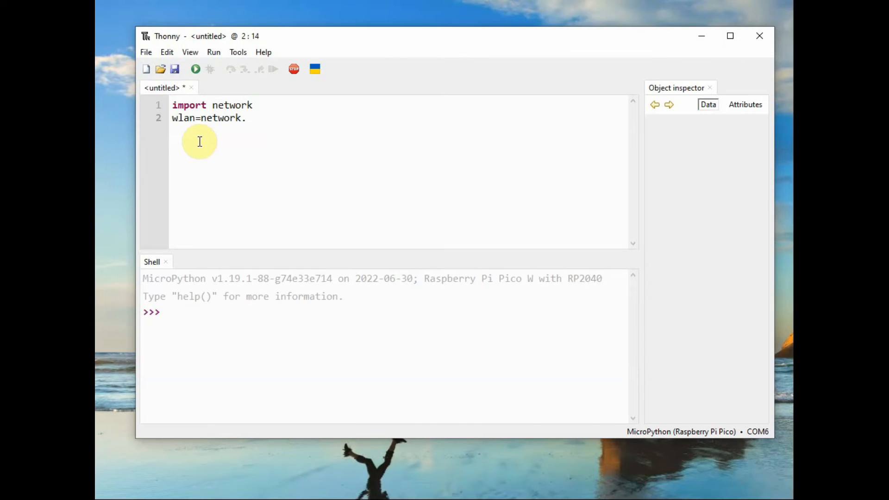
{"action": "type", "text": "WLAN"}
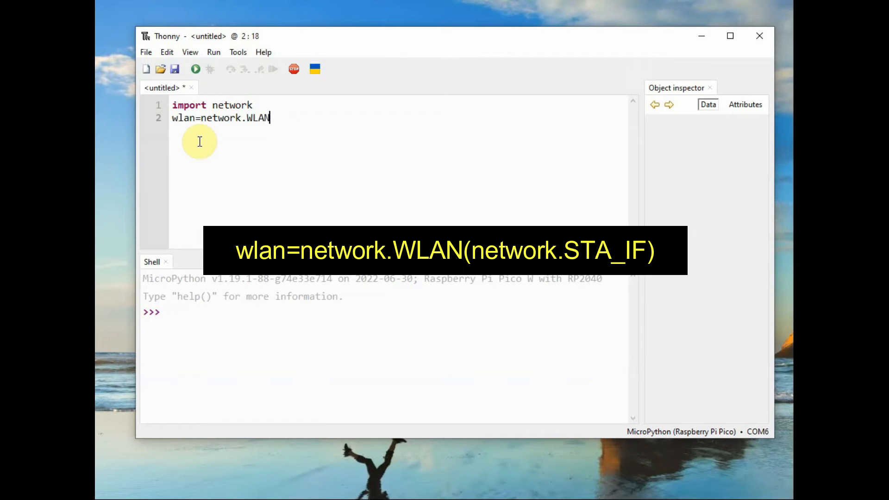
{"action": "type", "text": "(network"}
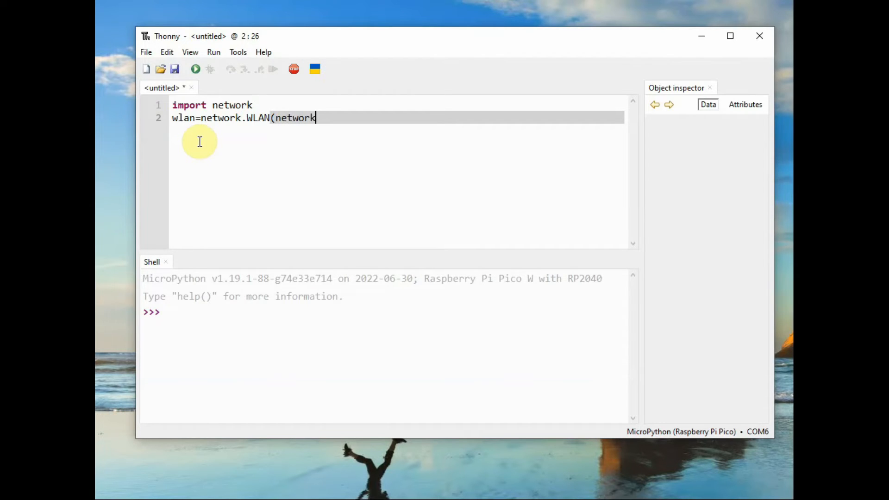
{"action": "type", "text": ".STA_I"}
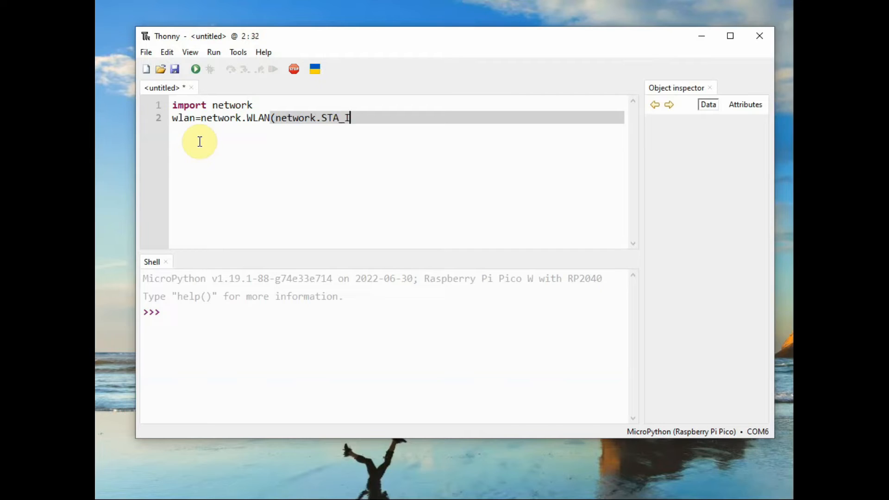
Add wlan.active(True) and accesspoints = wlan.scan().
{"action": "key", "text": "Return"}
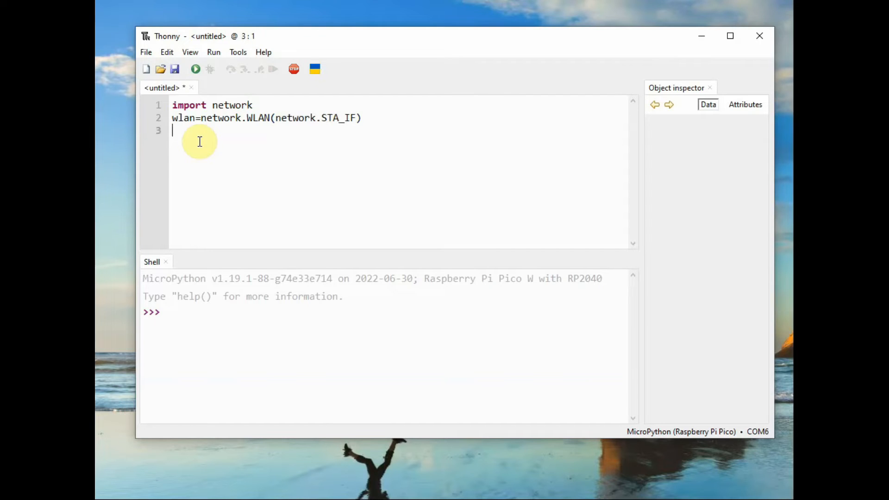
{"action": "type", "text": "wan"}
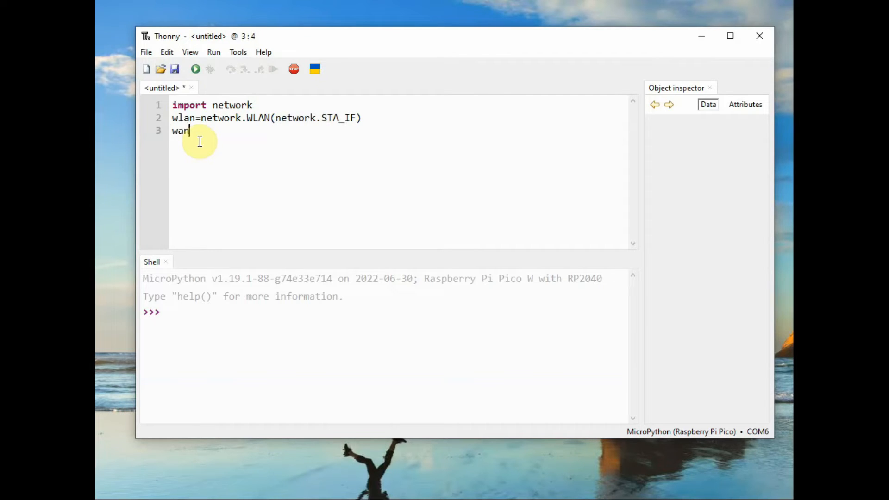
{"action": "type", "text": ".act"}
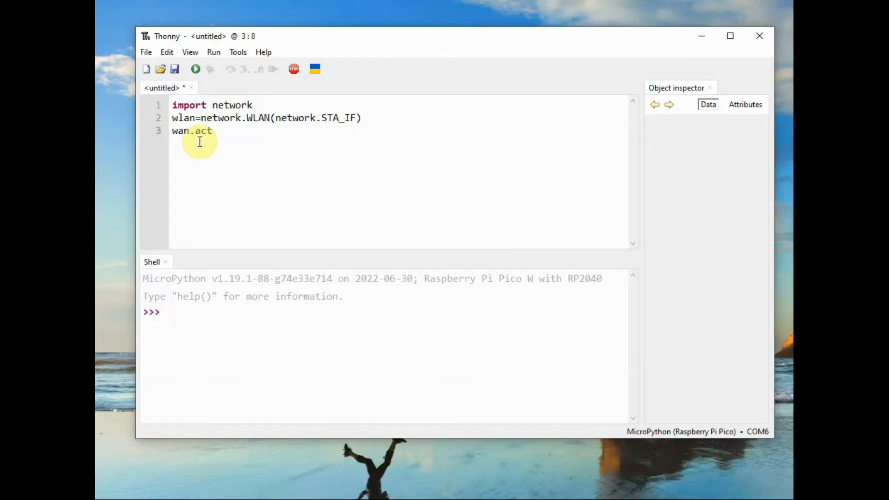
{"action": "type", "text": "ive"}
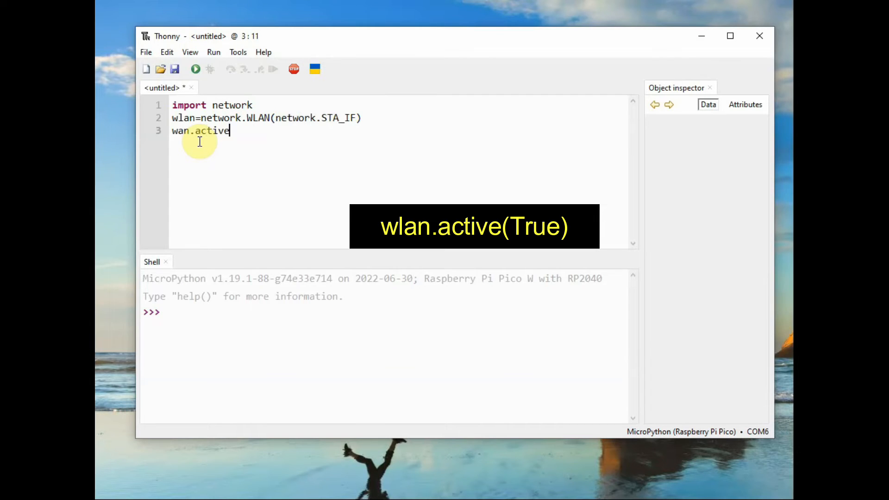
{"action": "type", "text": "(True"}
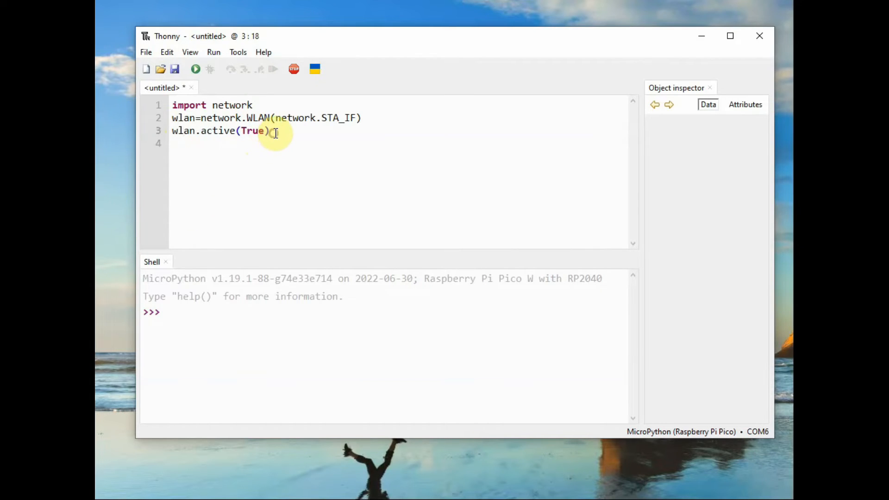
{"action": "type", "text": "access"}
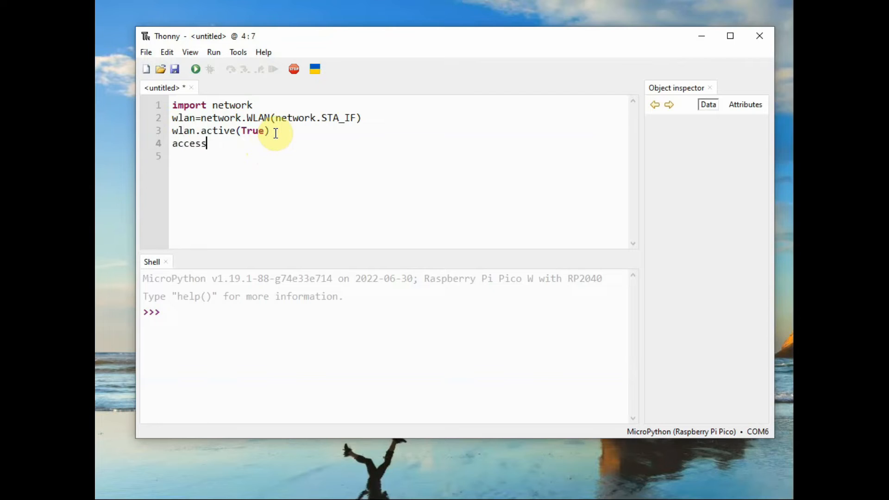
{"action": "type", "text": "points"}
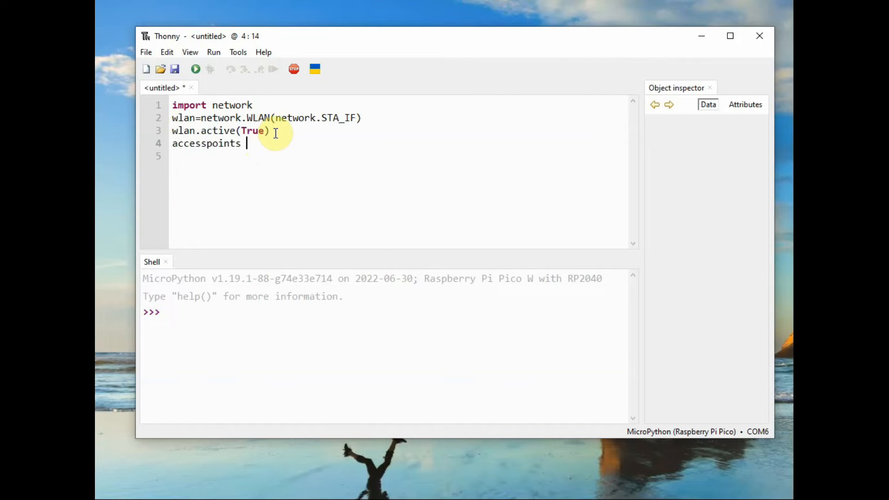
{"action": "type", "text": "= wla"}
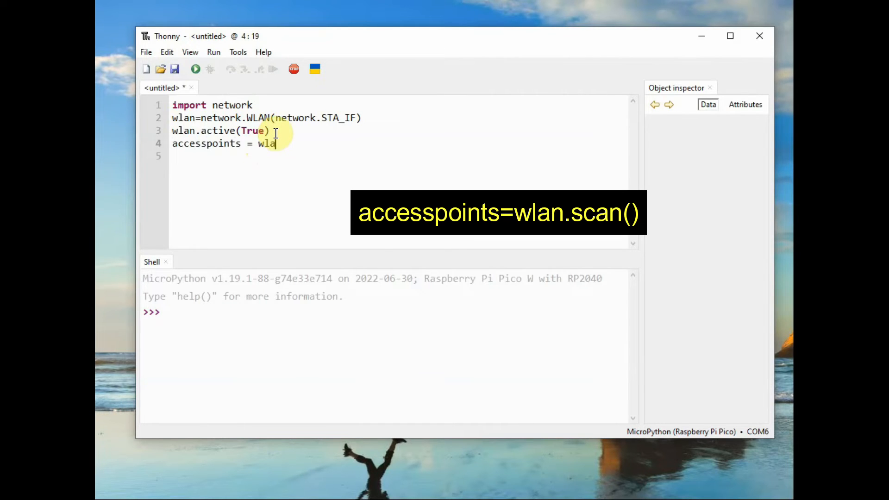
{"action": "type", "text": "n.scan()"}
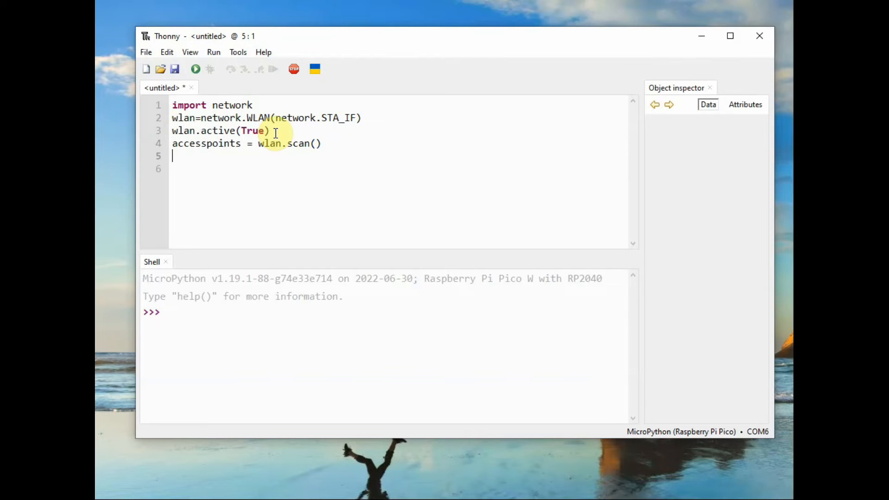
Add the loop for ap in accesspoints: print(ap).
{"action": "type", "text": "for ap"}
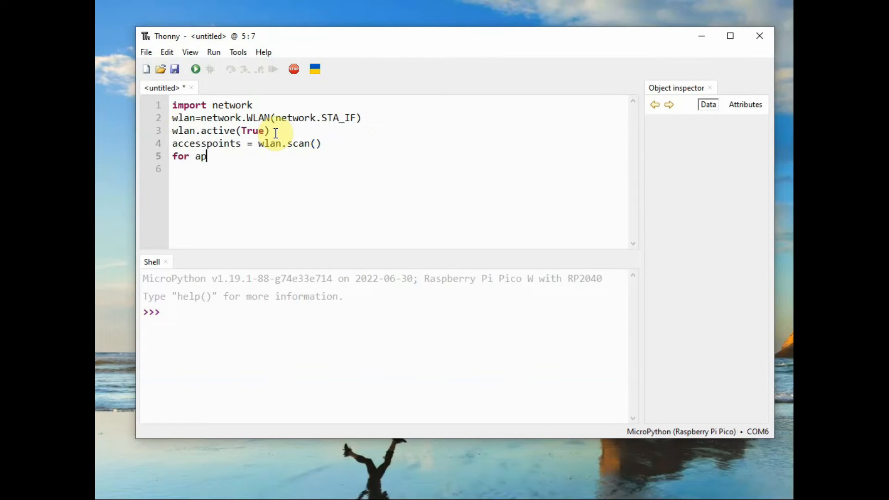
{"action": "type", "text": "i"}
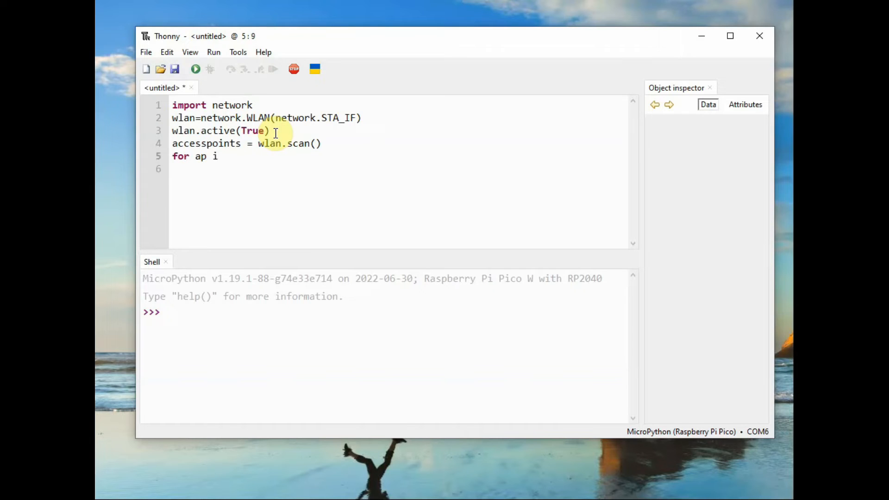
{"action": "type", "text": "n accesspoints"}
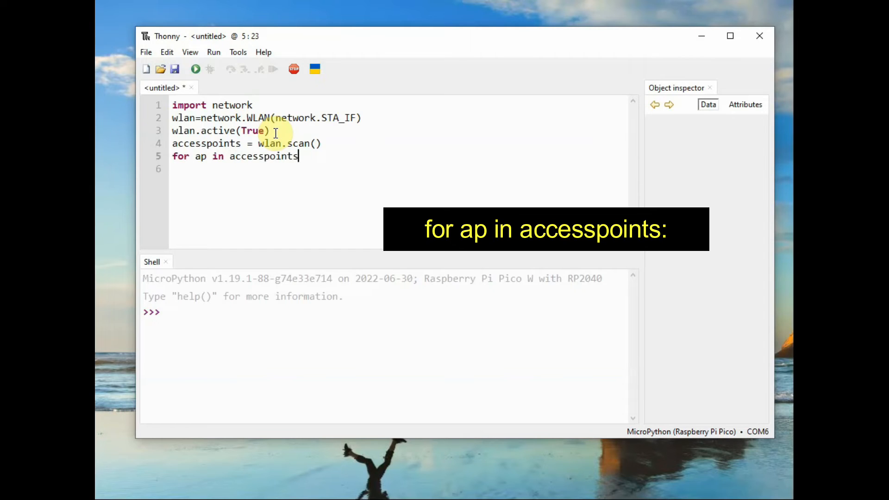
{"action": "type", "text": ":"}
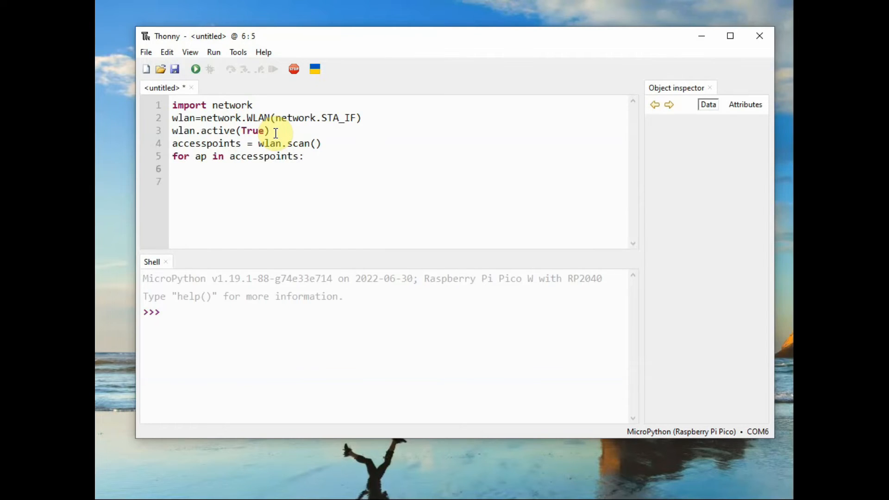
{"action": "type", "text": "pr"}
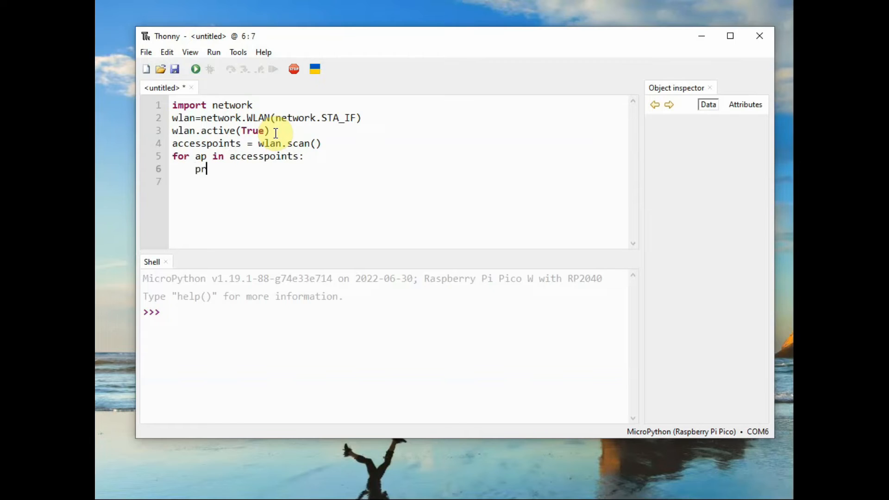
{"action": "type", "text": "int("}
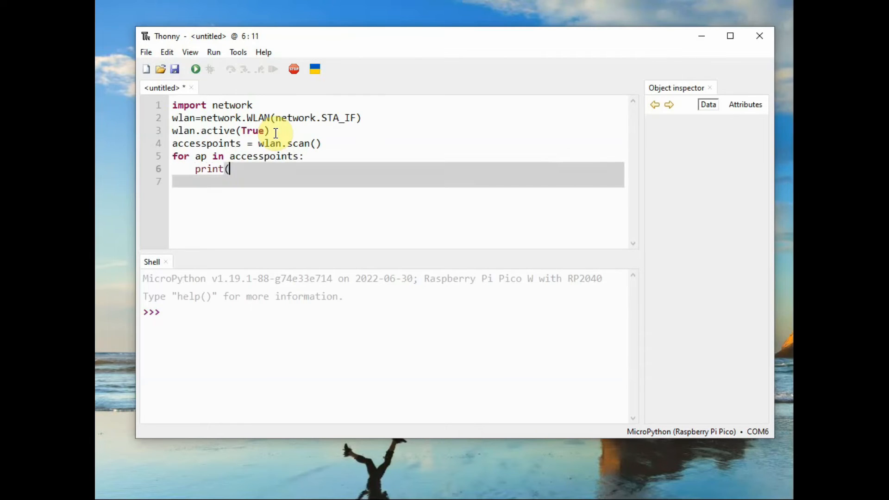
{"action": "type", "text": "ap"}
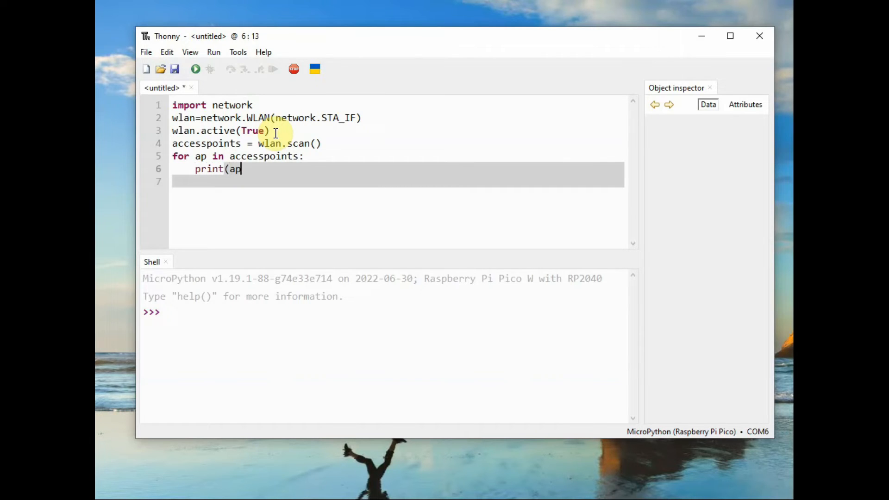
{"action": "type", "text": ")"}
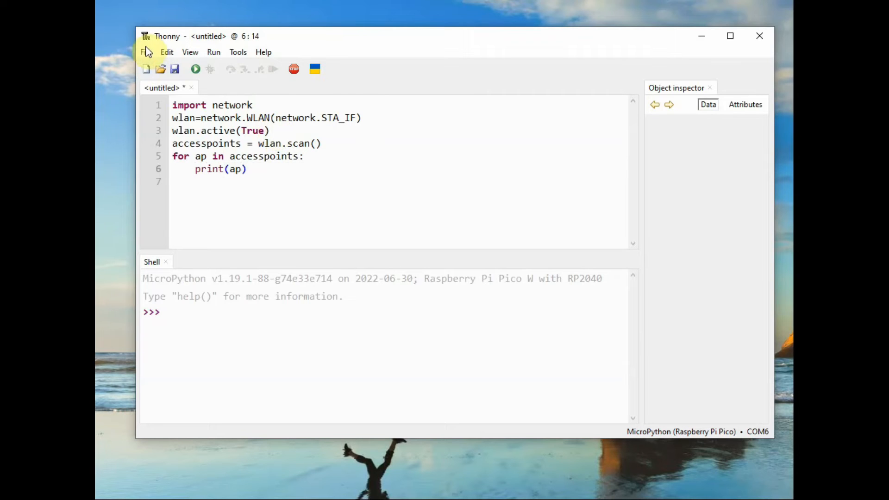
Save the scan script as main.py on the Raspberry Pi Pico and start it.
{"action": "left_click", "coordinate": [174, 69]}
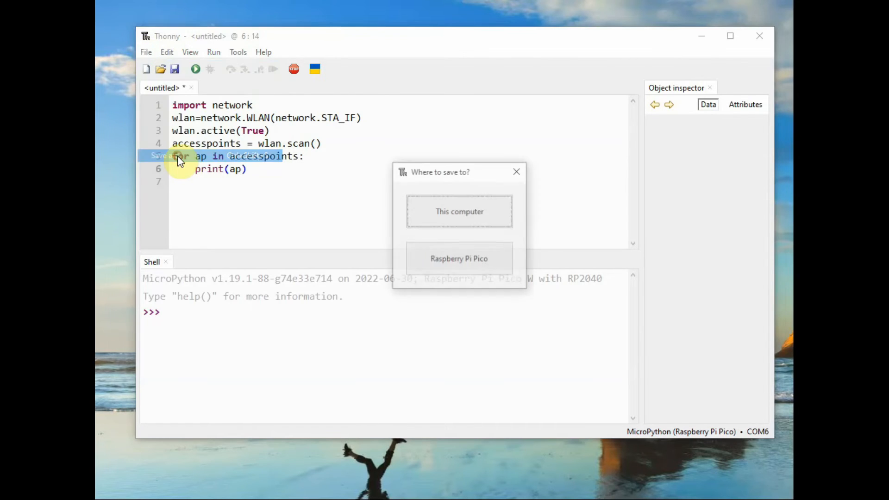
{"action": "left_click", "coordinate": [459, 259]}
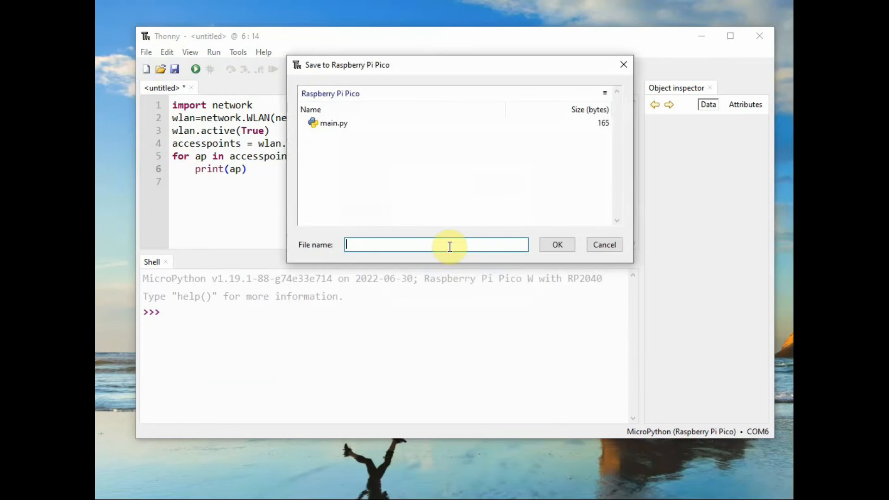
{"action": "mouse_move", "coordinate": [426, 243]}
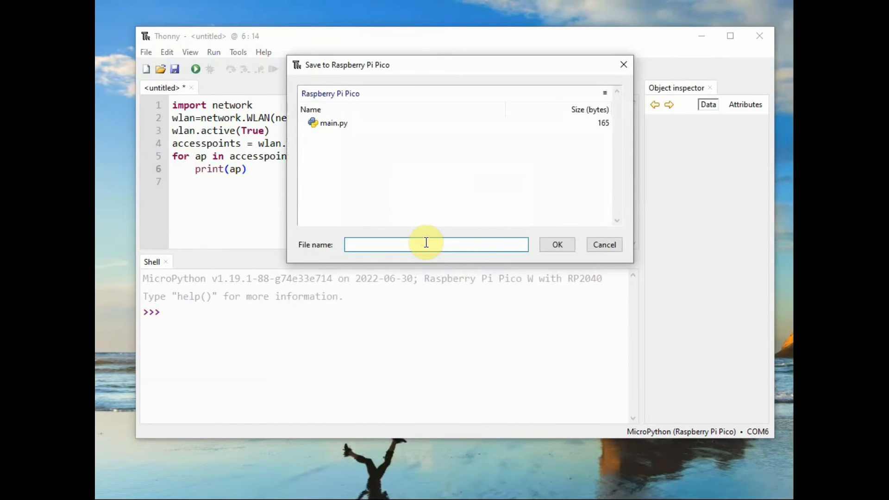
{"action": "type", "text": "main.p"}
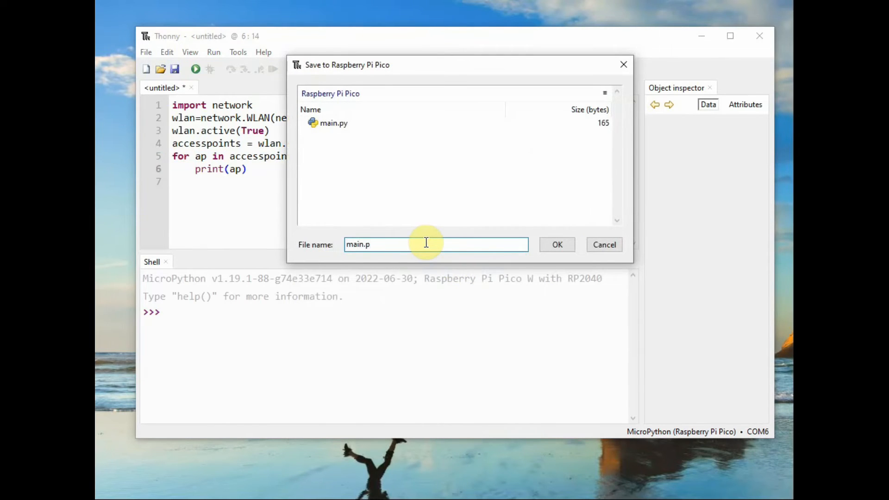
{"action": "left_click", "coordinate": [556, 245]}
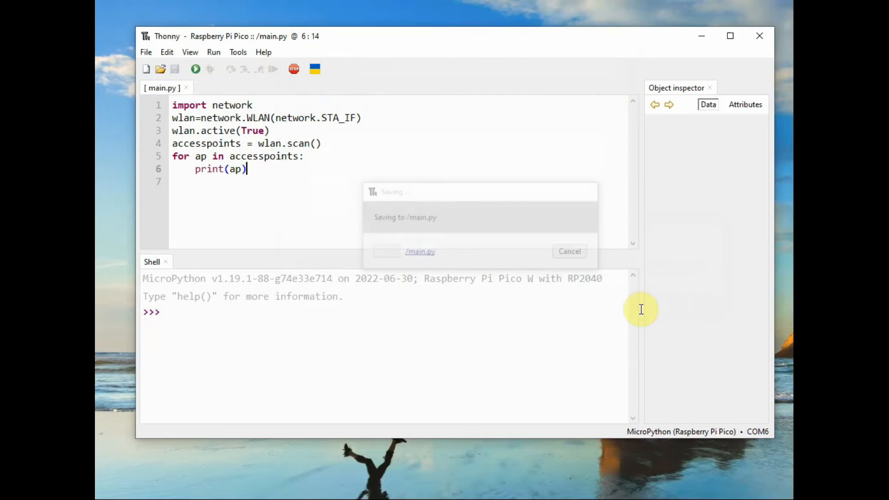
{"action": "left_click", "coordinate": [195, 69]}
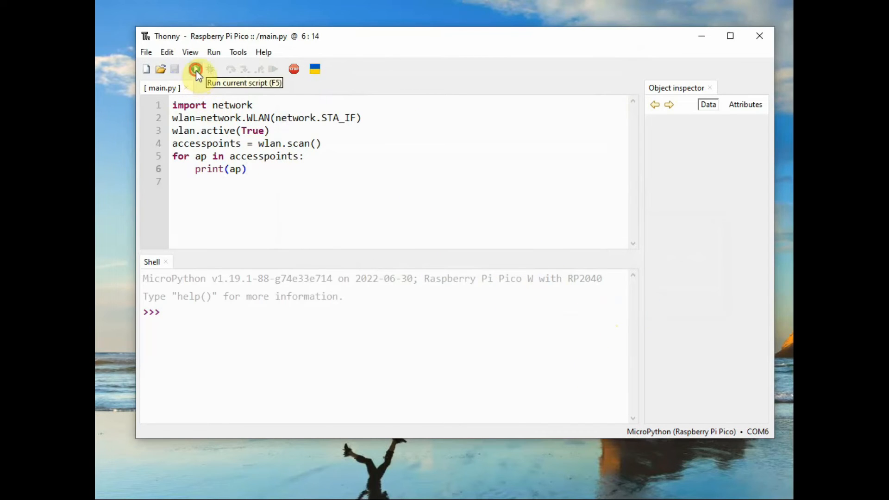
Run main.py to list nearby access points, then copy the two WLAN setup lines.
{"action": "left_click", "coordinate": [196, 69]}
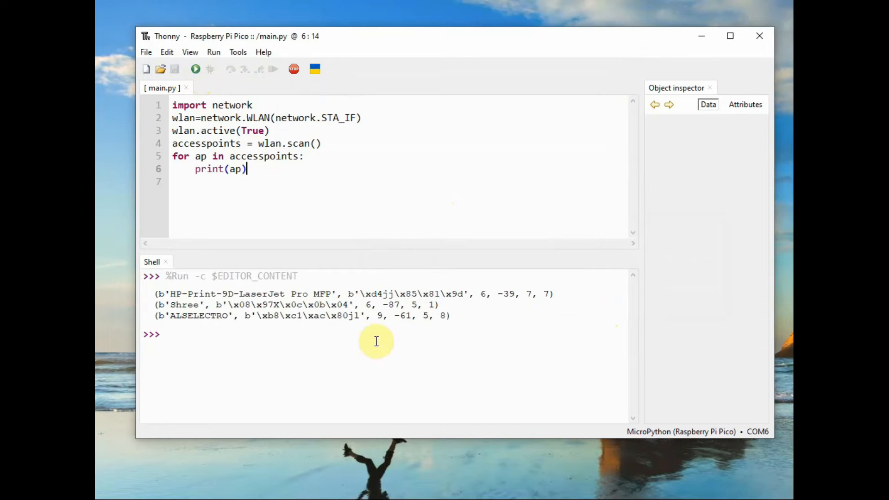
{"action": "mouse_move", "coordinate": [158, 317]}
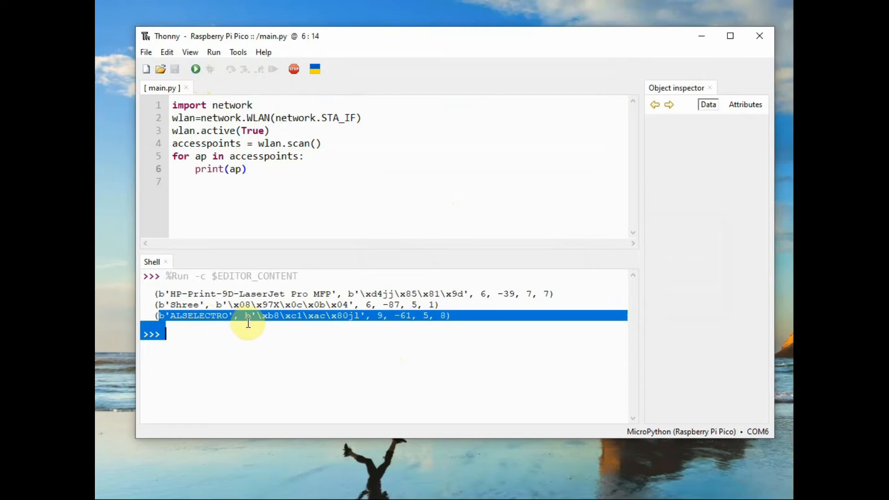
{"action": "left_click", "coordinate": [262, 324]}
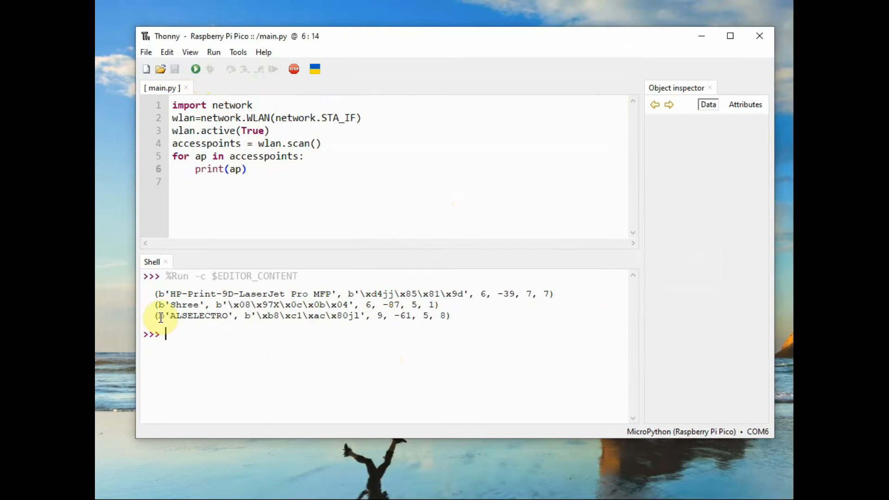
{"action": "mouse_move", "coordinate": [179, 321]}
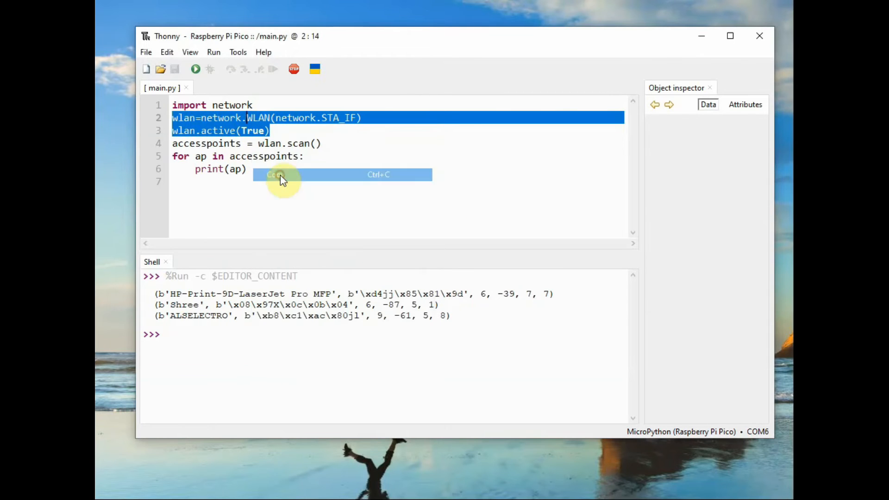
{"action": "left_click", "coordinate": [145, 52]}
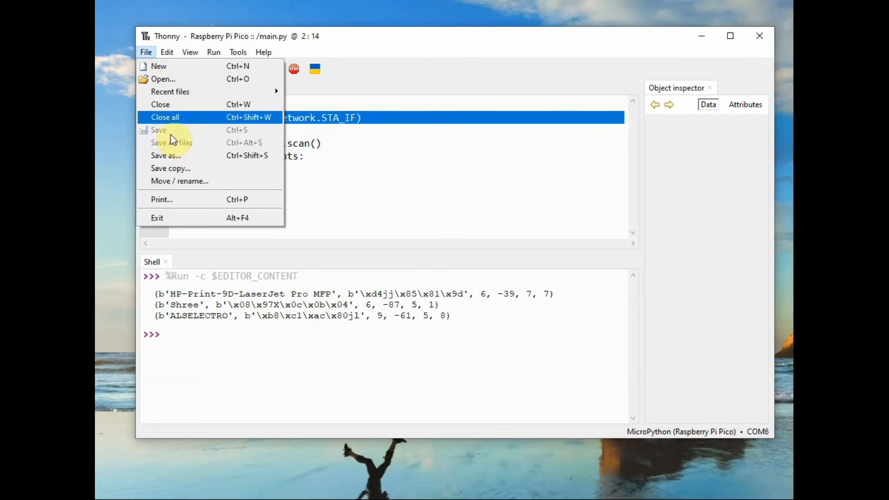
Start a new script importing network, rp2 and time, set rp2.country('IN') and paste the WLAN setup lines.
{"action": "left_click", "coordinate": [165, 117]}
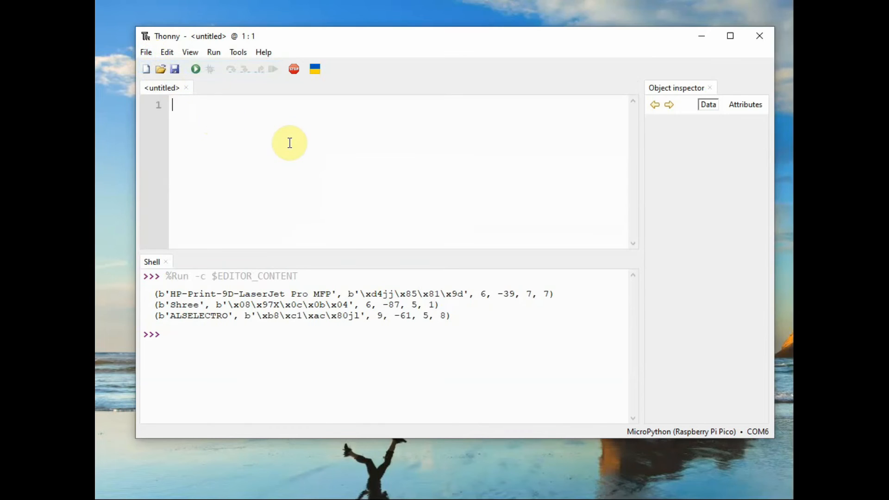
{"action": "type", "text": "import network"}
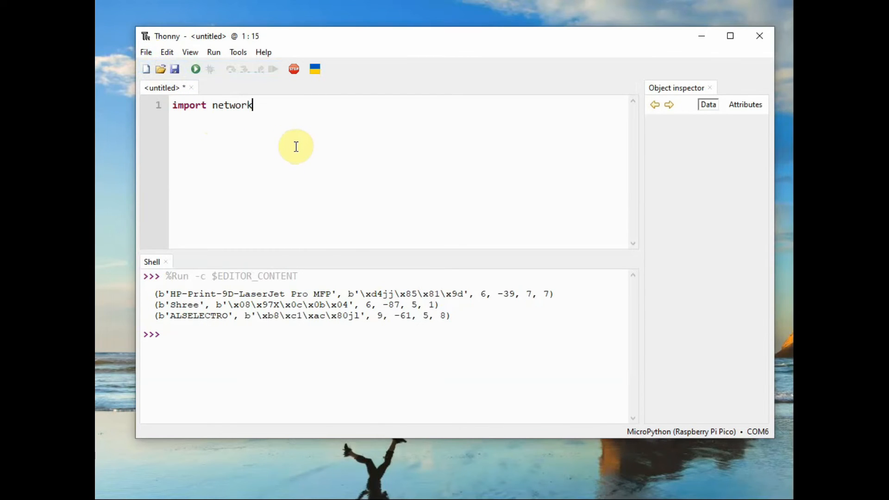
{"action": "type", "text": ",rp2,time"}
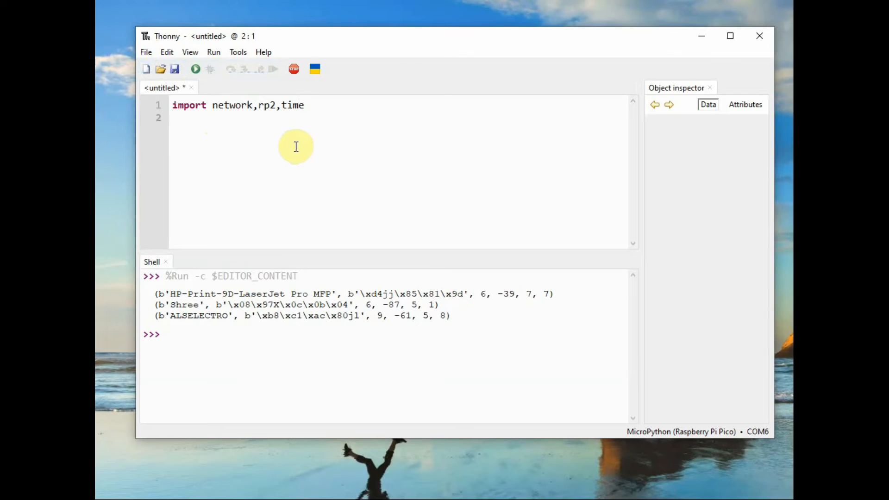
{"action": "type", "text": "rp2"}
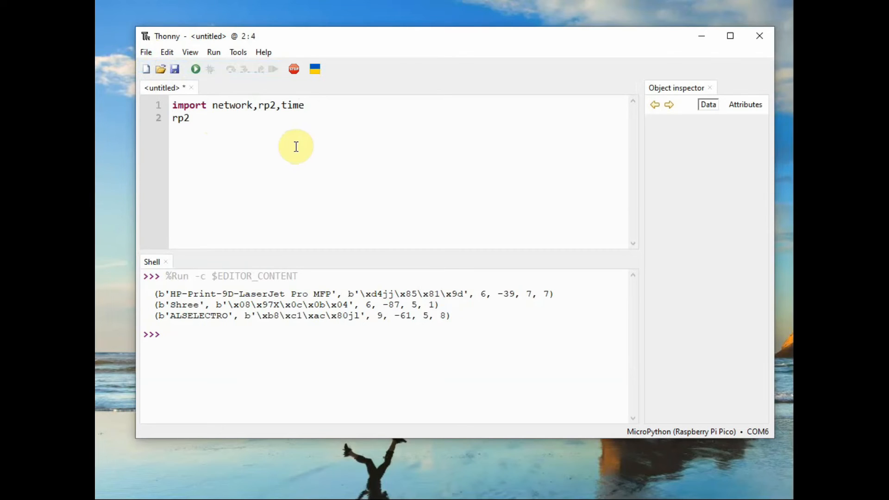
{"action": "type", "text": "."}
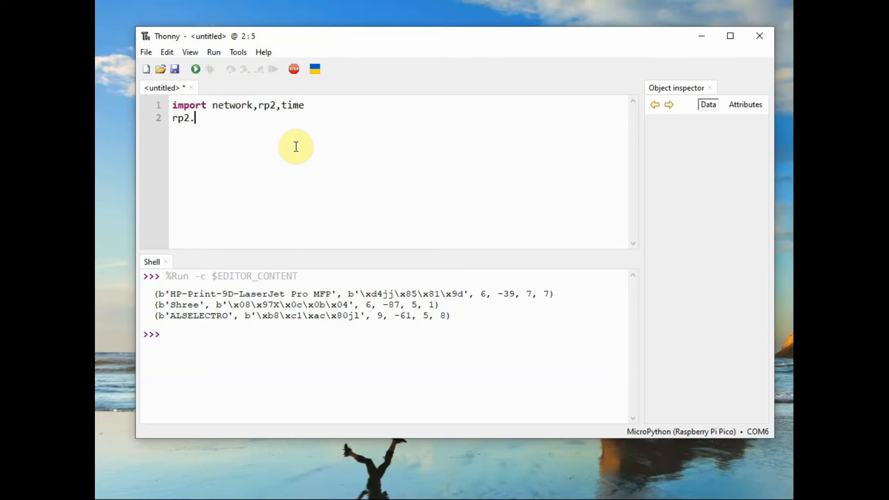
{"action": "type", "text": "countr"}
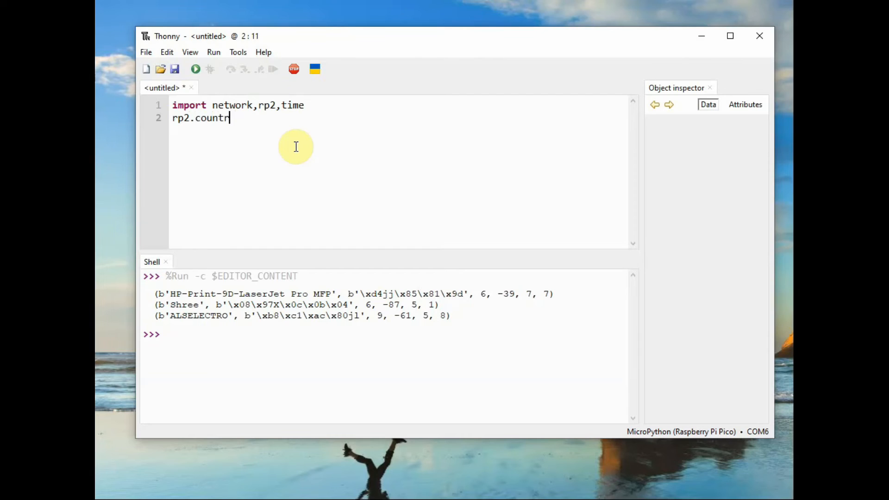
{"action": "type", "text": "y('"}
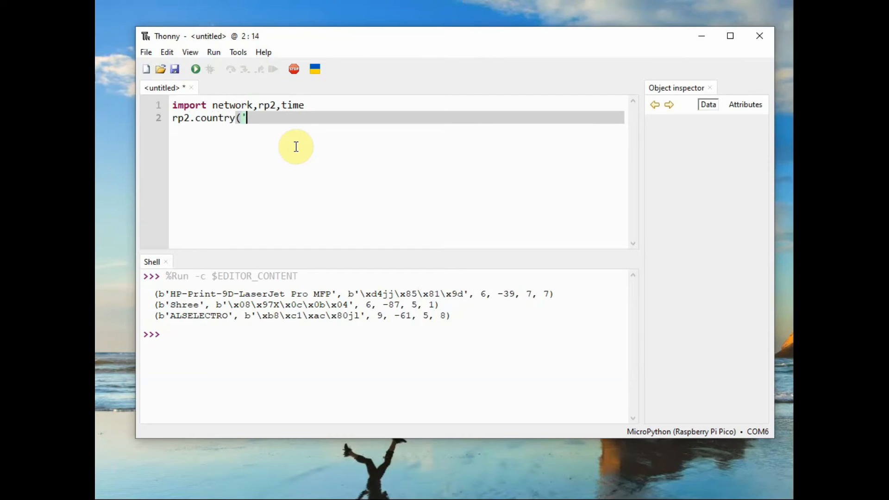
{"action": "type", "text": "IN'"}
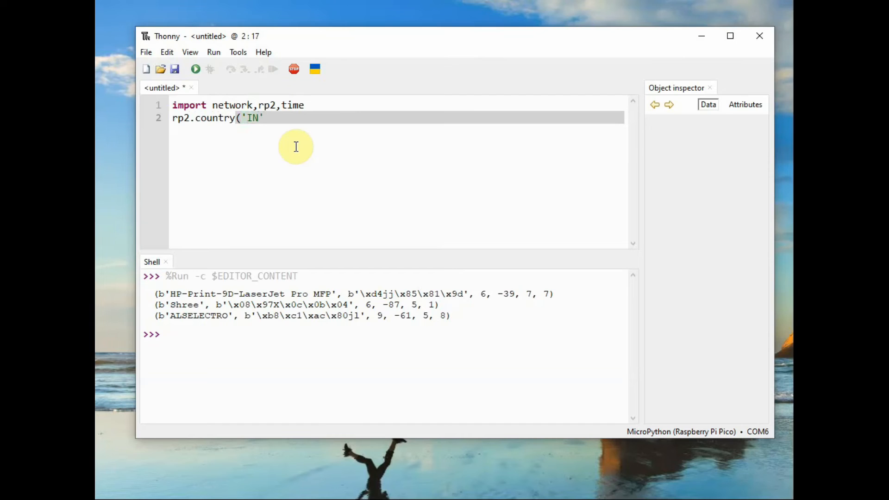
{"action": "right_click", "coordinate": [278, 156]}
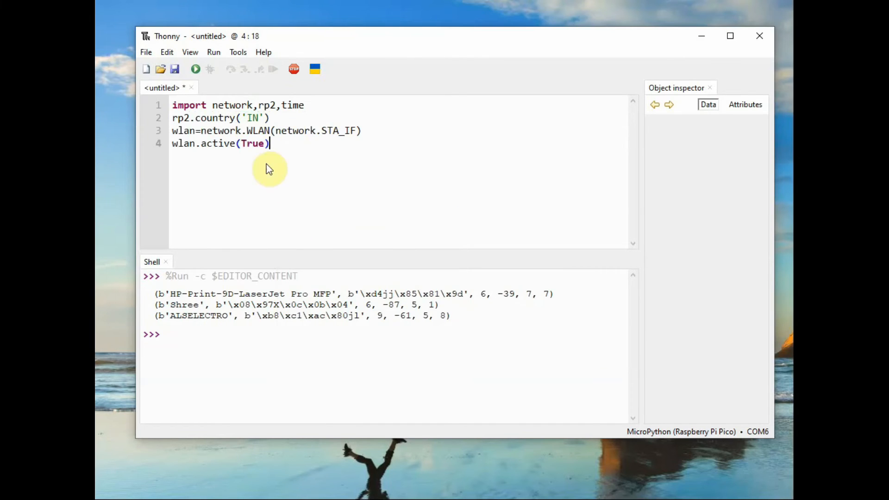
{"action": "mouse_move", "coordinate": [256, 159]}
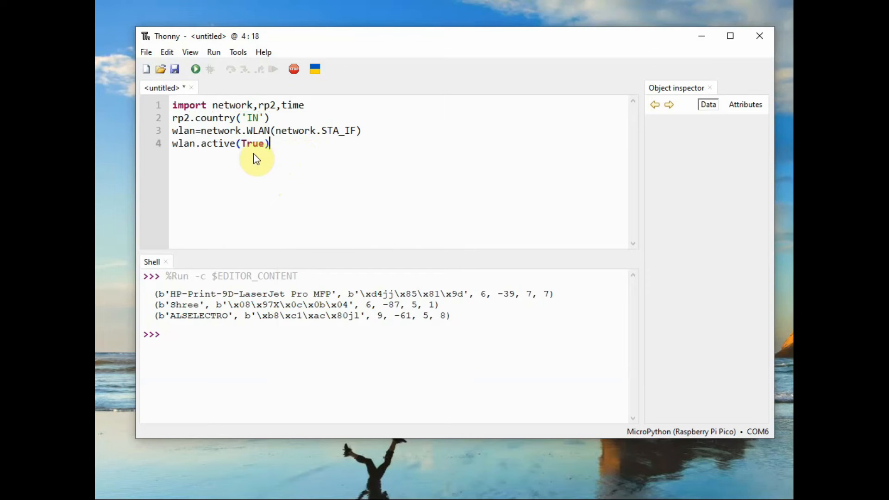
{"action": "mouse_move", "coordinate": [462, 157]}
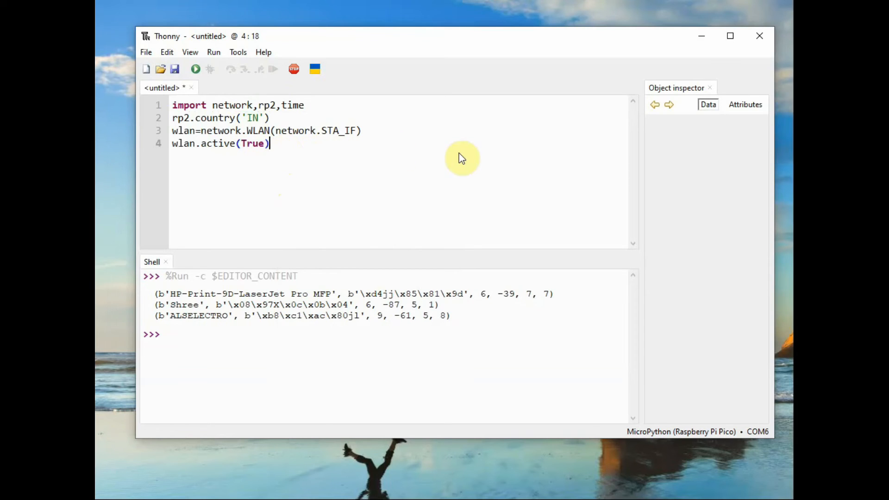
{"action": "mouse_move", "coordinate": [546, 191]}
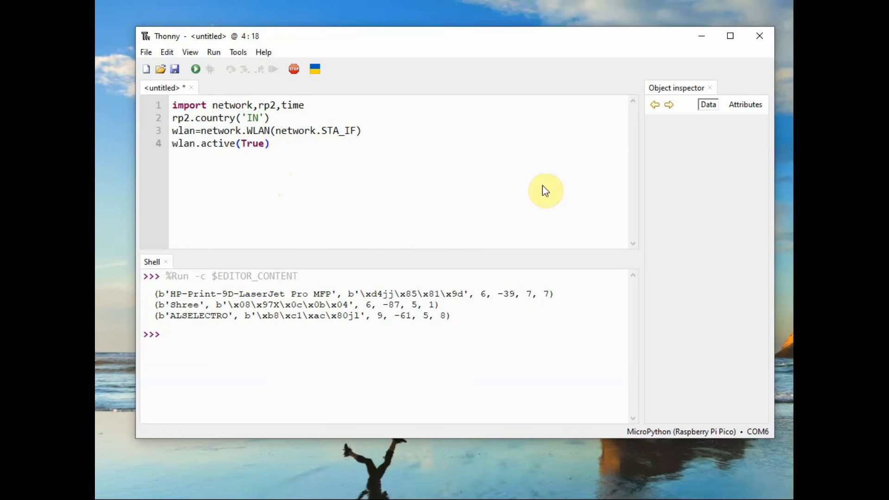
Add wlan.connect(...) using the ALSELECTRO network name copied from the shell output.
{"action": "type", "text": "wlan.con"}
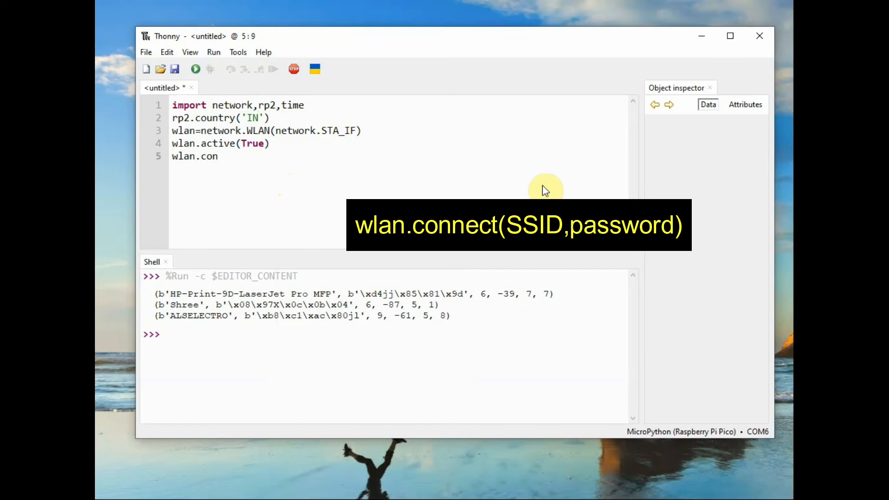
{"action": "type", "text": "nect"}
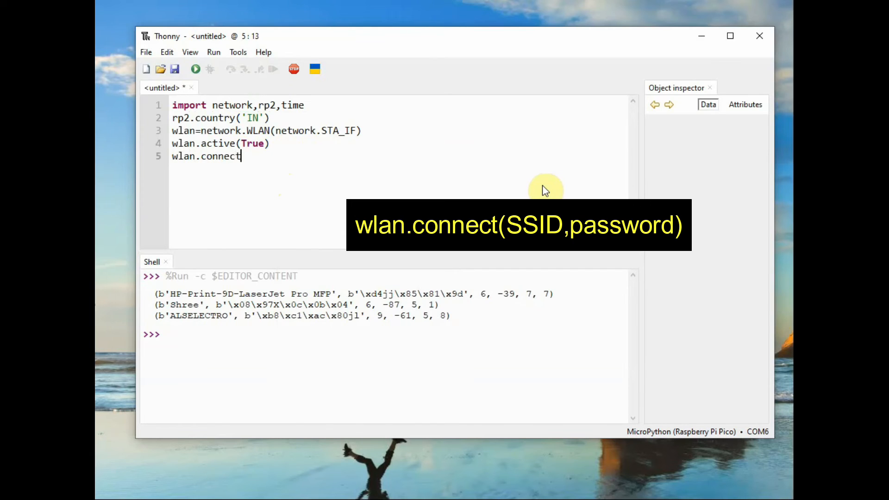
{"action": "type", "text": "("}
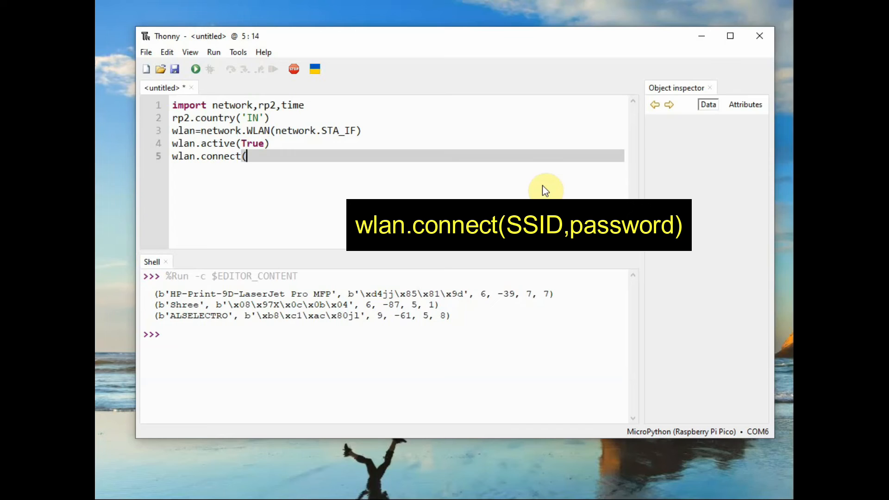
{"action": "type", "text": "'"}
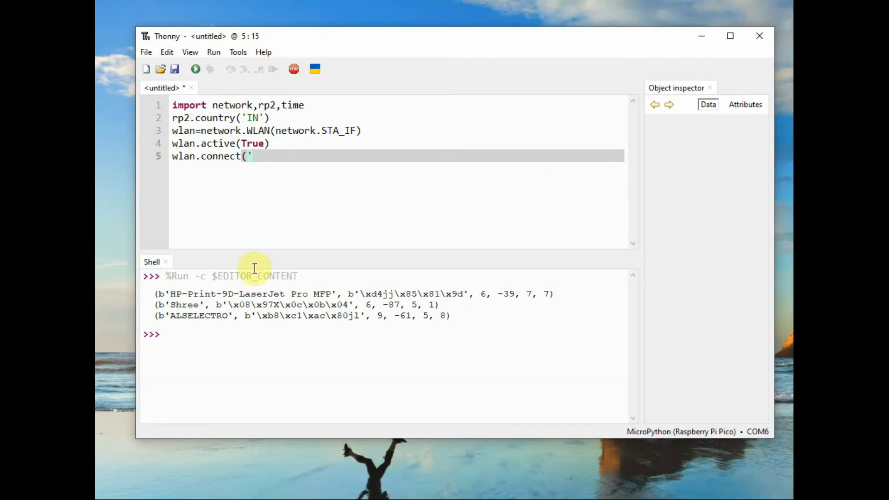
{"action": "double_click", "coordinate": [210, 316]}
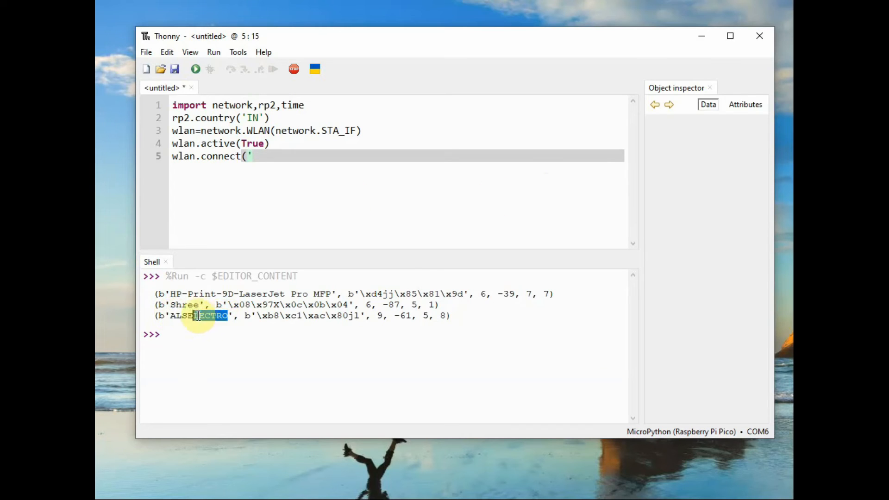
{"action": "right_click", "coordinate": [256, 157]}
{"action": "type", "text": "wh"}
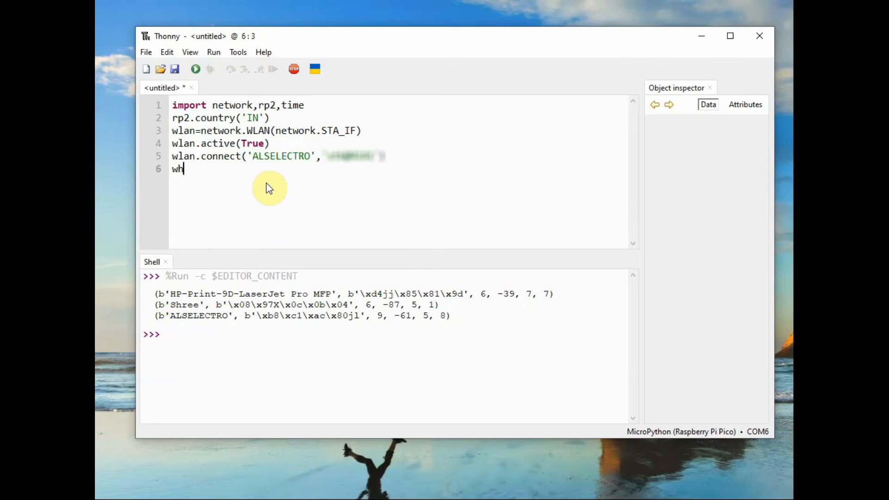
Write the while-not-connected loop printing 'waiting to connect....' with time.sleep(1).
{"action": "type", "text": "ile not"}
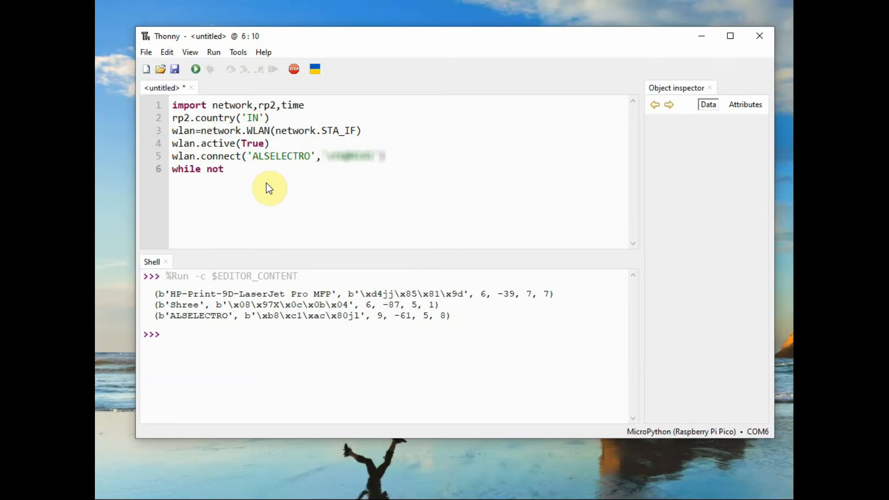
{"action": "type", "text": "wlan"}
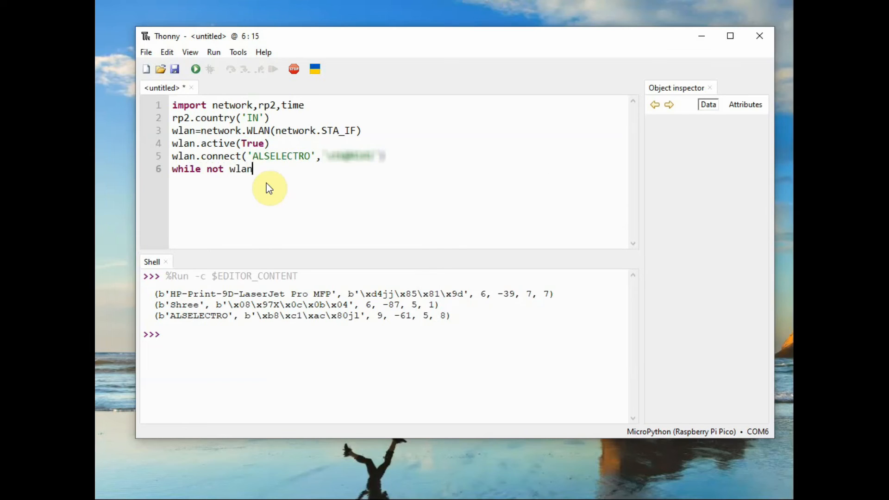
{"action": "type", "text": ".isconnected("}
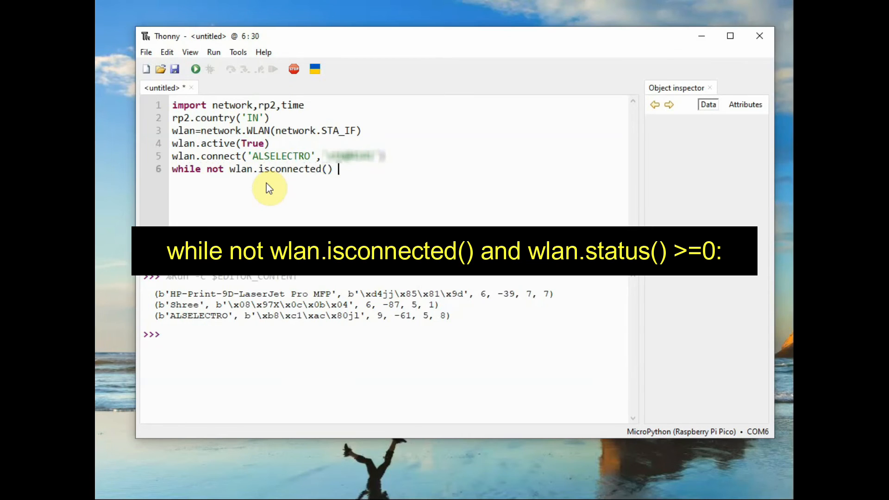
{"action": "type", "text": "and wlan.status() >=0:"}
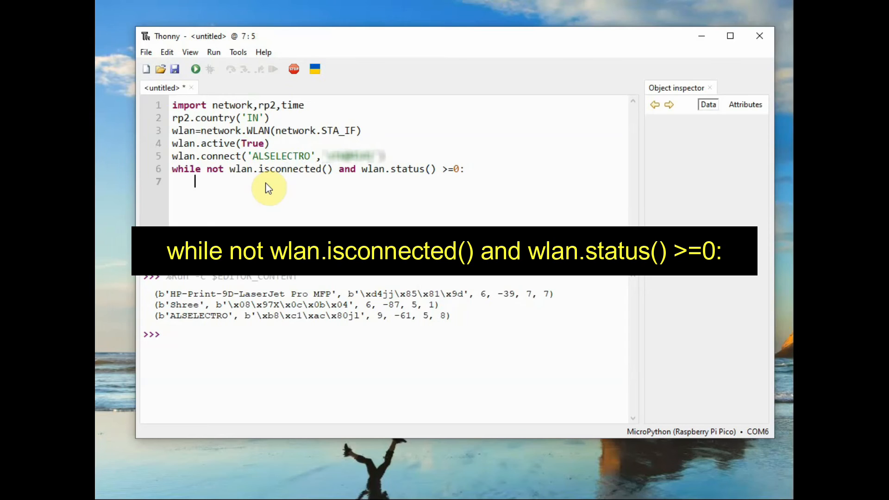
{"action": "type", "text": "p"}
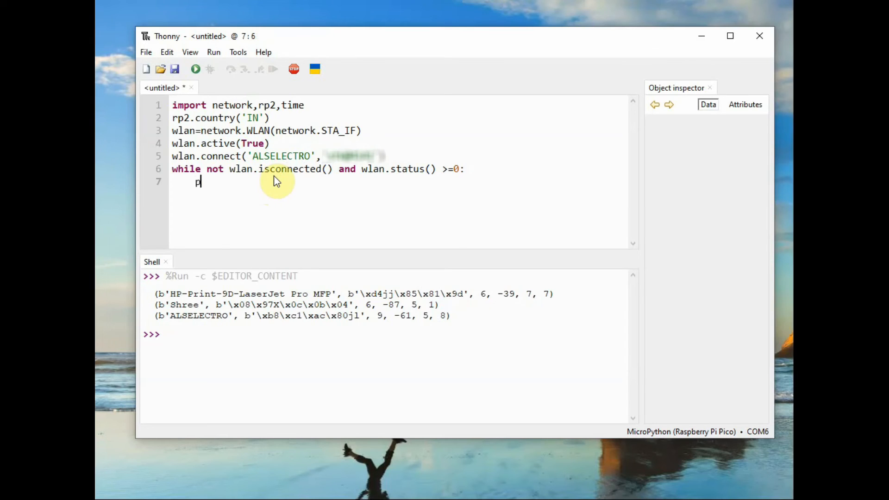
{"action": "type", "text": "rint("}
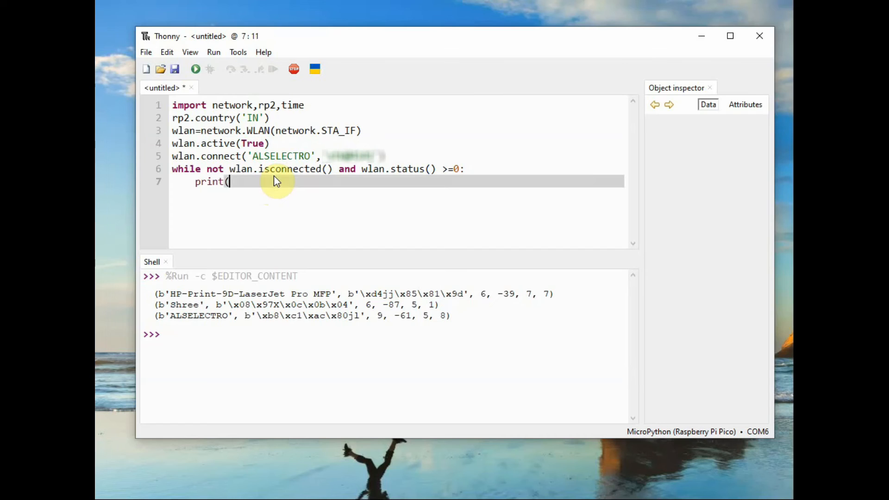
{"action": "type", "text": "\"waiting"}
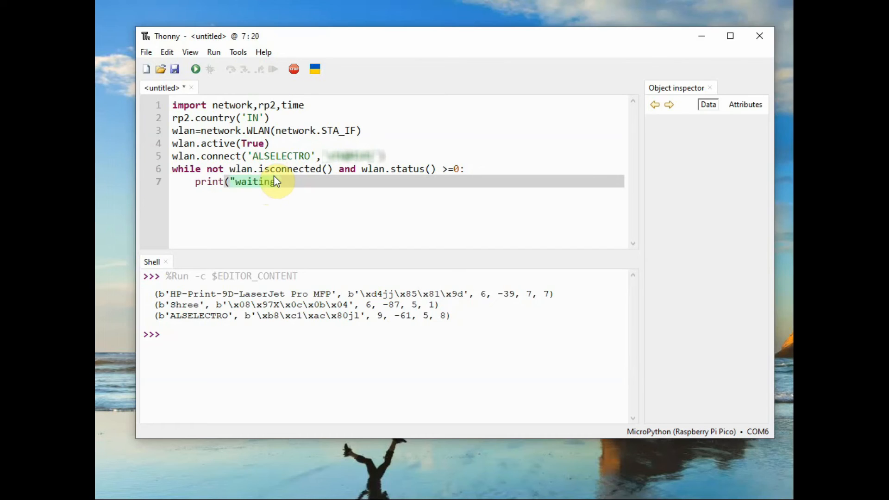
{"action": "type", "text": "to connect"}
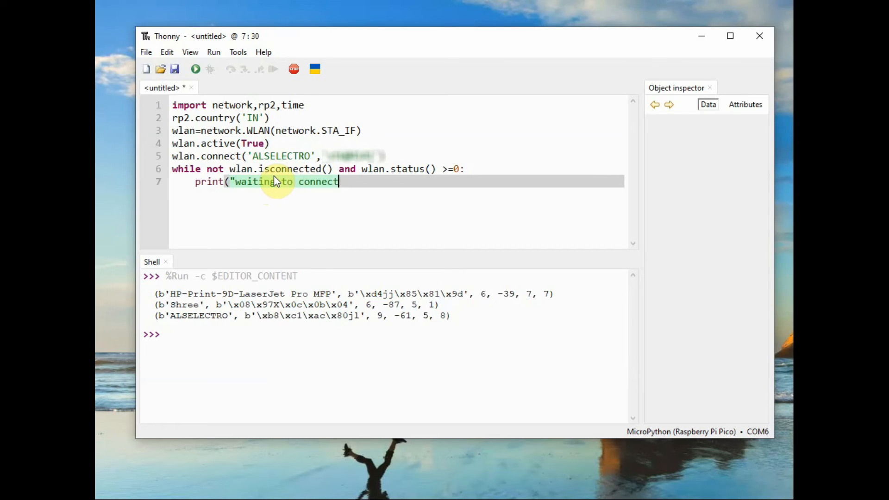
{"action": "type", "text": "....\")"}
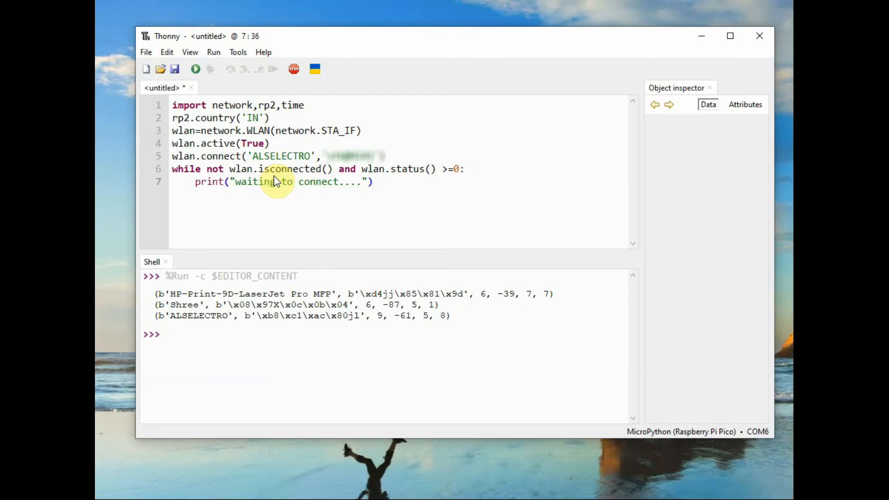
{"action": "type", "text": "tim"}
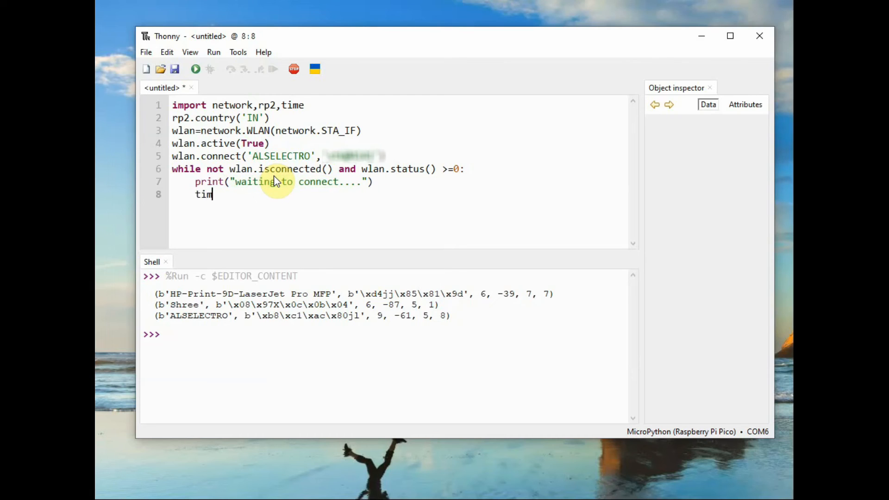
{"action": "type", "text": "e.sle"}
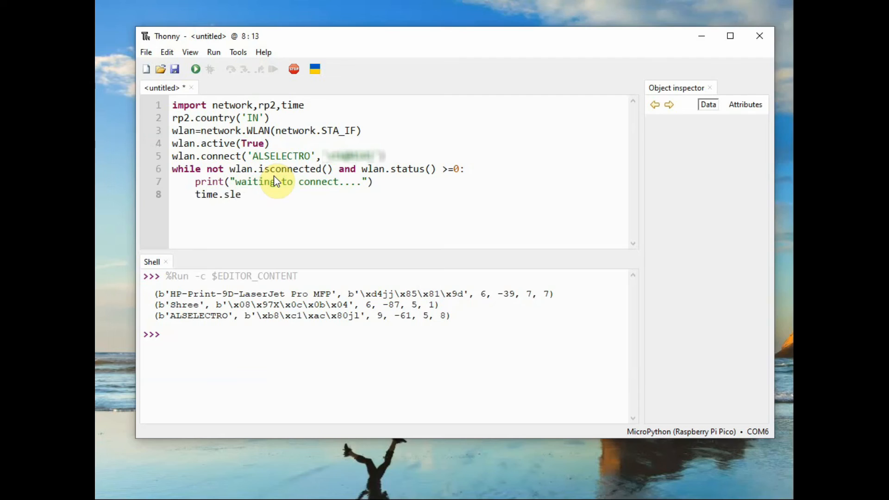
{"action": "type", "text": "ep(1"}
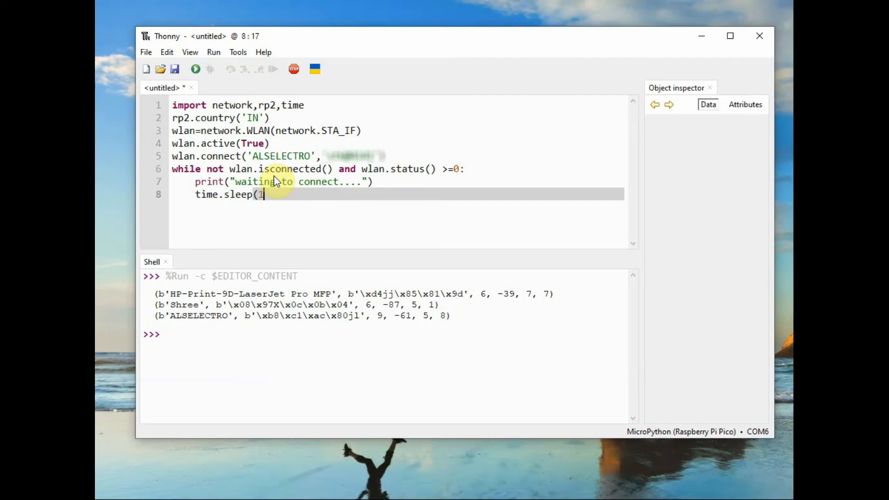
{"action": "key", "text": "Return"}
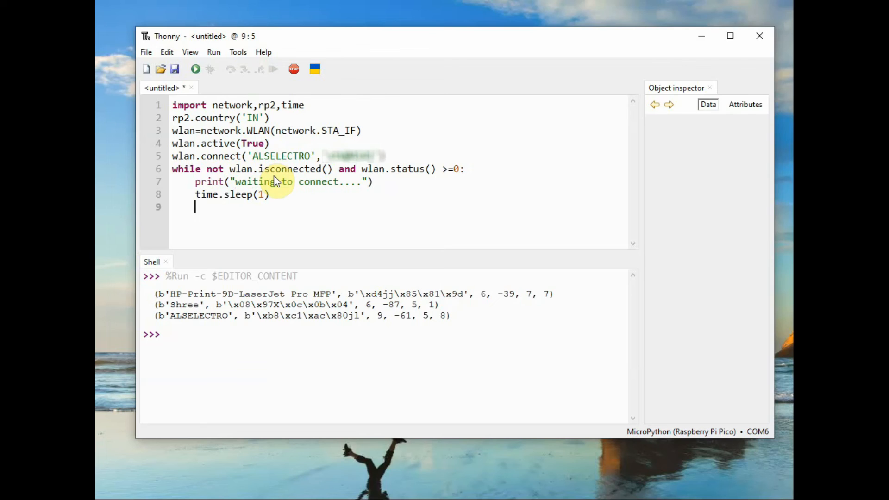
End the script with print(wlan.ifconfig()).
{"action": "type", "text": "print"}
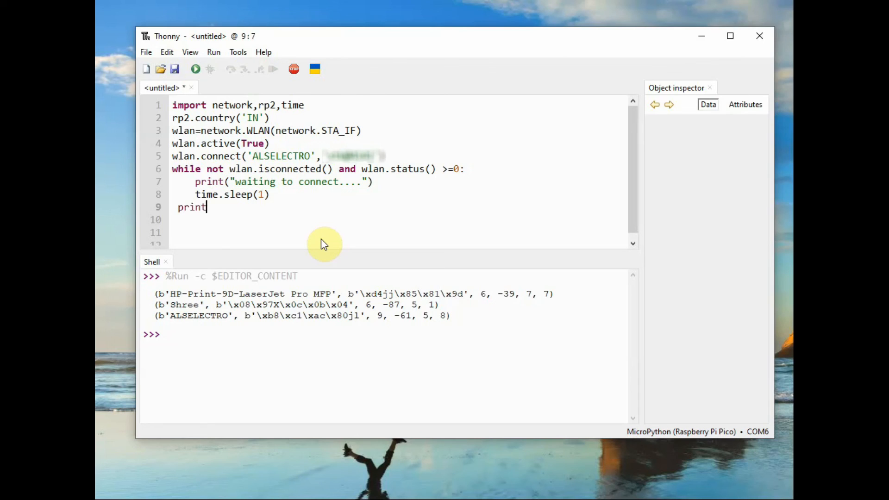
{"action": "type", "text": "(wlan.ifc"}
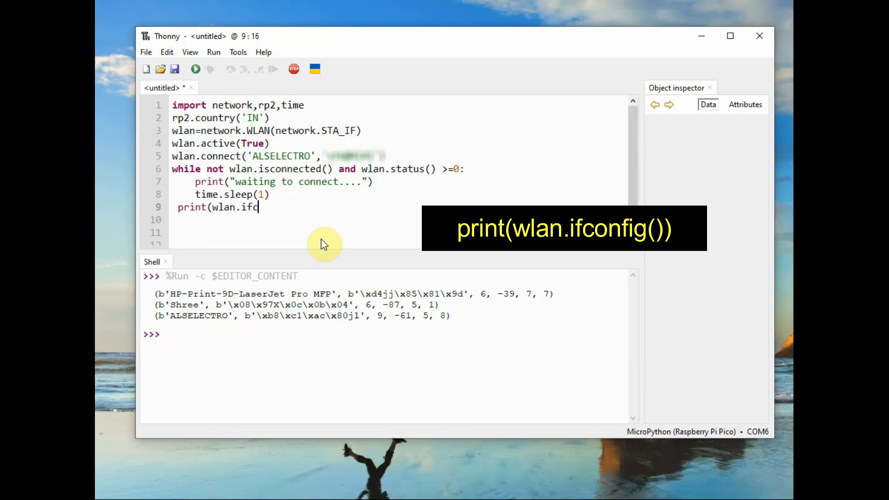
{"action": "type", "text": "onfig())"}
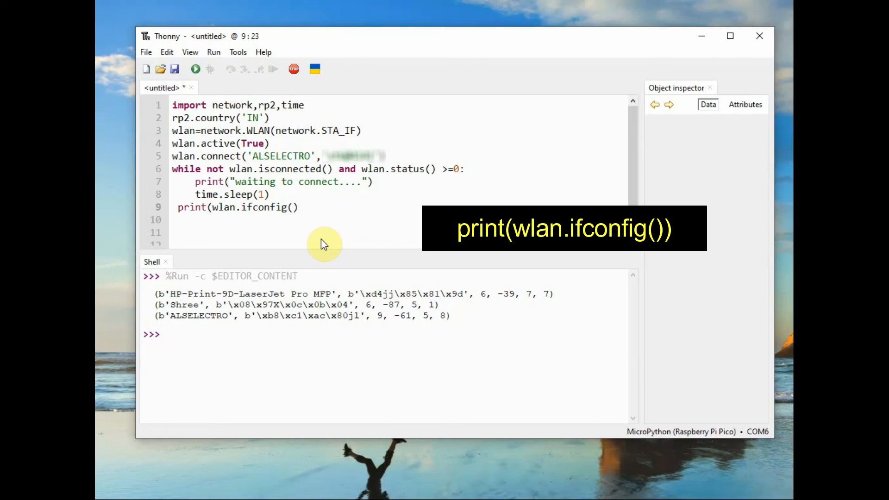
{"action": "mouse_move", "coordinate": [145, 52]}
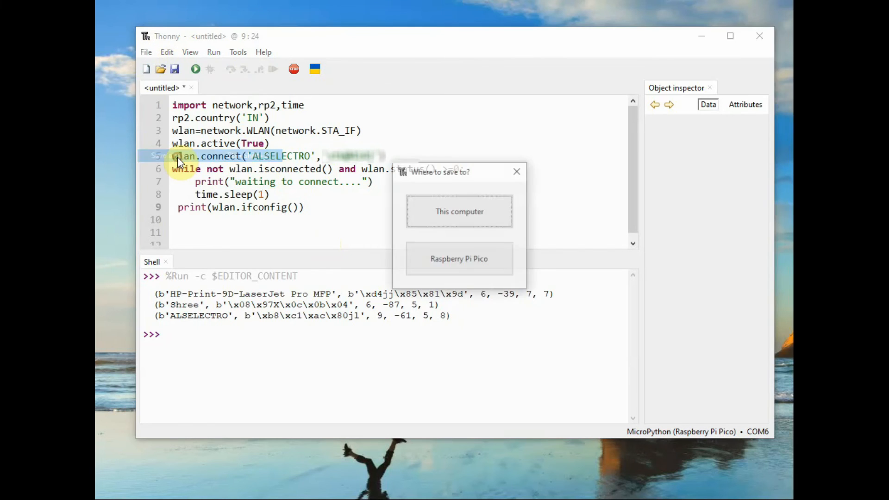
Save the connect script as main.py on the Raspberry Pi Pico, overwriting the old one, and run it.
{"action": "left_click", "coordinate": [459, 259]}
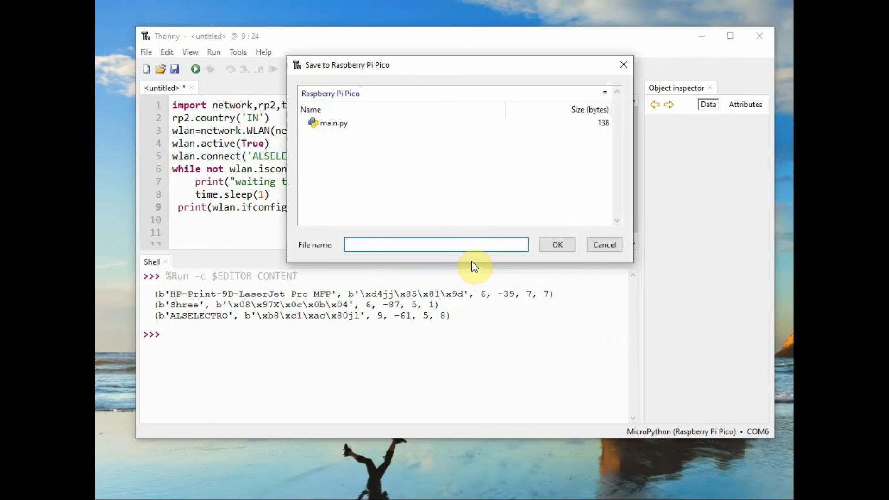
{"action": "type", "text": "mai"}
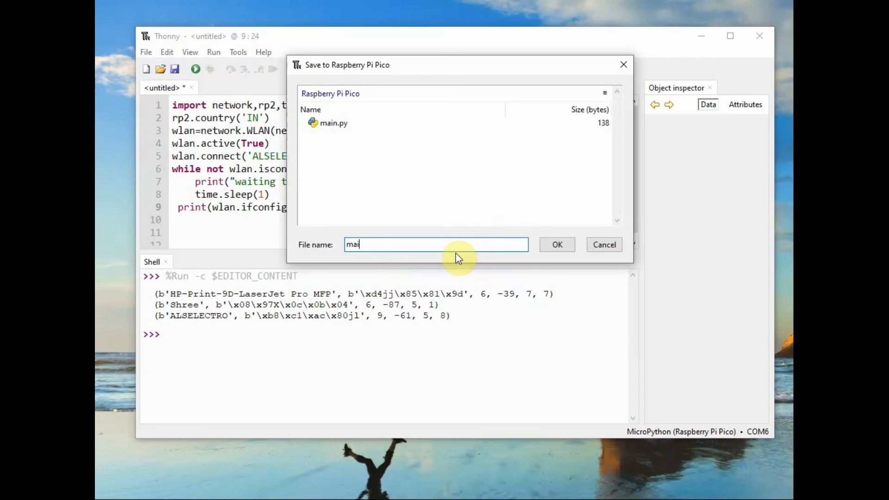
{"action": "type", "text": "n.py"}
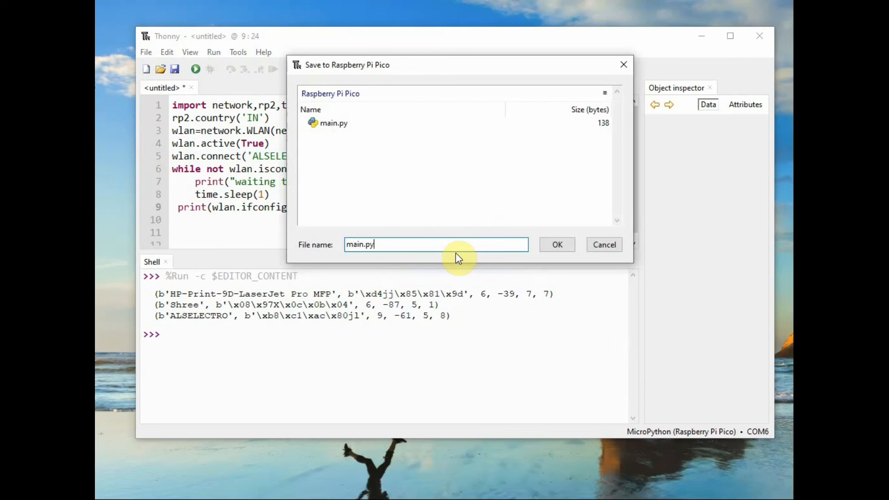
{"action": "left_click", "coordinate": [557, 245]}
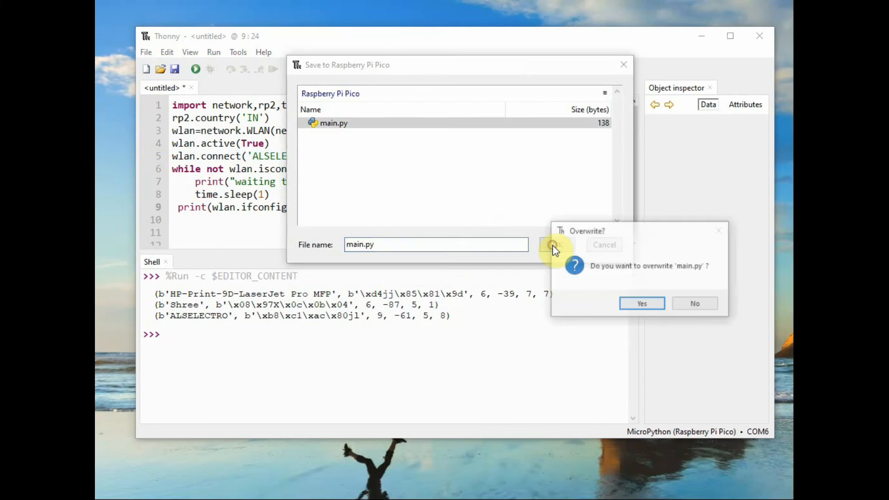
{"action": "left_click", "coordinate": [641, 302]}
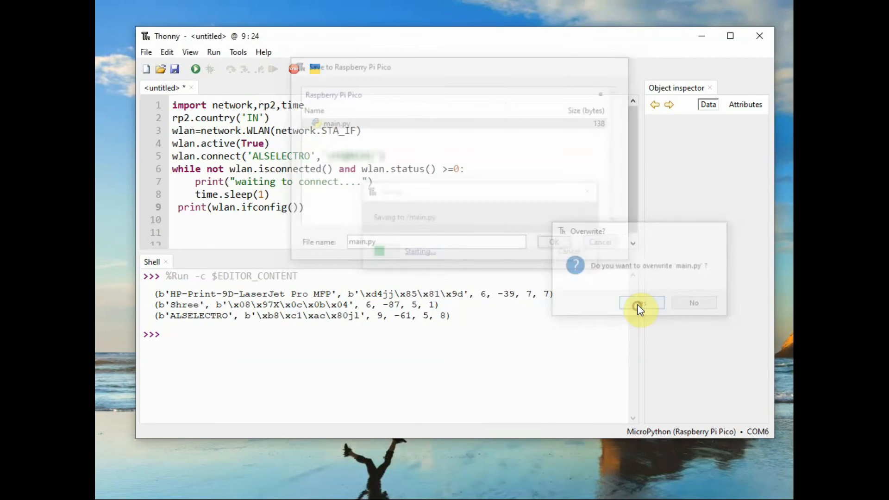
{"action": "left_click", "coordinate": [641, 302]}
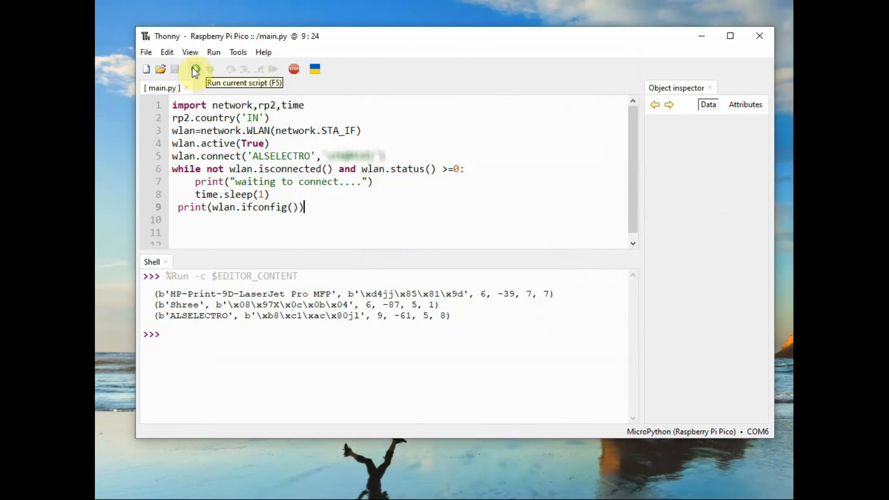
Remove the stray leading space on line 9 after the IndentationError and rerun the script.
{"action": "left_click", "coordinate": [196, 68]}
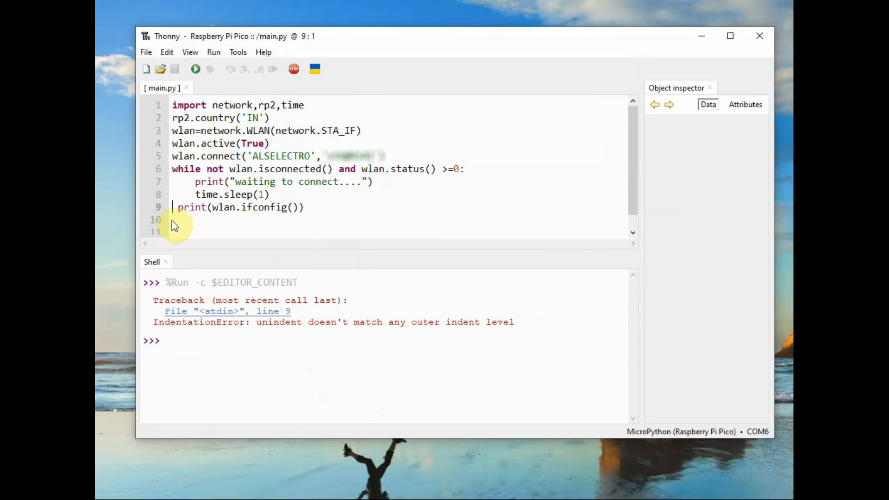
{"action": "key", "text": "Backspace"}
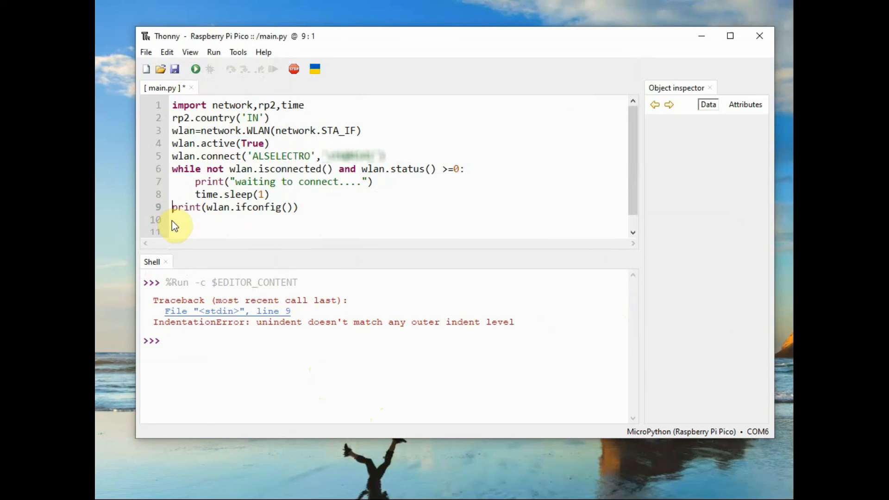
{"action": "left_click", "coordinate": [195, 68]}
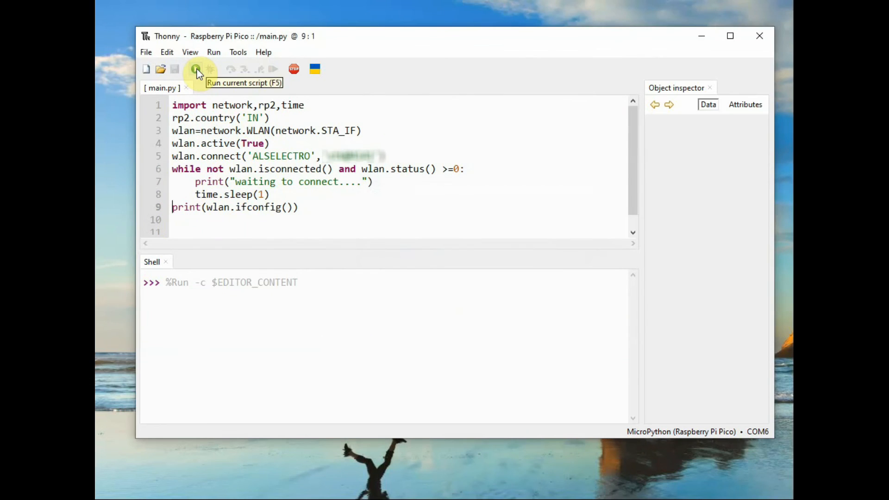
Let main.py print 'waiting to connect....' lines and review the ifconfig tuple: IP 192.168.1.5, netmask, gateway 192.168.1.1.
{"action": "left_click", "coordinate": [195, 68]}
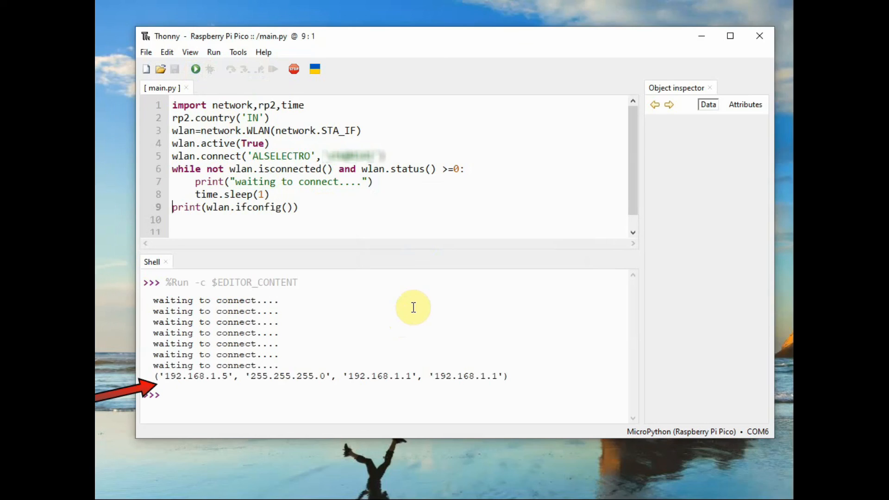
{"action": "mouse_move", "coordinate": [209, 403]}
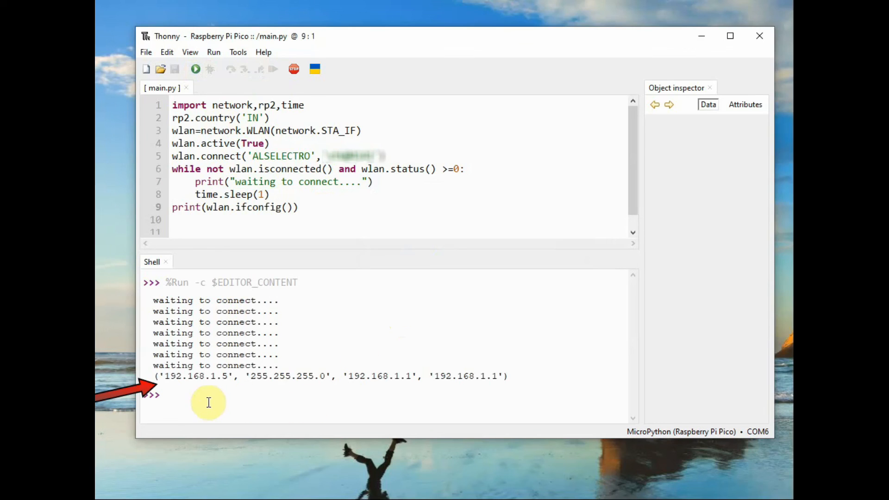
{"action": "double_click", "coordinate": [187, 376]}
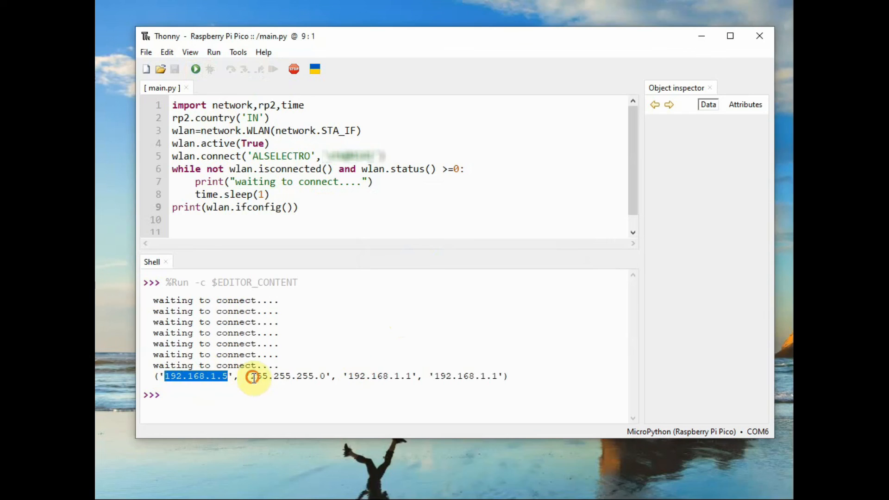
{"action": "double_click", "coordinate": [287, 376]}
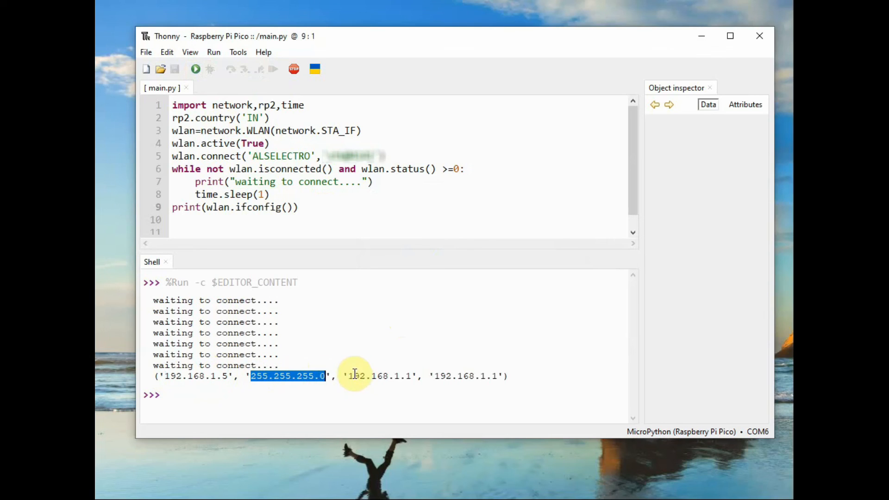
{"action": "double_click", "coordinate": [380, 375]}
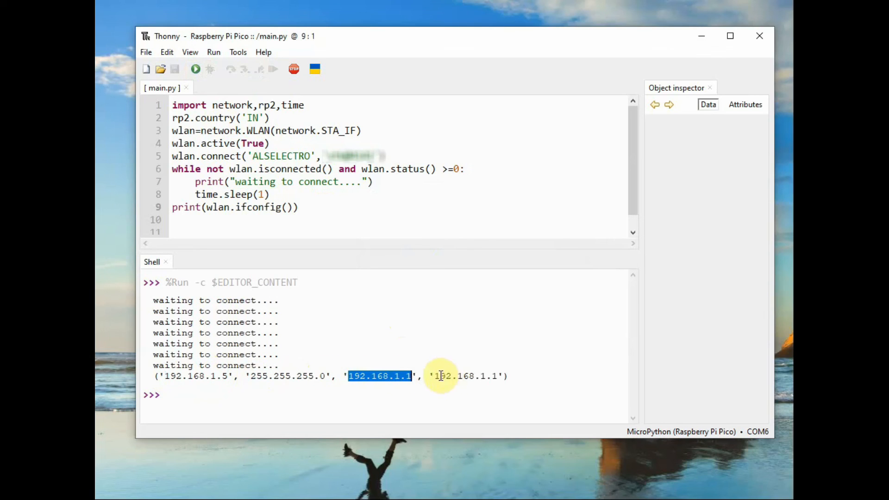
{"action": "left_click", "coordinate": [436, 376]}
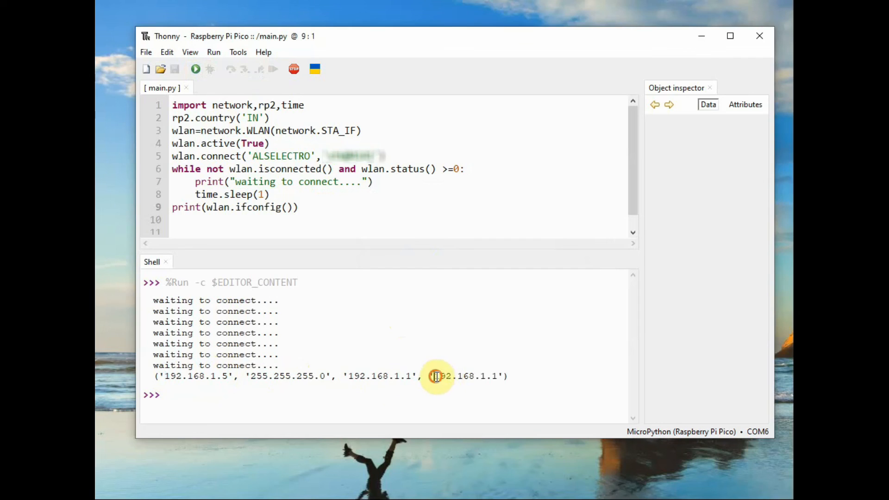
{"action": "mouse_move", "coordinate": [269, 415]}
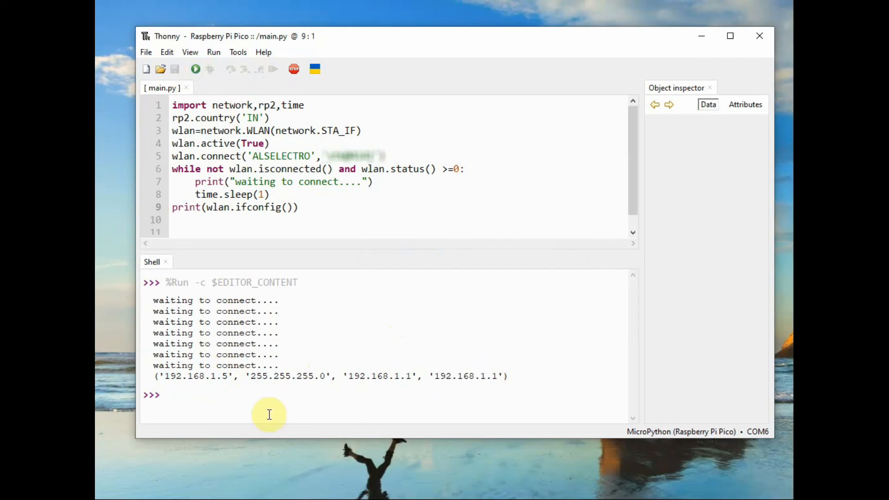